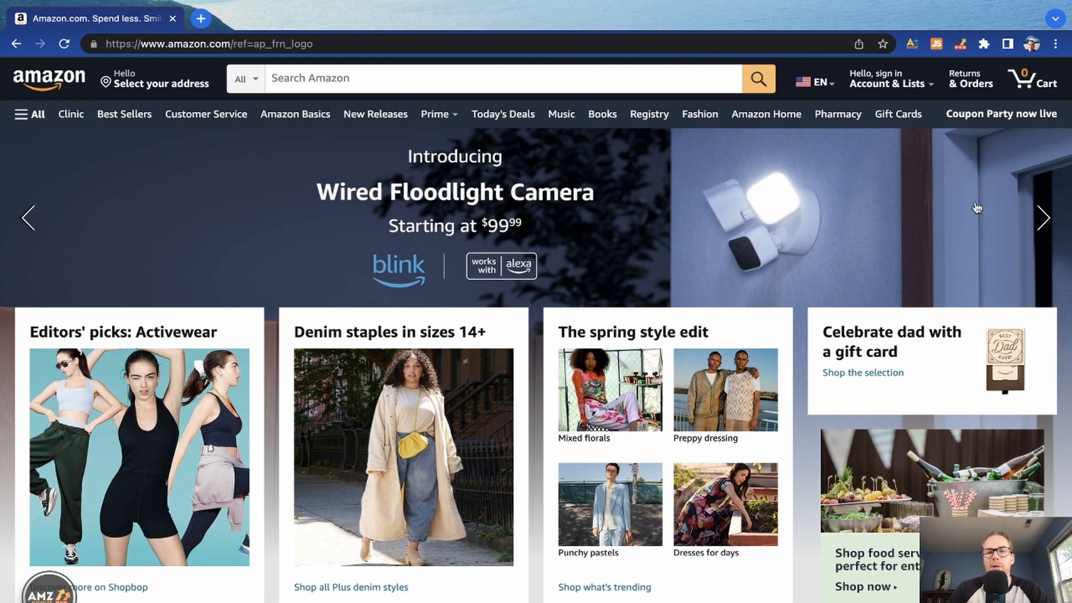
Step: Open Amazon's Hot New Releases listings
{"action": "scroll", "scroll_direction": "down", "scroll_amount": 3}
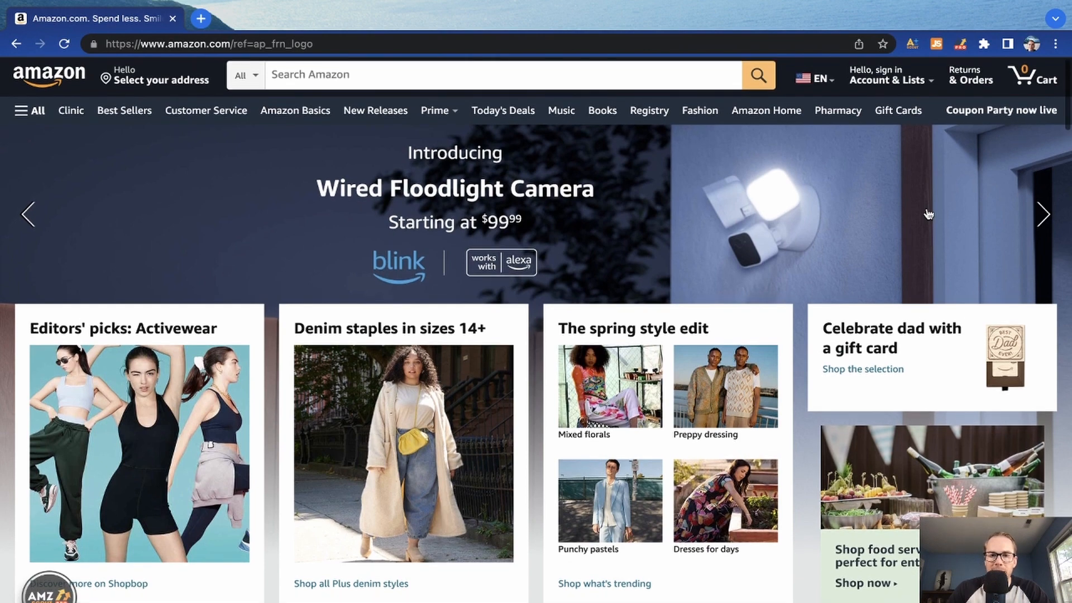
{"action": "scroll", "scroll_direction": "down", "scroll_amount": 3}
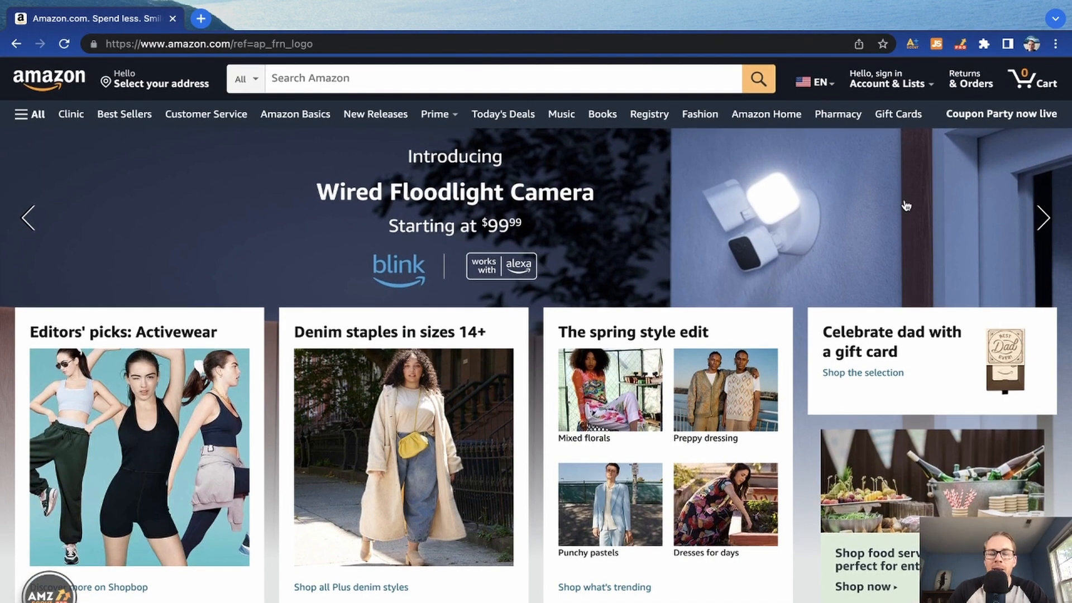
{"action": "left_click", "coordinate": [478, 78]}
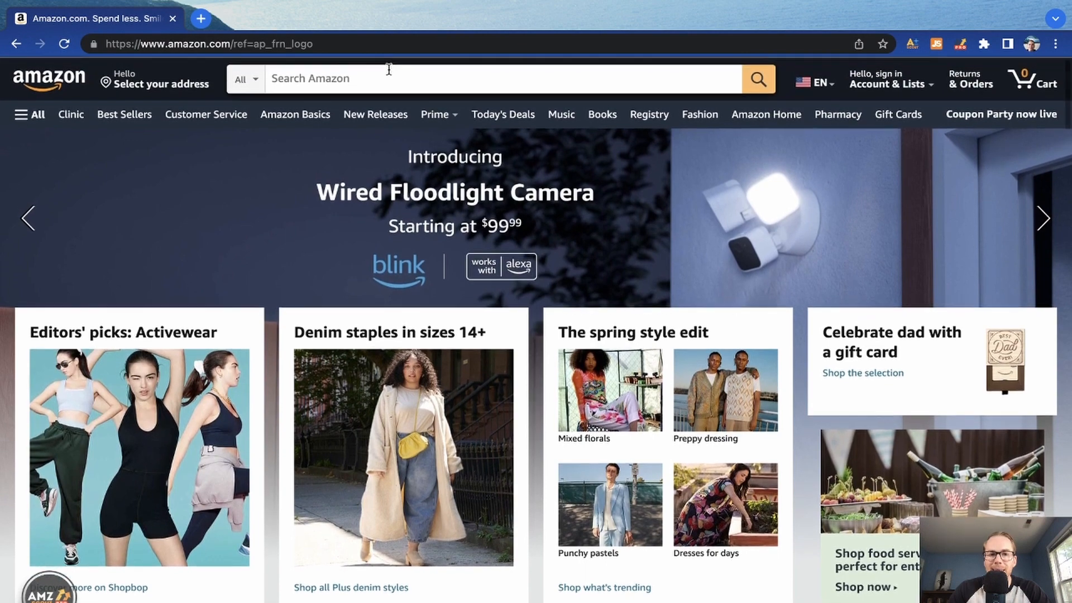
{"action": "mouse_move", "coordinate": [372, 108]}
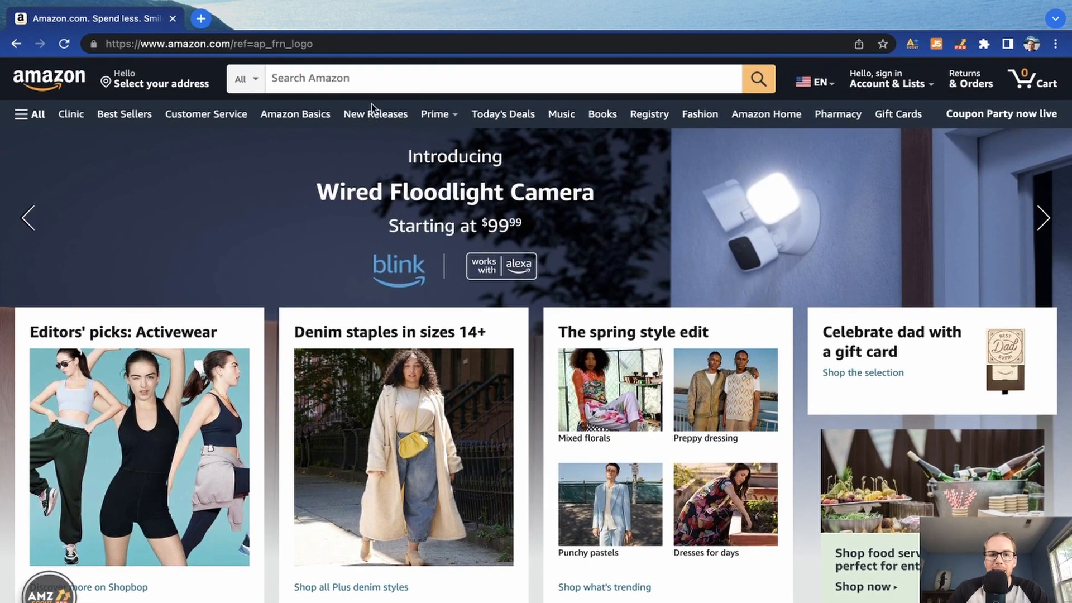
{"action": "left_click", "coordinate": [375, 114]}
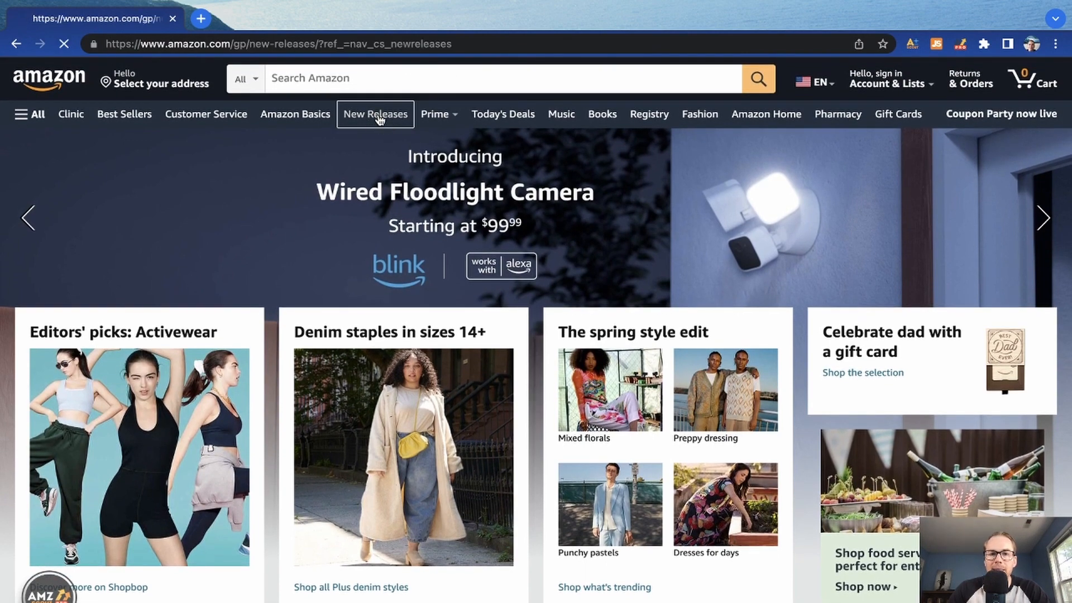
{"action": "left_click", "coordinate": [374, 114]}
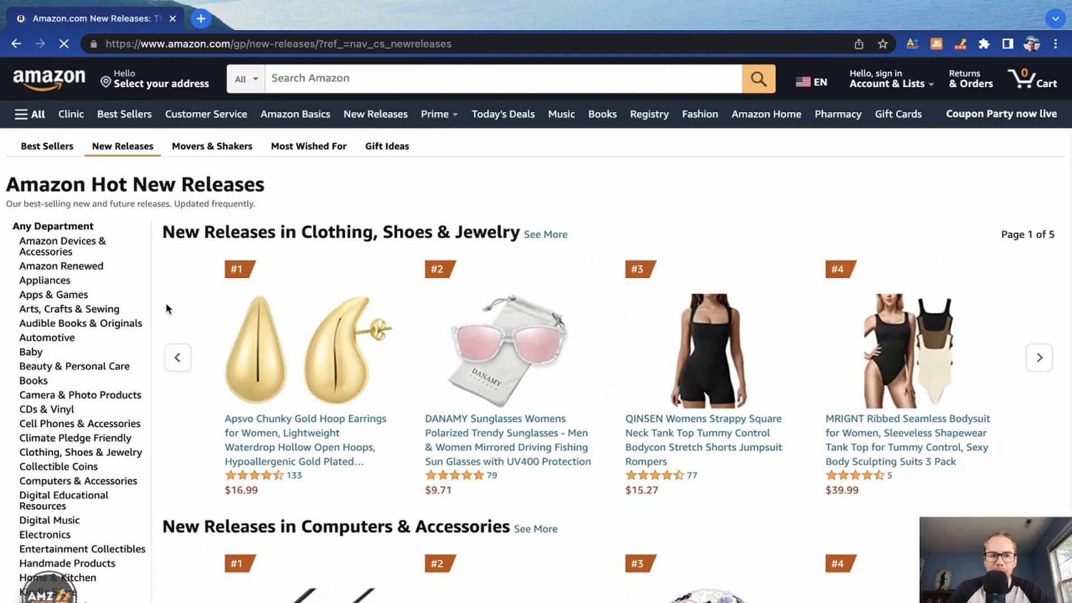
Step: Browse the department list and new product rows, reaching Home & Kitchen
{"action": "scroll", "scroll_direction": "down", "scroll_amount": 3}
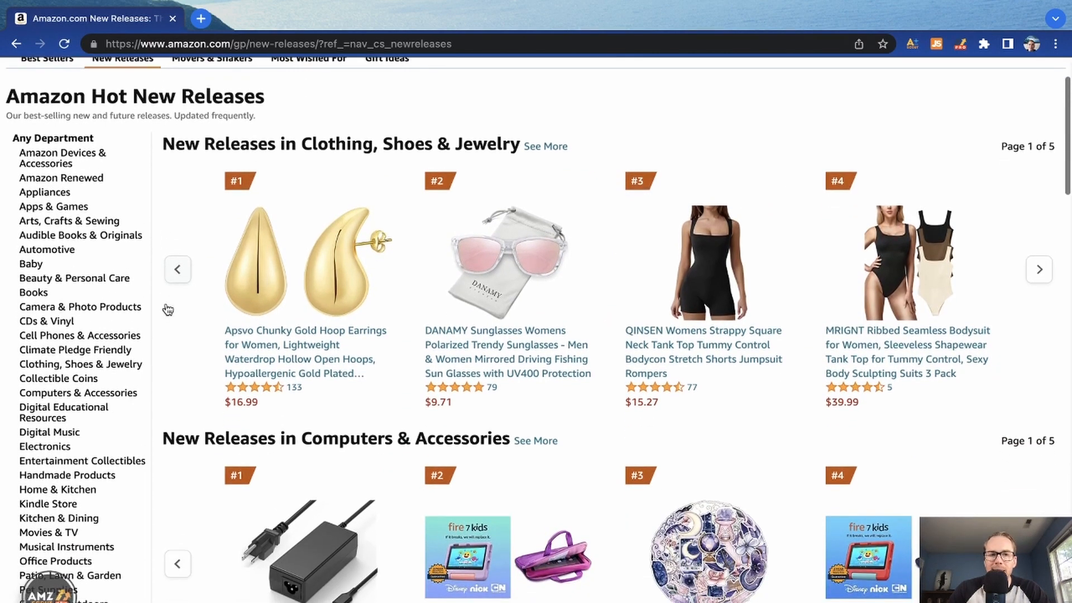
{"action": "scroll", "scroll_direction": "down", "scroll_amount": 3}
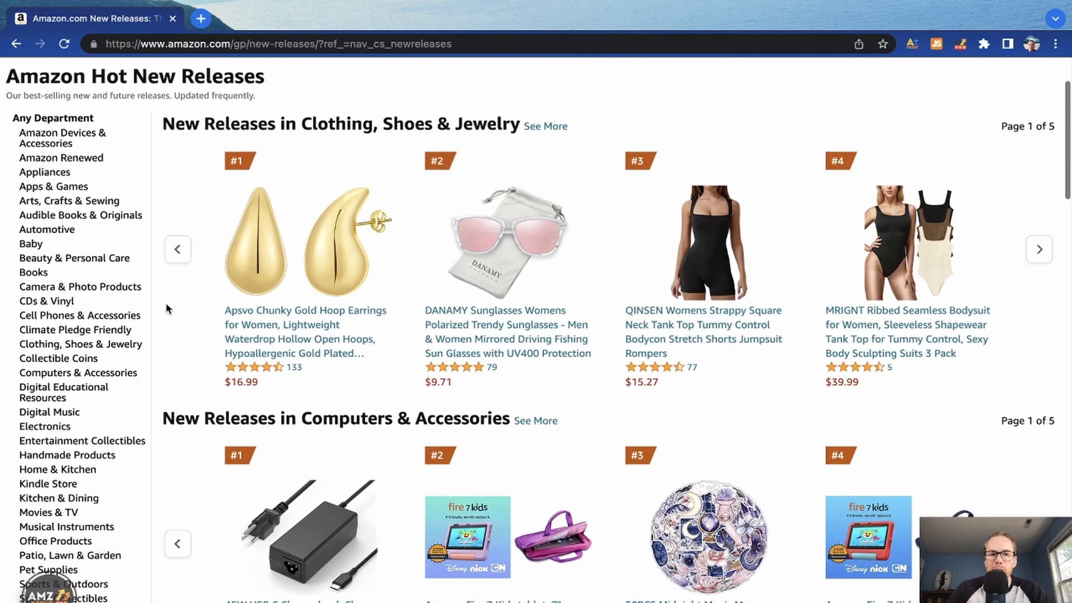
{"action": "scroll", "scroll_direction": "down", "scroll_amount": 3}
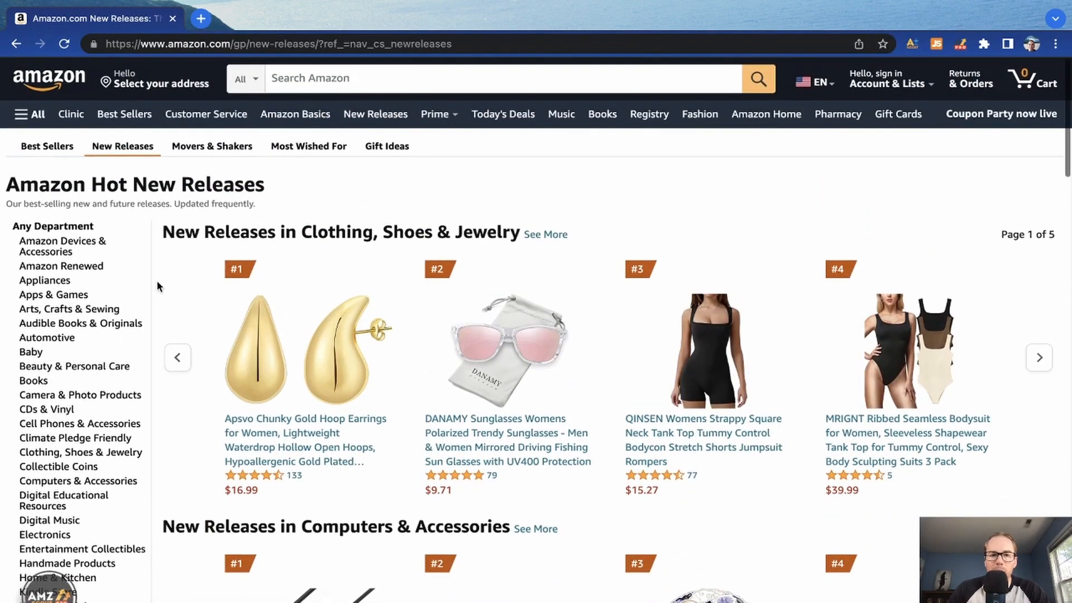
{"action": "scroll", "scroll_direction": "down", "scroll_amount": 3}
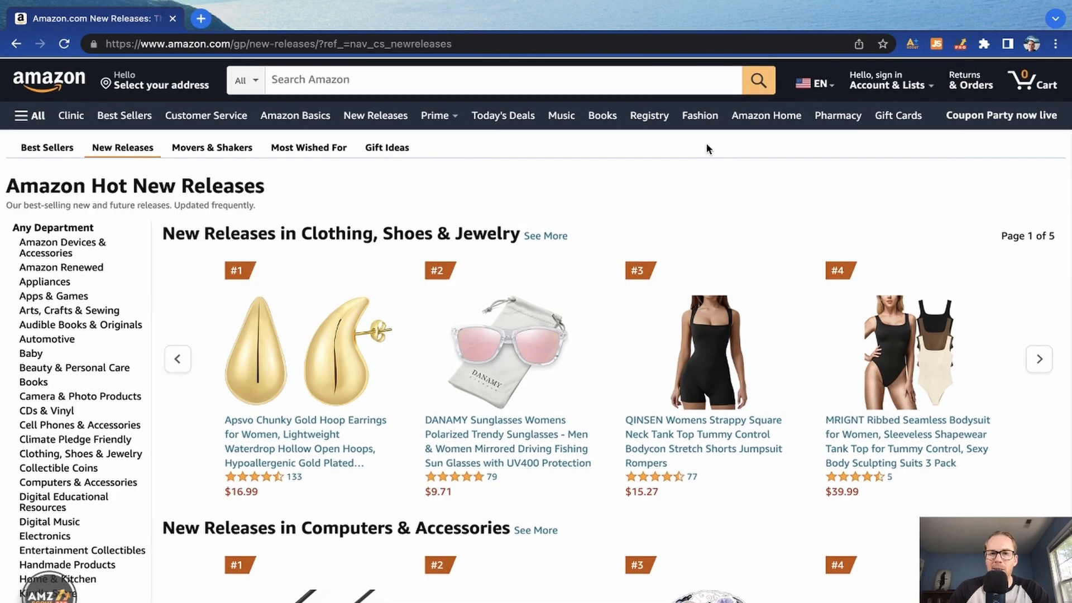
{"action": "scroll", "scroll_direction": "down", "scroll_amount": 3}
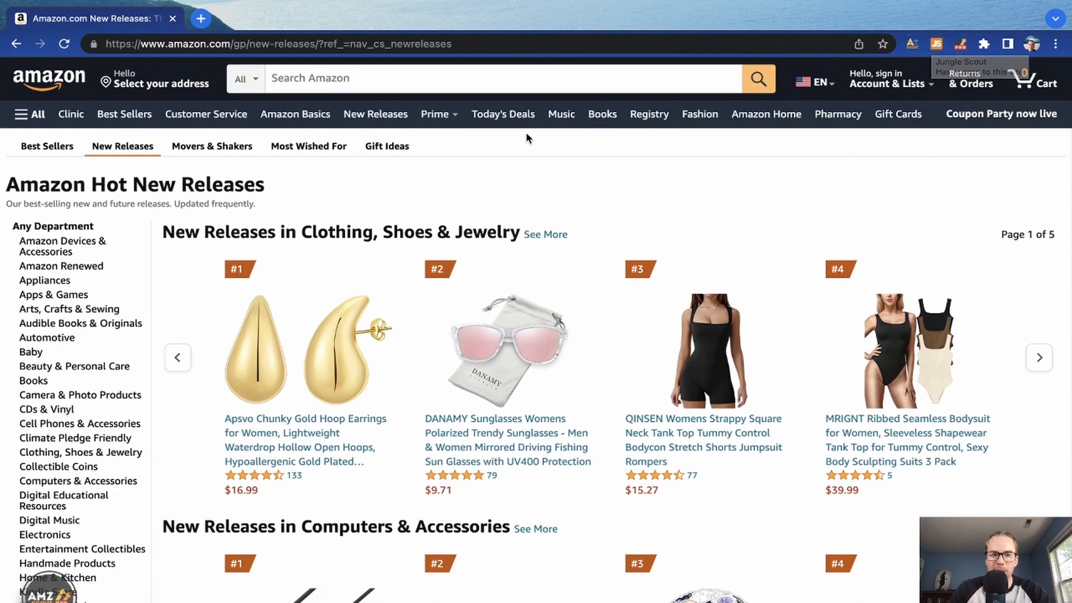
{"action": "scroll", "scroll_direction": "down", "scroll_amount": 3}
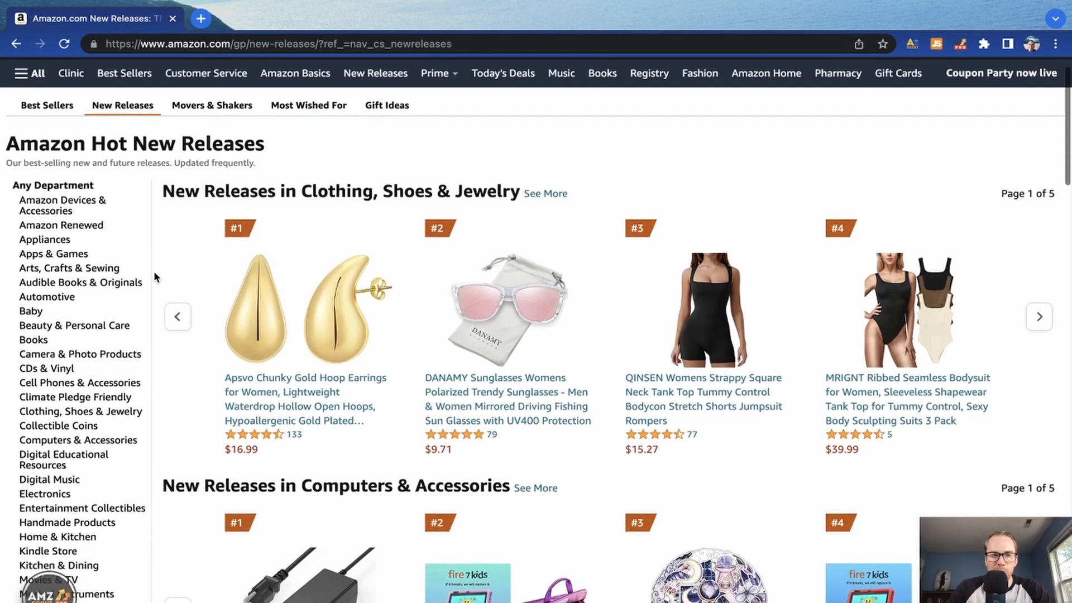
{"action": "scroll", "scroll_direction": "down", "scroll_amount": 3}
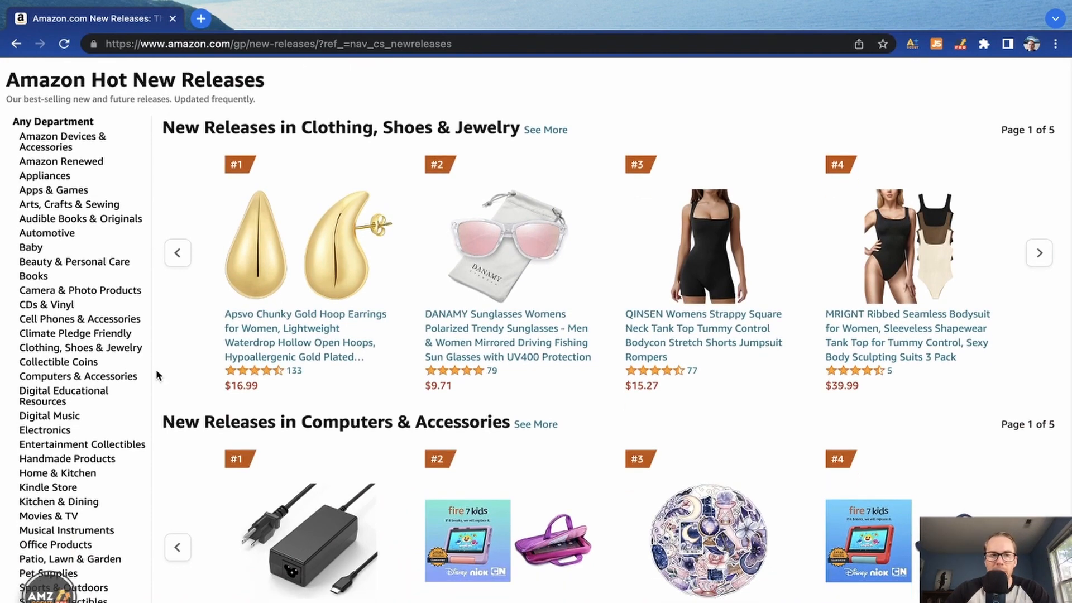
{"action": "scroll", "scroll_direction": "down", "scroll_amount": 3}
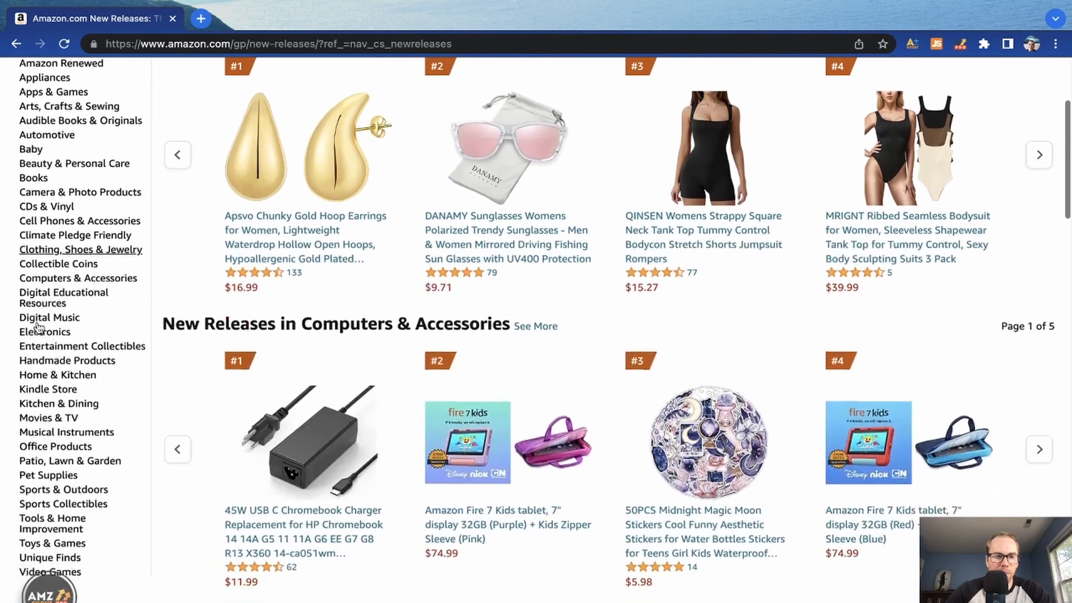
{"action": "scroll", "scroll_direction": "up", "scroll_amount": 3}
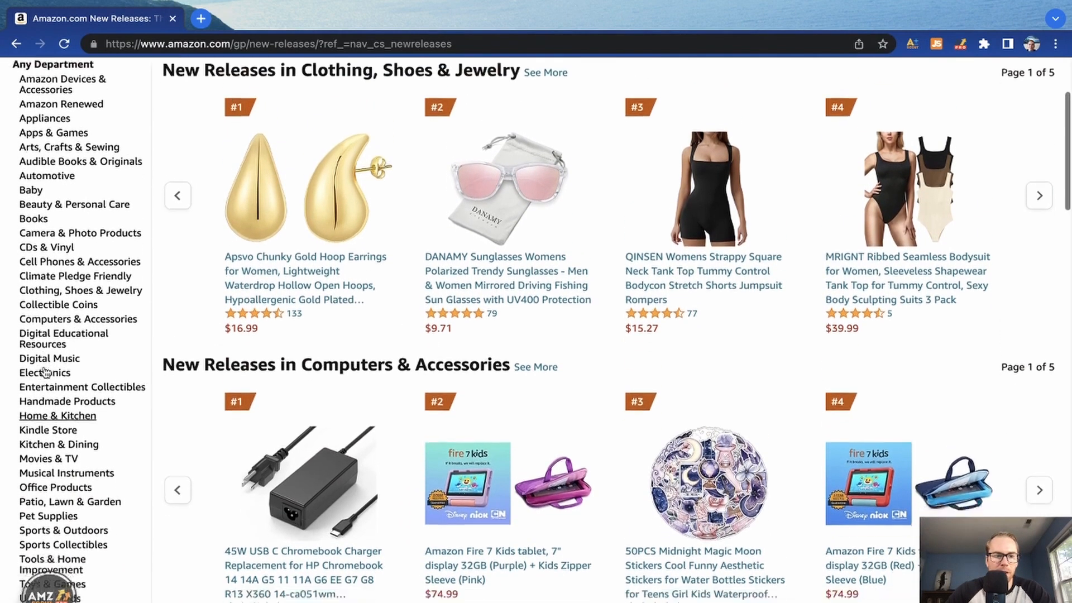
{"action": "scroll", "scroll_direction": "down", "scroll_amount": 3}
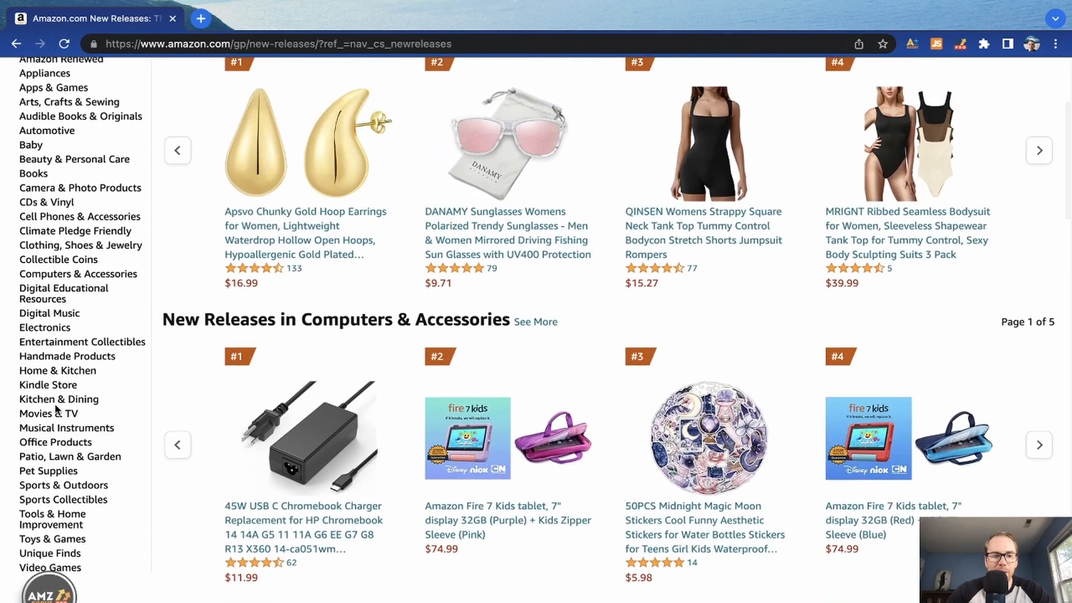
{"action": "scroll", "scroll_direction": "down", "scroll_amount": 3}
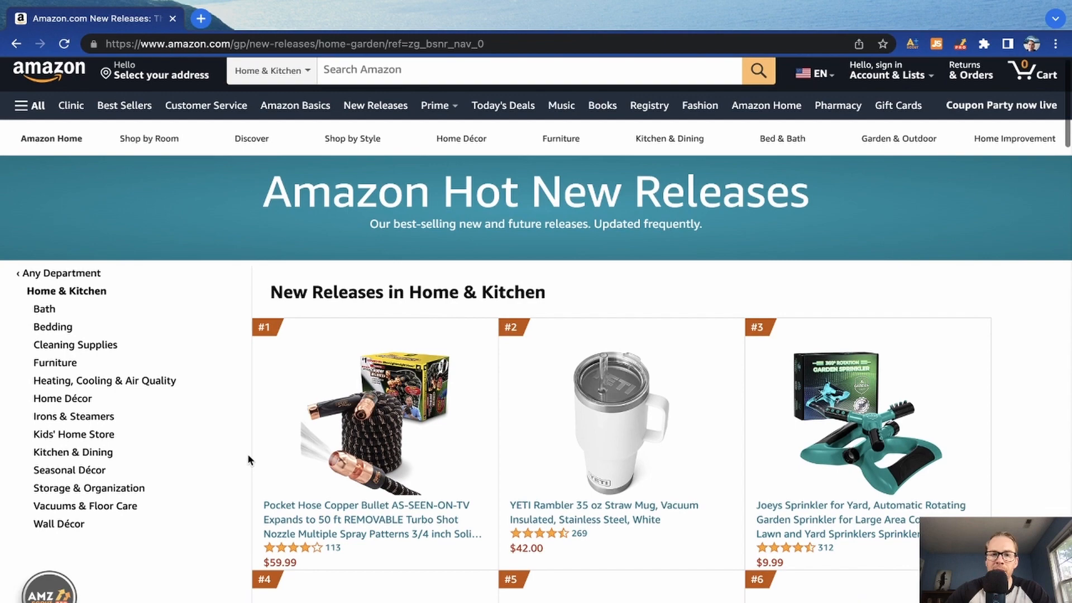
Step: Scroll through the Home & Kitchen Hot New Releases product rows
{"action": "scroll", "scroll_direction": "down", "scroll_amount": 3}
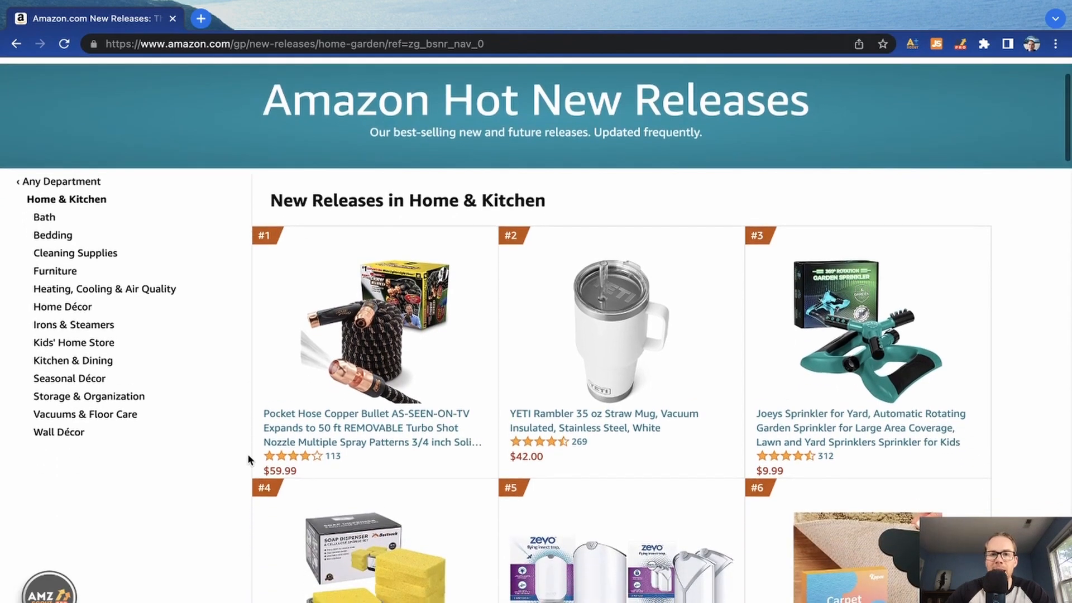
{"action": "scroll", "scroll_direction": "down", "scroll_amount": 3}
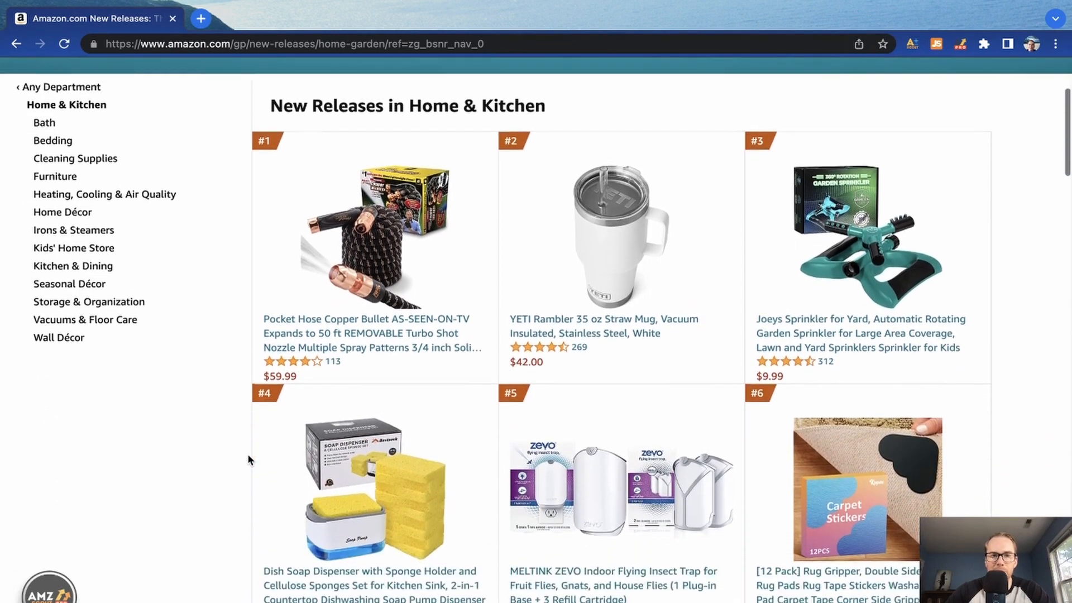
{"action": "scroll", "scroll_direction": "down", "scroll_amount": 3}
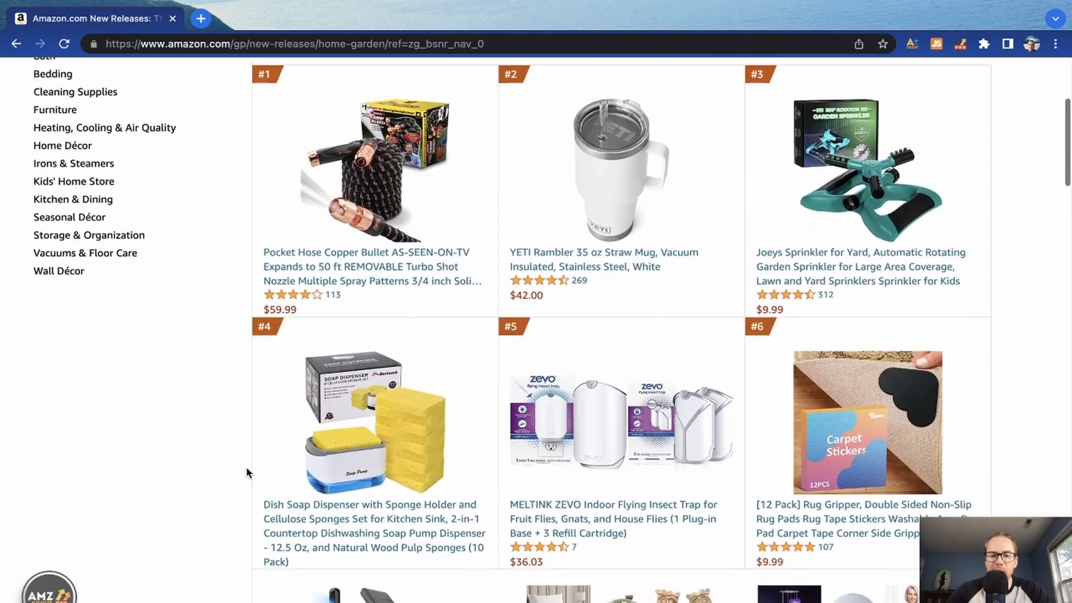
{"action": "scroll", "scroll_direction": "down", "scroll_amount": 3}
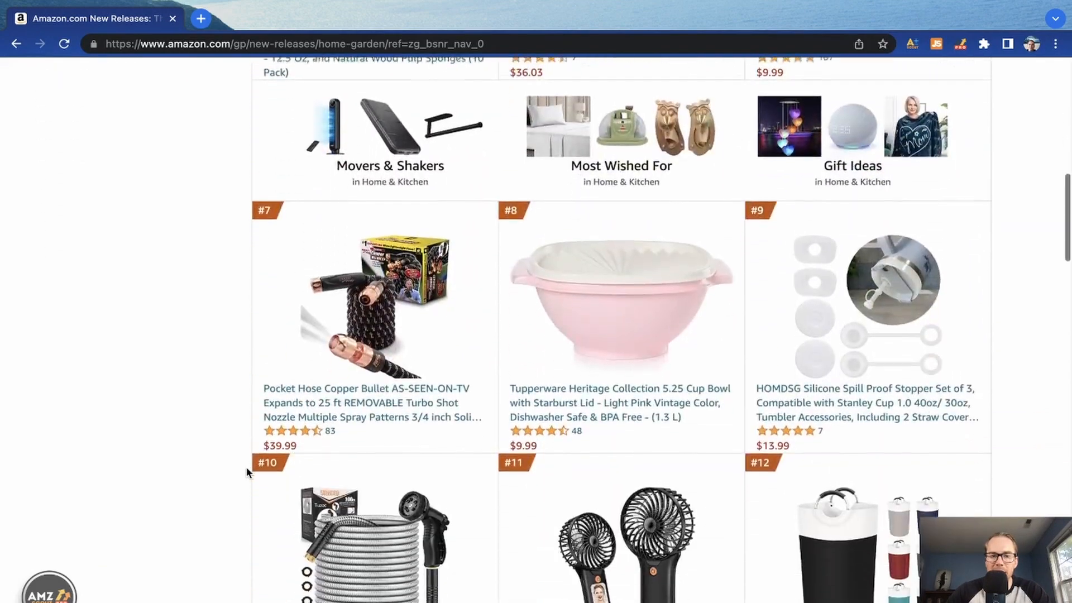
{"action": "scroll", "scroll_direction": "down", "scroll_amount": 3}
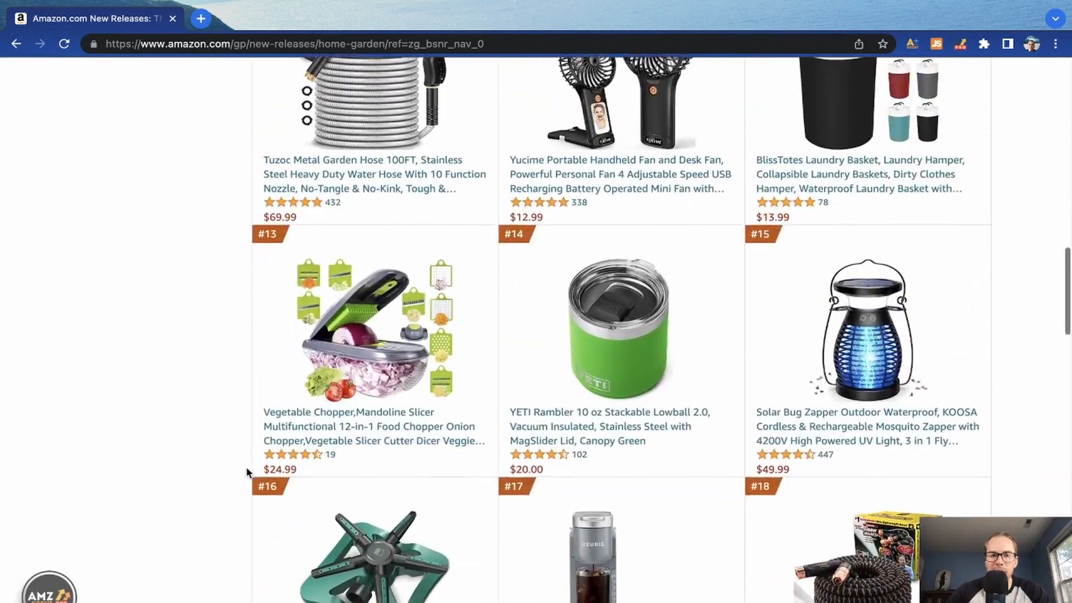
{"action": "scroll", "scroll_direction": "down", "scroll_amount": 3}
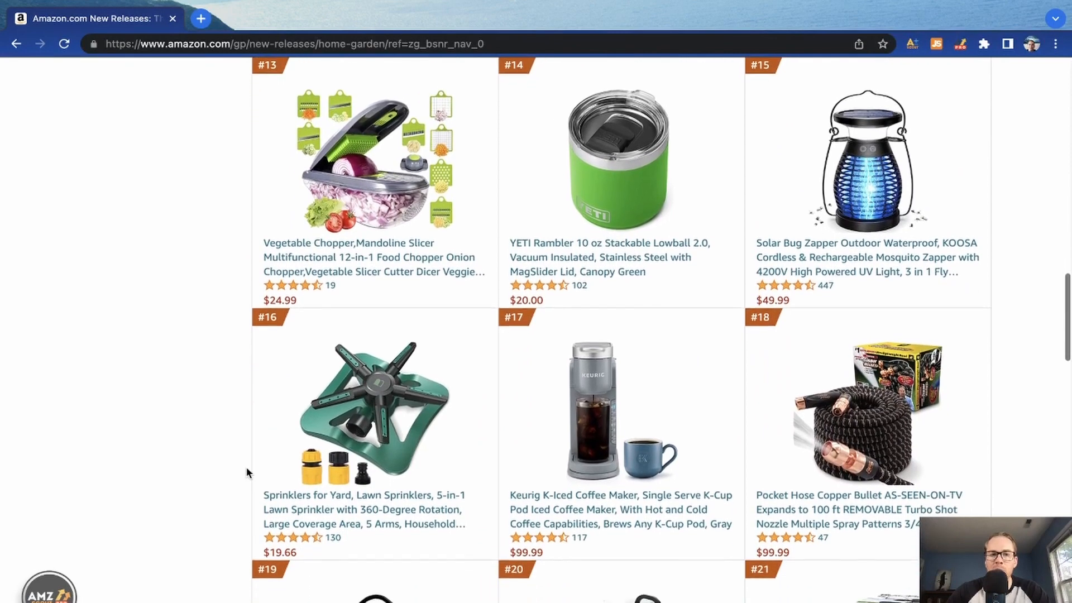
{"action": "scroll", "scroll_direction": "down", "scroll_amount": 3}
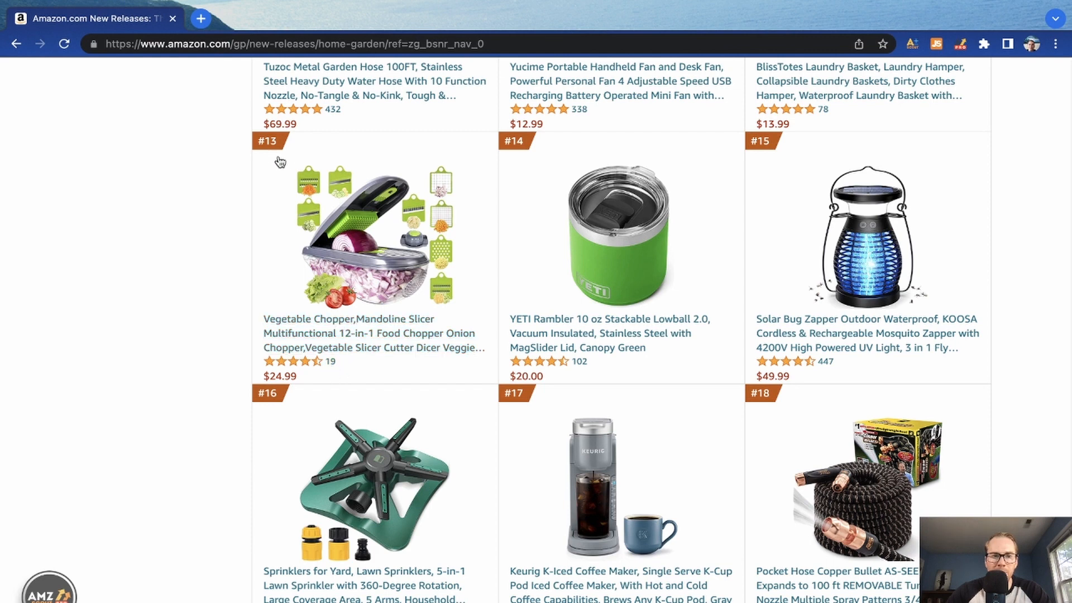
{"action": "scroll", "scroll_direction": "down", "scroll_amount": 3}
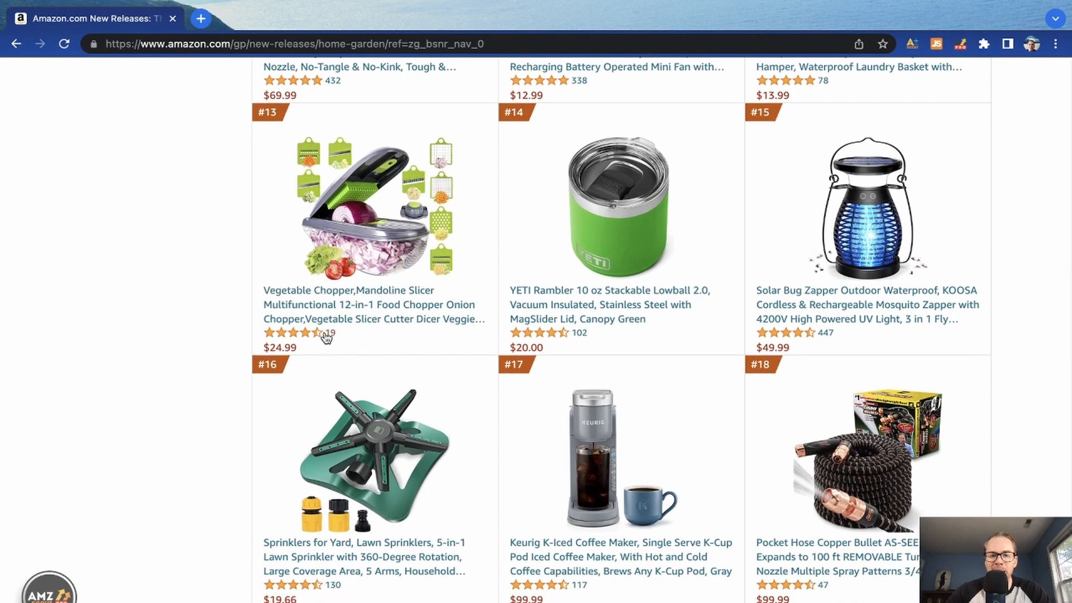
{"action": "scroll", "scroll_direction": "up", "scroll_amount": 3}
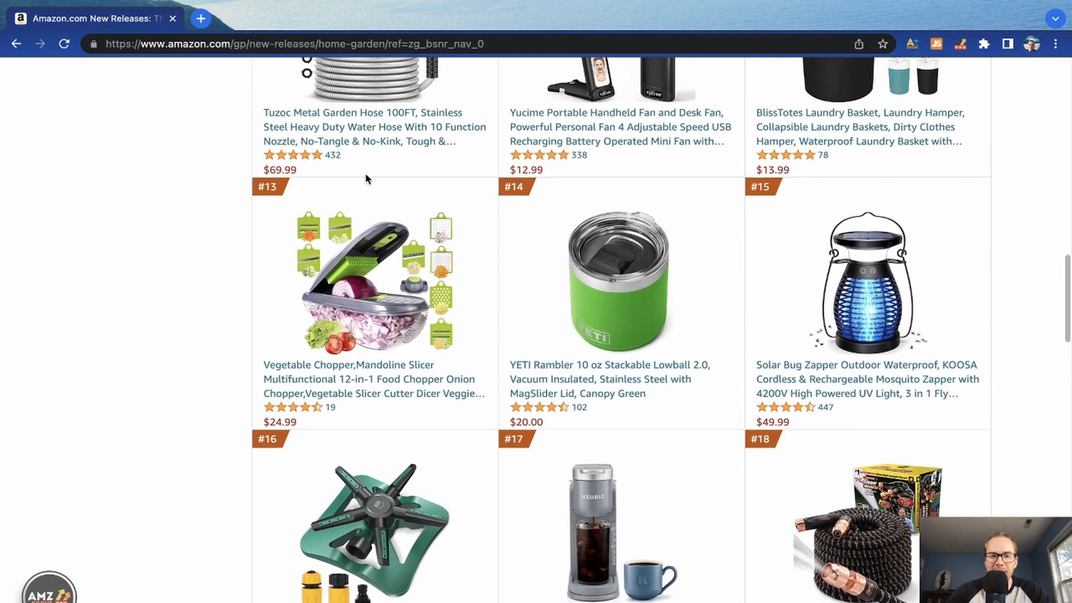
{"action": "scroll", "scroll_direction": "down", "scroll_amount": 3}
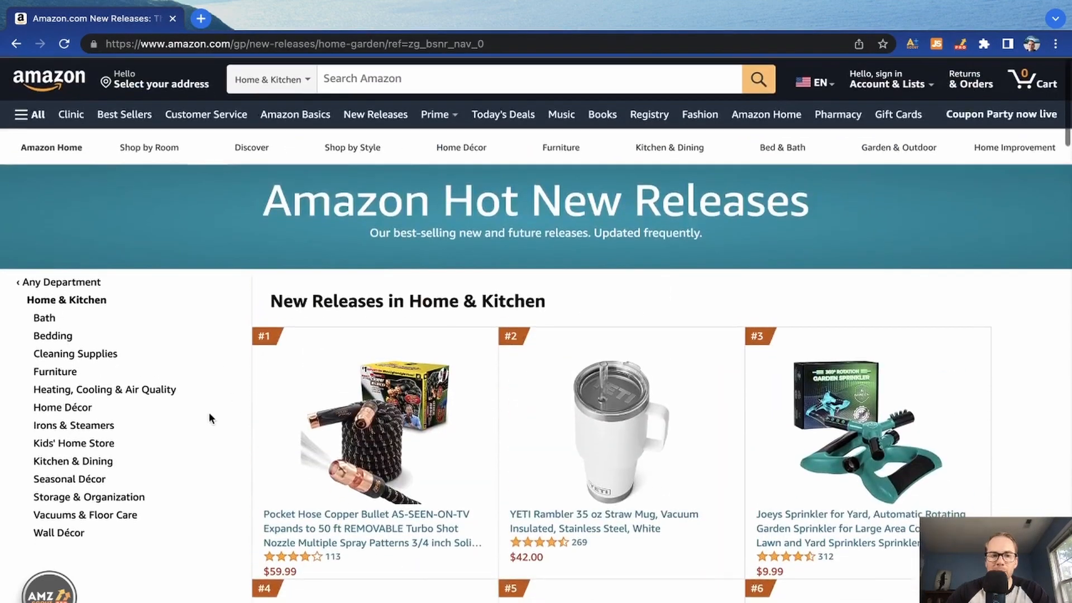
{"action": "scroll", "scroll_direction": "down", "scroll_amount": 3}
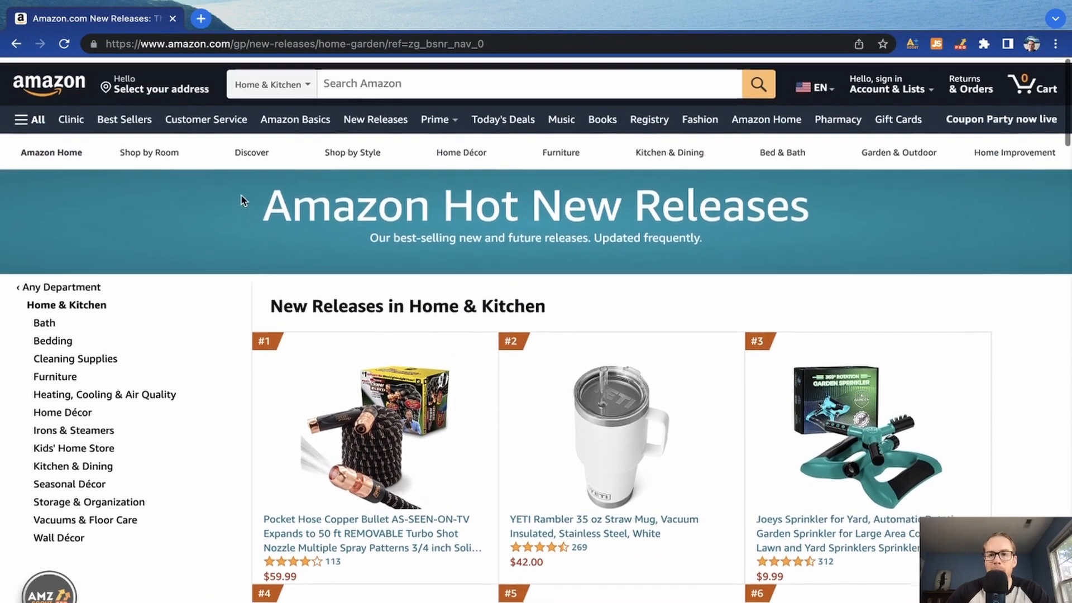
{"action": "scroll", "scroll_direction": "down", "scroll_amount": 3}
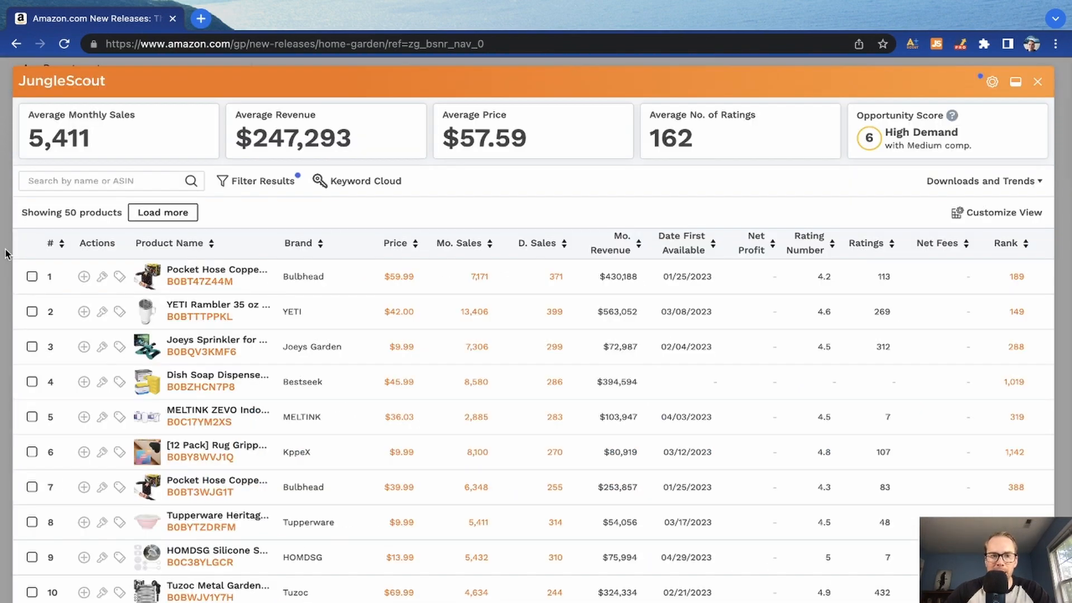
{"action": "mouse_move", "coordinate": [368, 231]}
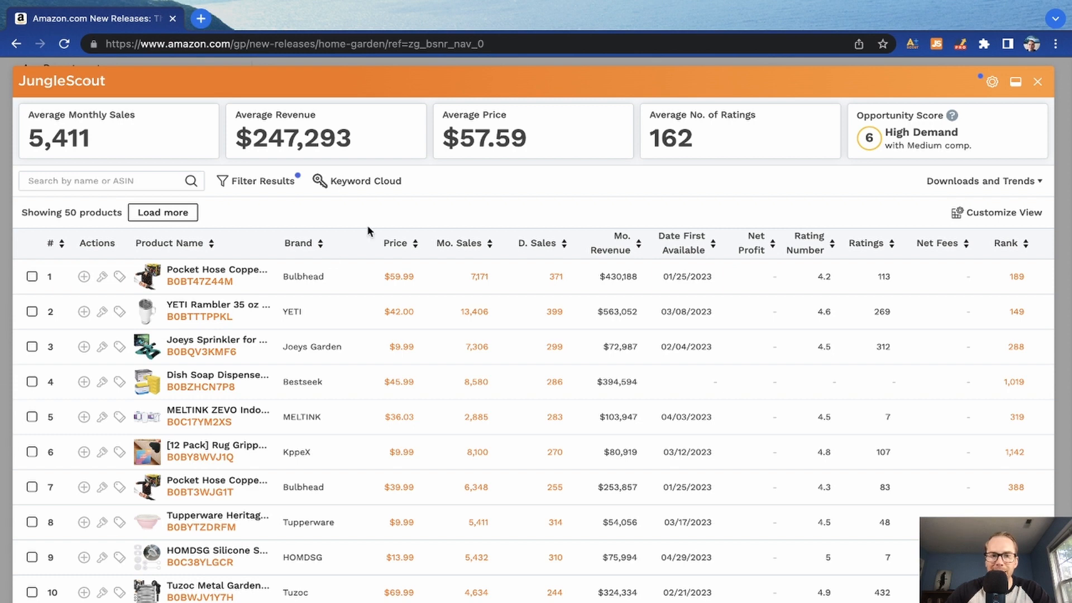
Step: Scan about twenty products in Jungle Scout's Home & Kitchen new releases results
{"action": "scroll", "scroll_direction": "down", "scroll_amount": 3}
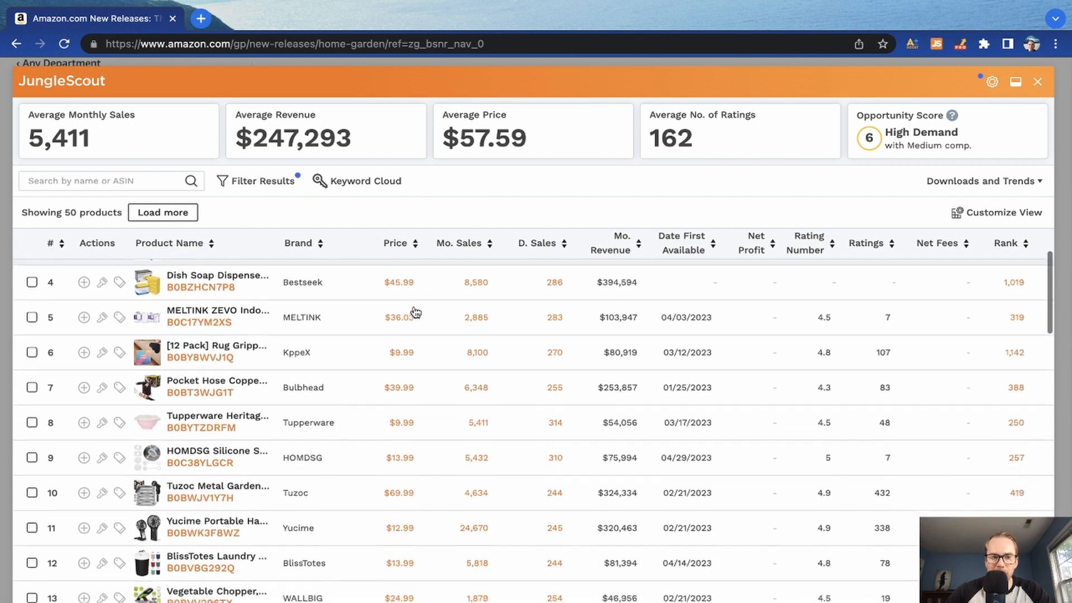
{"action": "scroll", "scroll_direction": "down", "scroll_amount": 3}
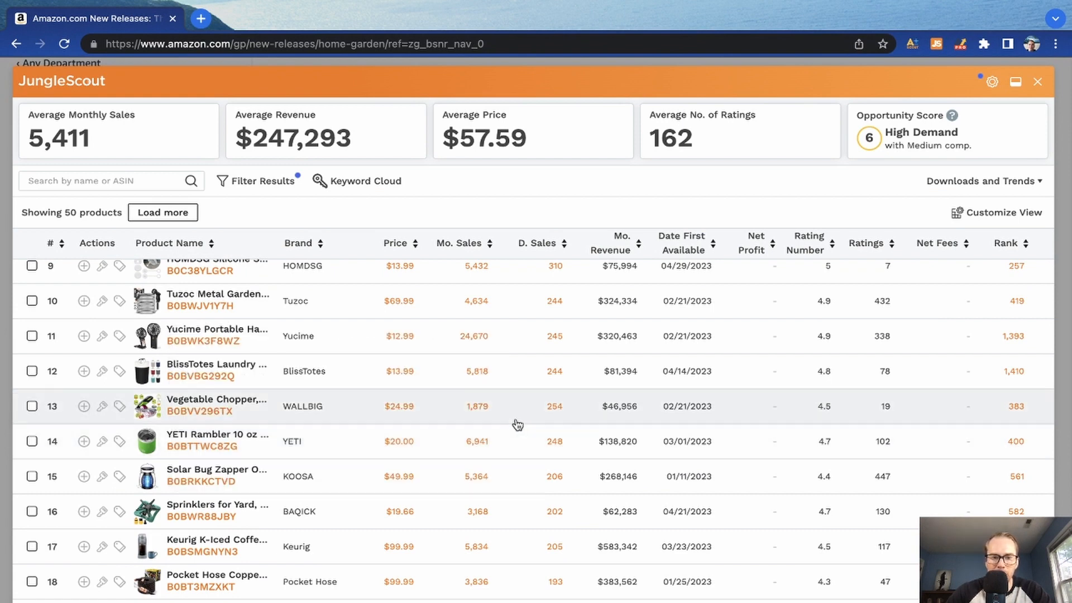
{"action": "mouse_move", "coordinate": [489, 408]}
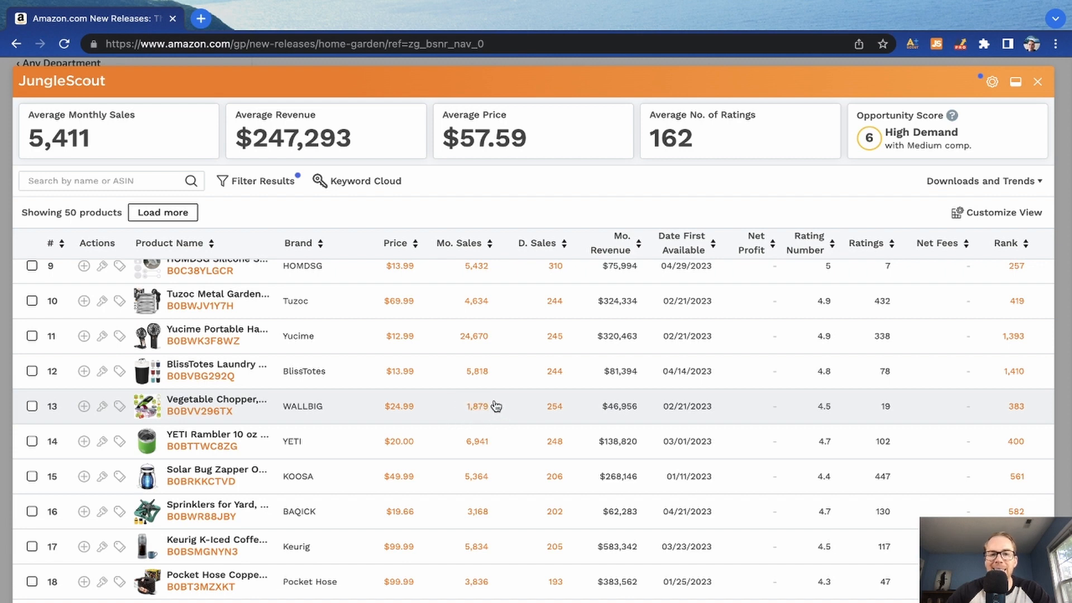
{"action": "mouse_move", "coordinate": [611, 425]}
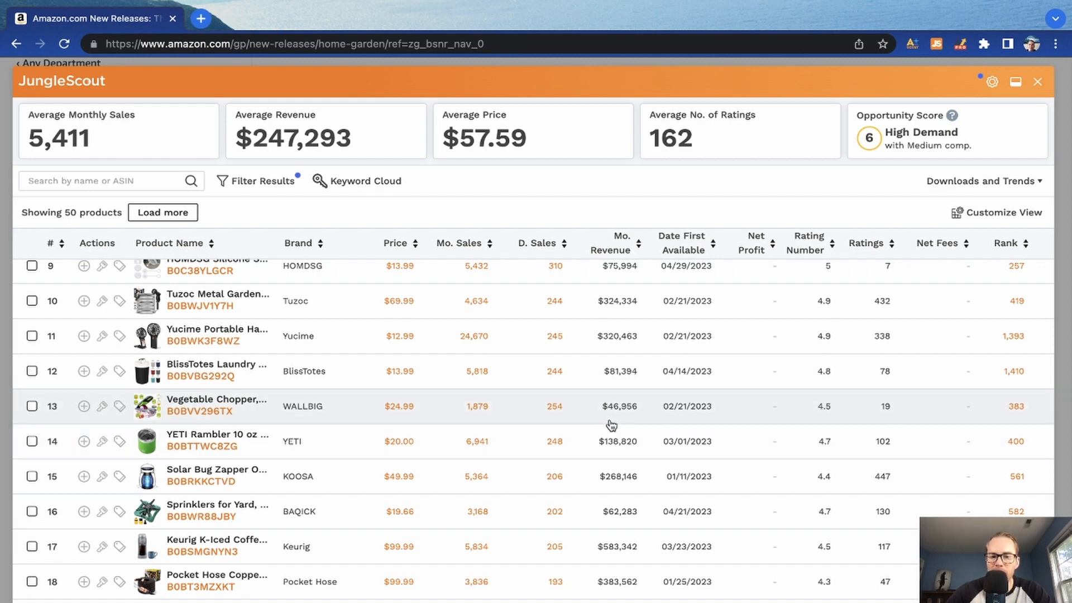
{"action": "mouse_move", "coordinate": [620, 413]}
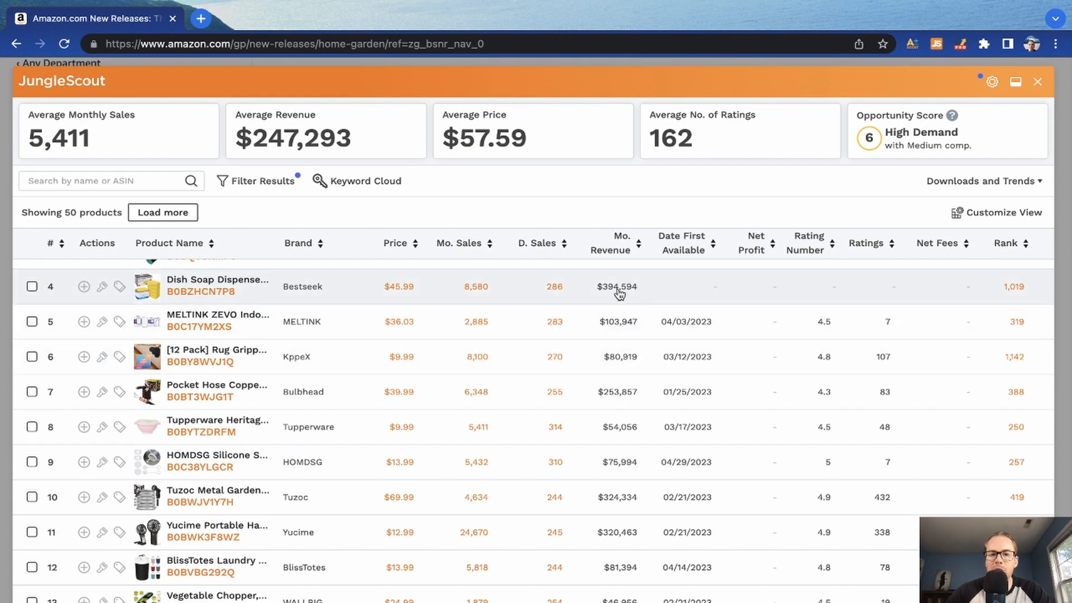
{"action": "scroll", "scroll_direction": "down", "scroll_amount": 3}
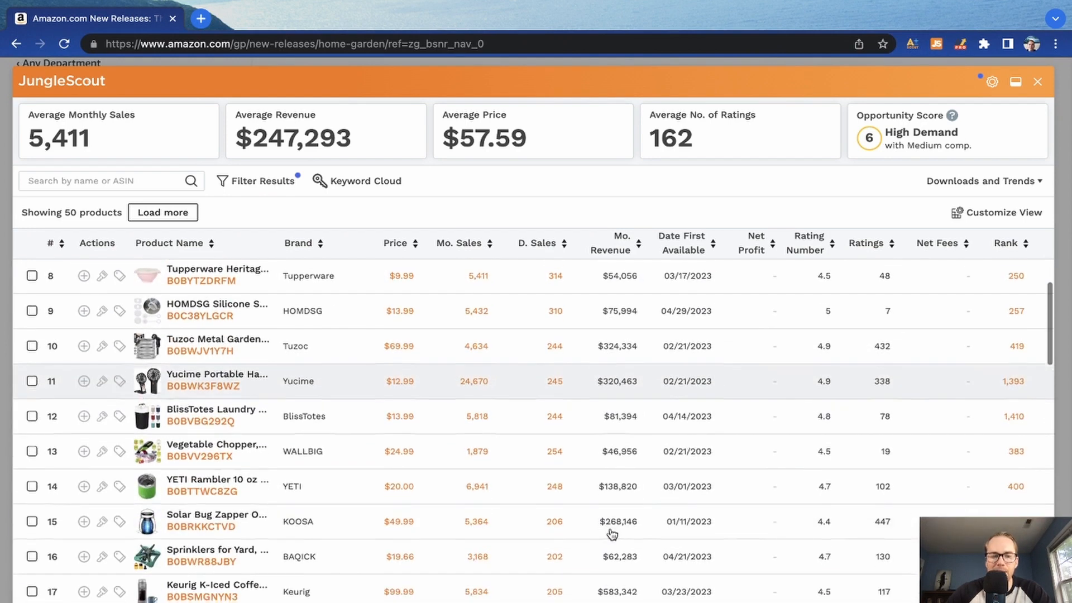
{"action": "scroll", "scroll_direction": "down", "scroll_amount": 3}
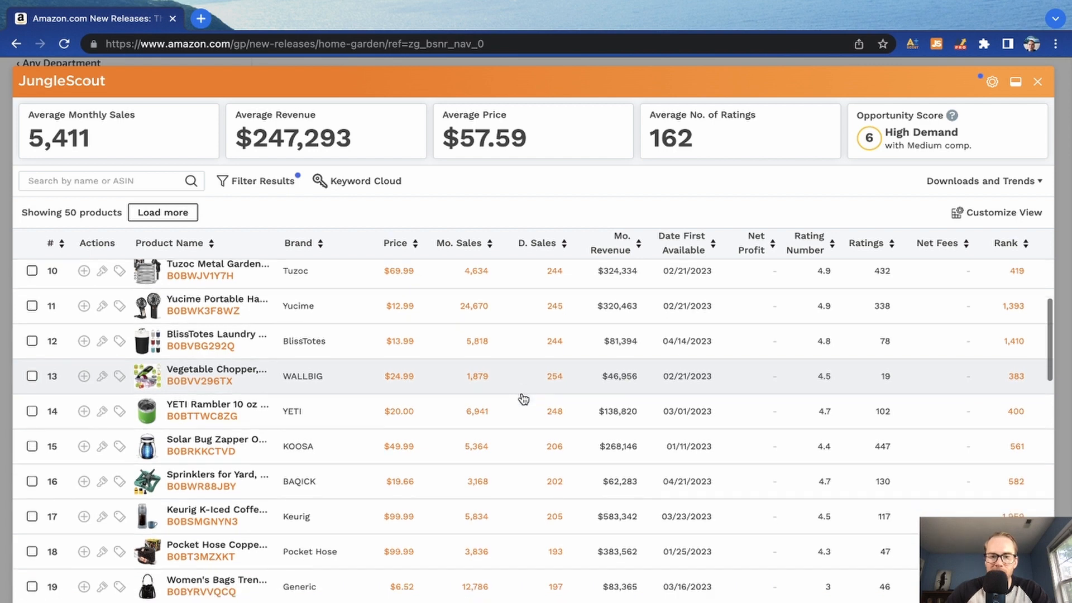
{"action": "scroll", "scroll_direction": "down", "scroll_amount": 3}
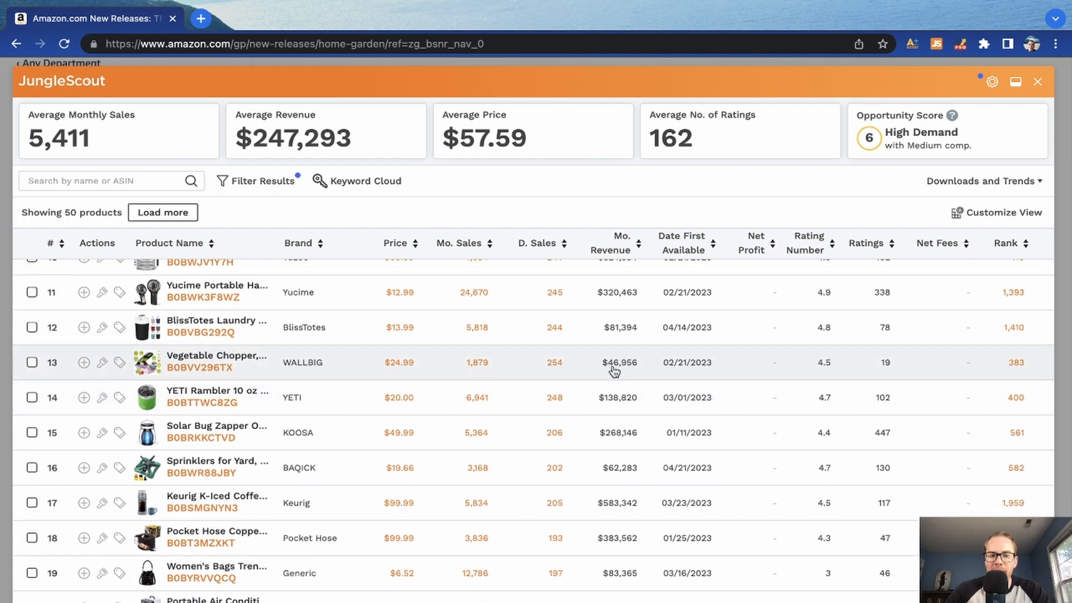
{"action": "scroll", "scroll_direction": "down", "scroll_amount": 3}
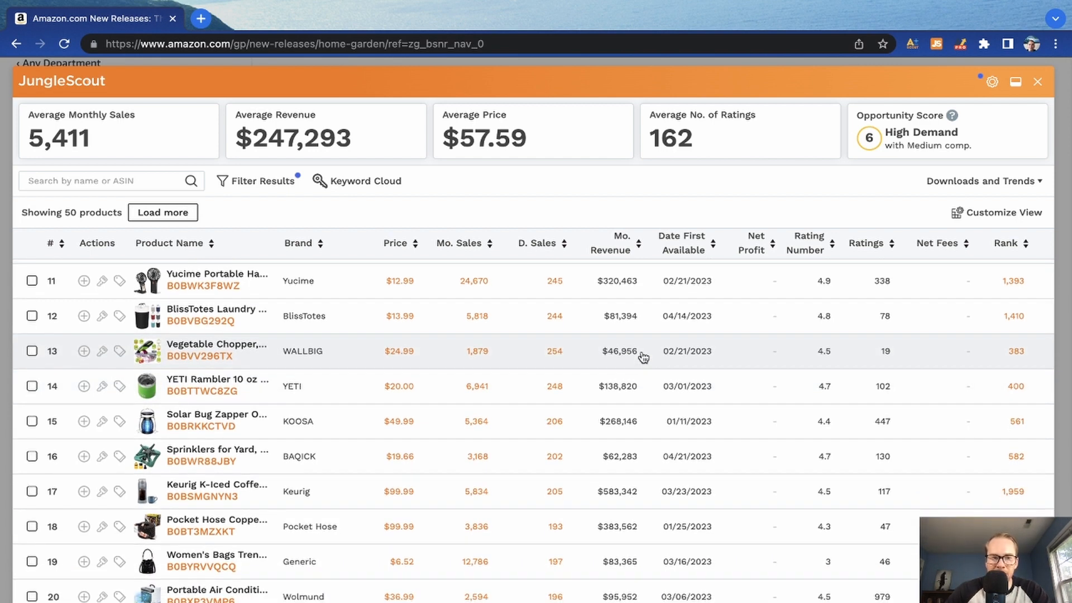
{"action": "scroll", "scroll_direction": "up", "scroll_amount": 3}
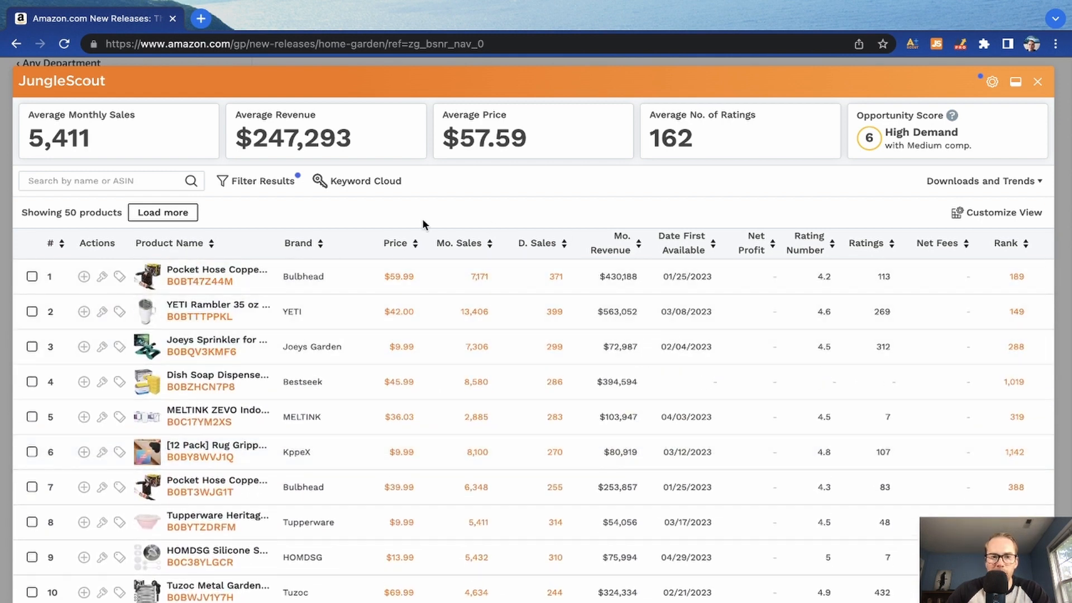
{"action": "mouse_move", "coordinate": [310, 214]}
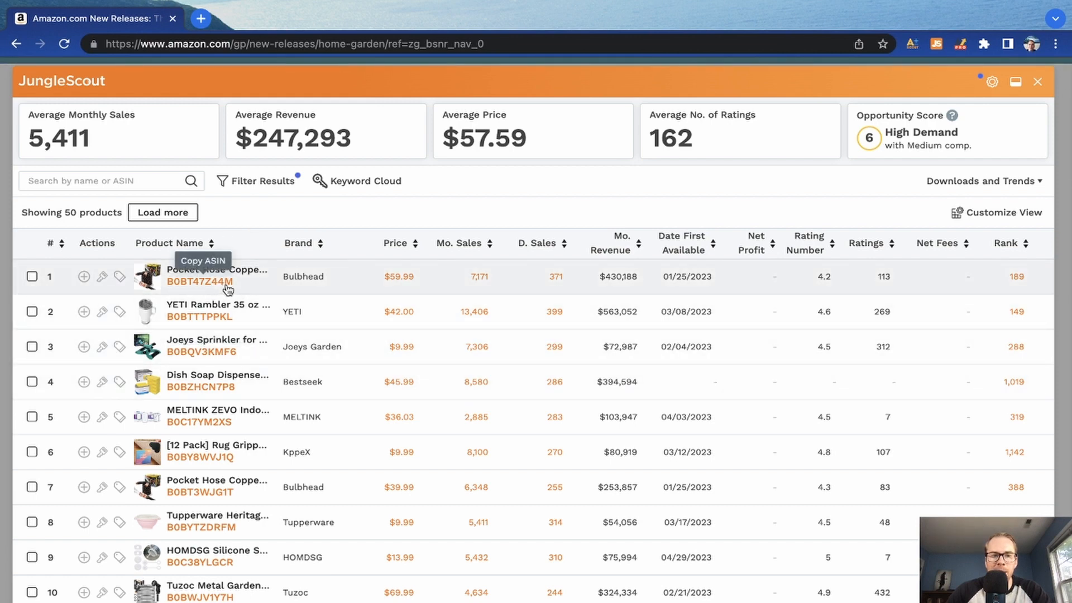
{"action": "mouse_move", "coordinate": [395, 268]}
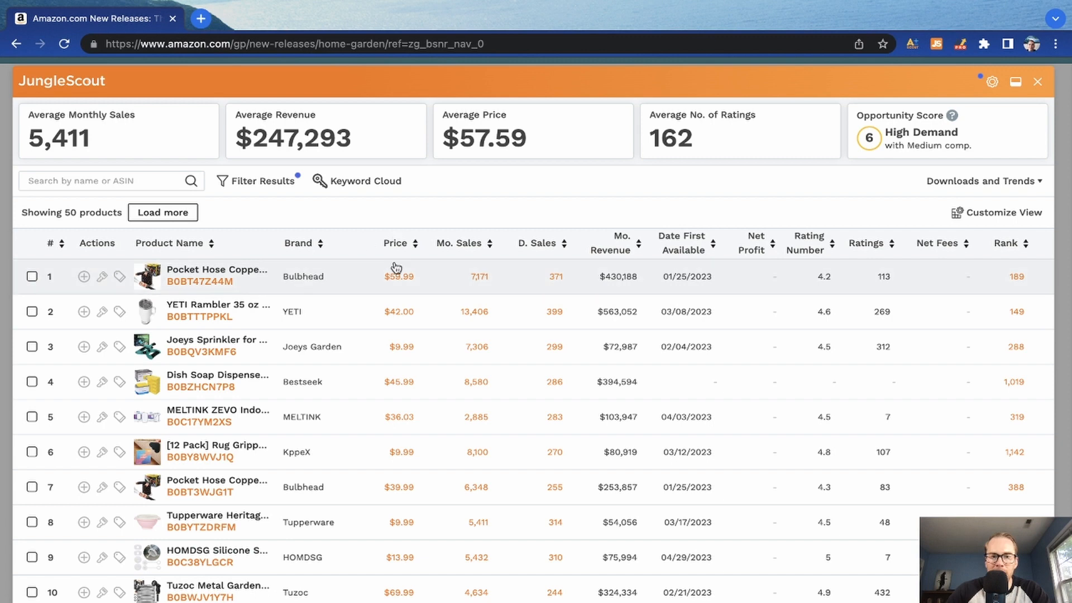
{"action": "mouse_move", "coordinate": [426, 208]}
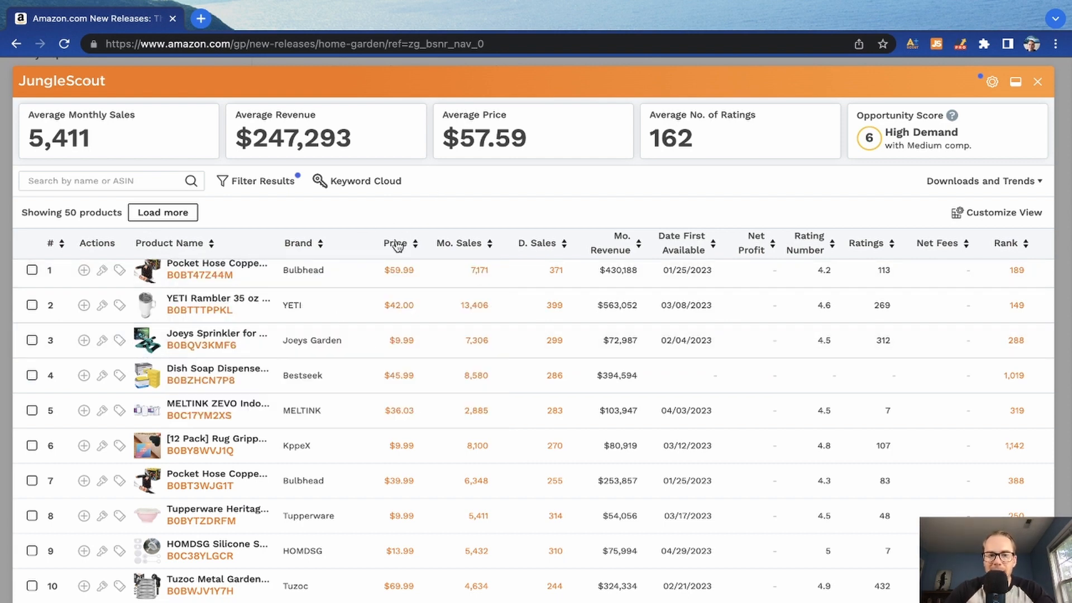
{"action": "scroll", "scroll_direction": "down", "scroll_amount": 3}
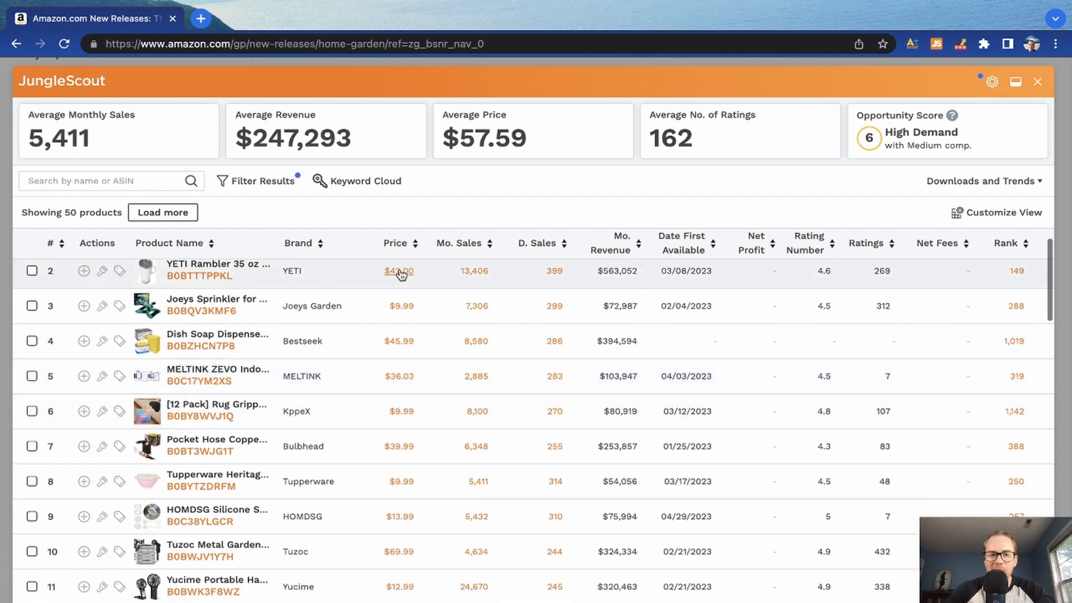
{"action": "scroll", "scroll_direction": "down", "scroll_amount": 3}
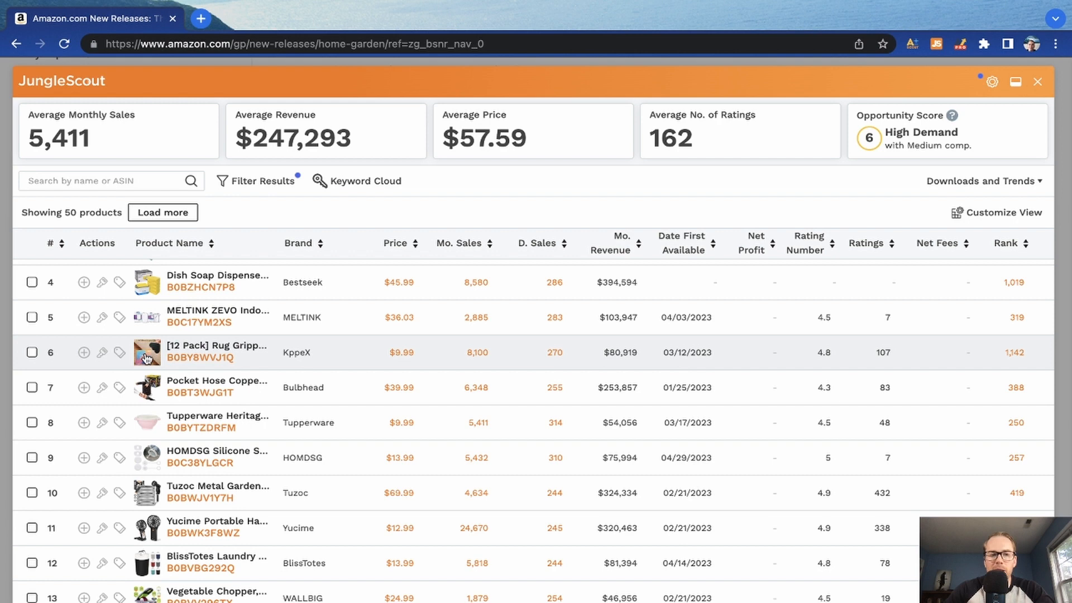
{"action": "mouse_move", "coordinate": [400, 283]}
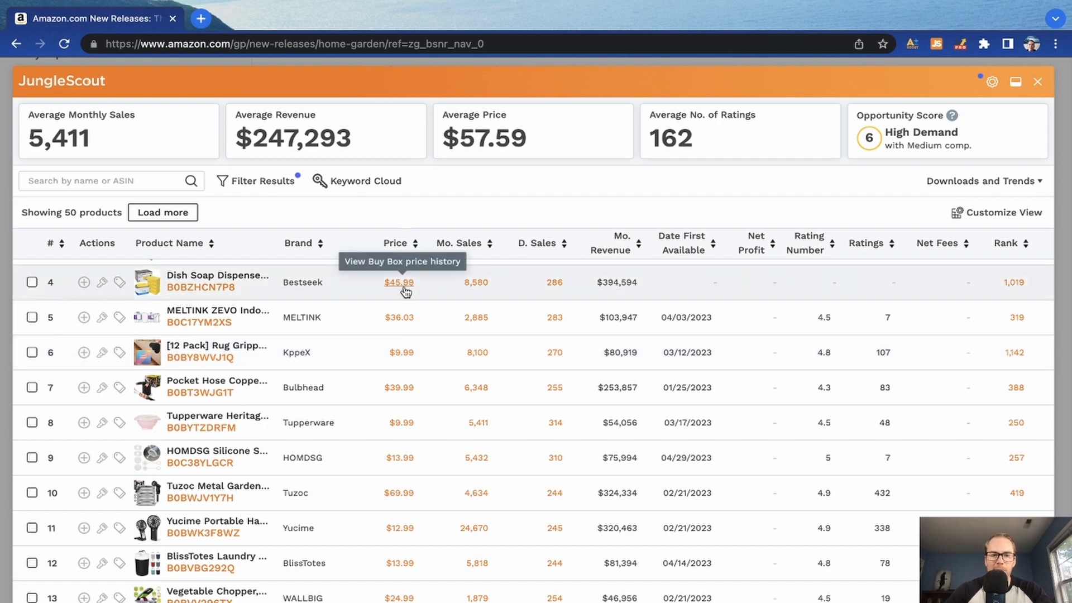
{"action": "scroll", "scroll_direction": "down", "scroll_amount": 3}
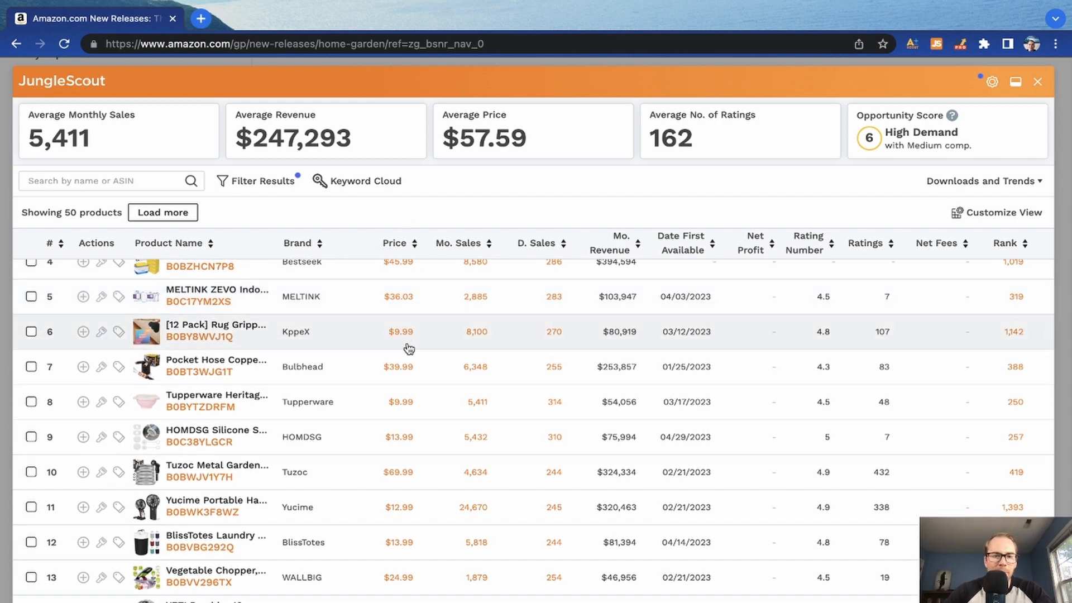
{"action": "scroll", "scroll_direction": "down", "scroll_amount": 3}
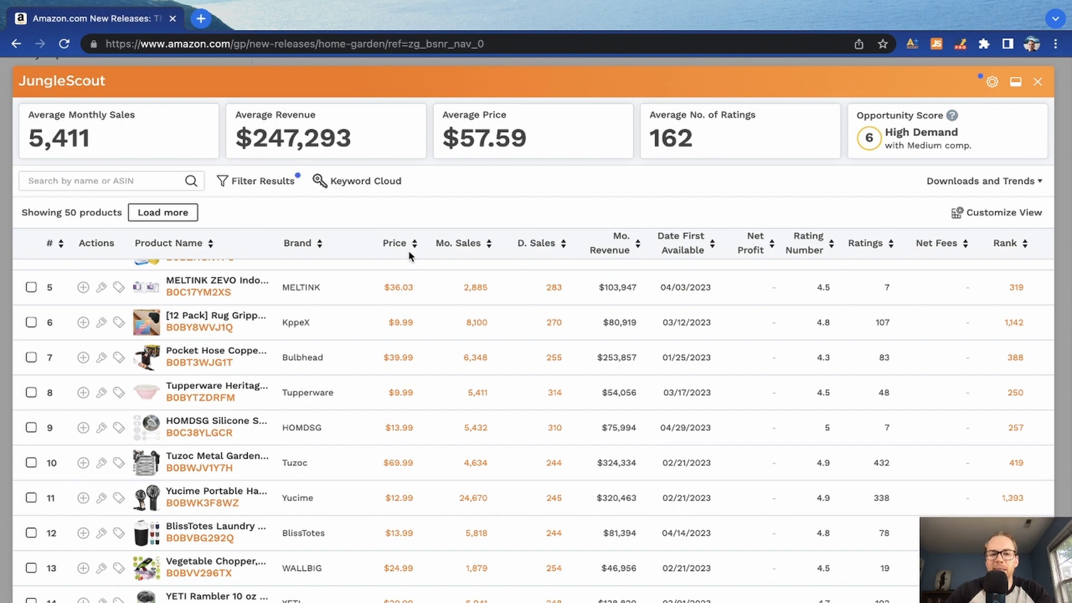
{"action": "mouse_move", "coordinate": [468, 244]}
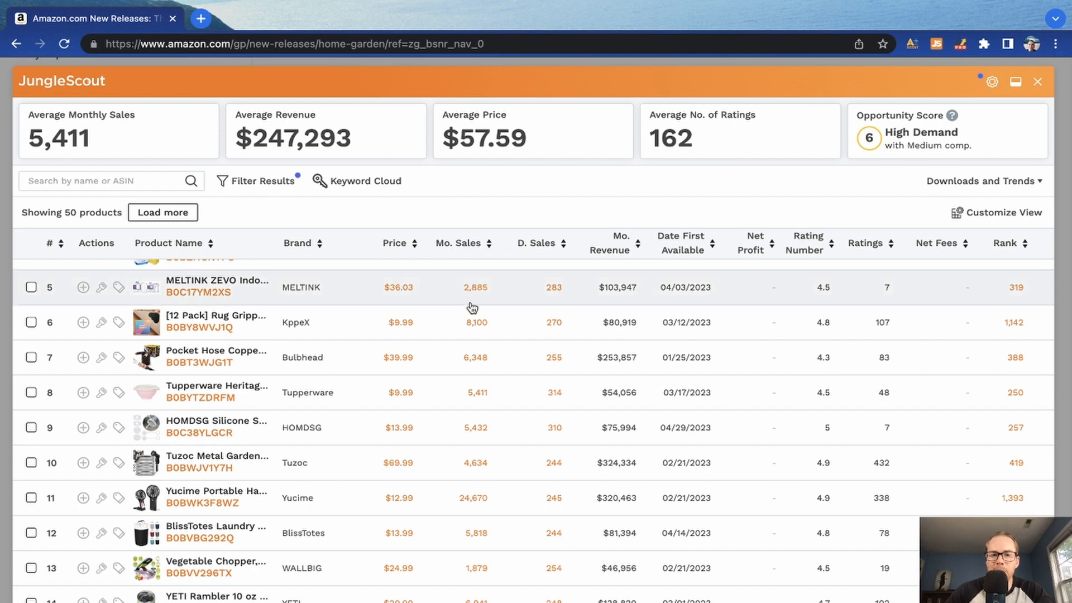
{"action": "mouse_move", "coordinate": [617, 179]}
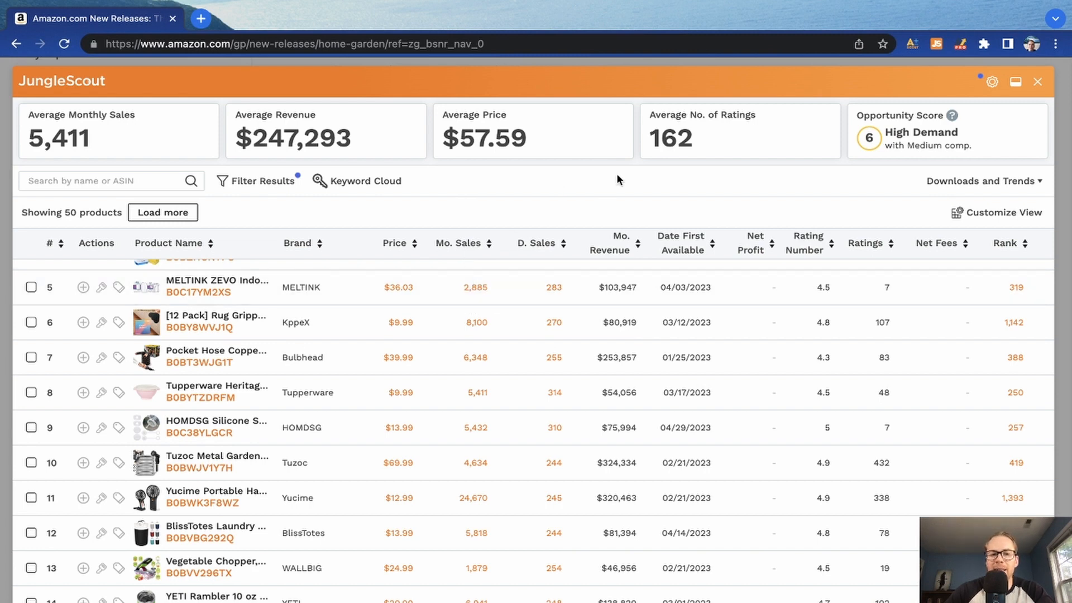
{"action": "mouse_move", "coordinate": [616, 300]}
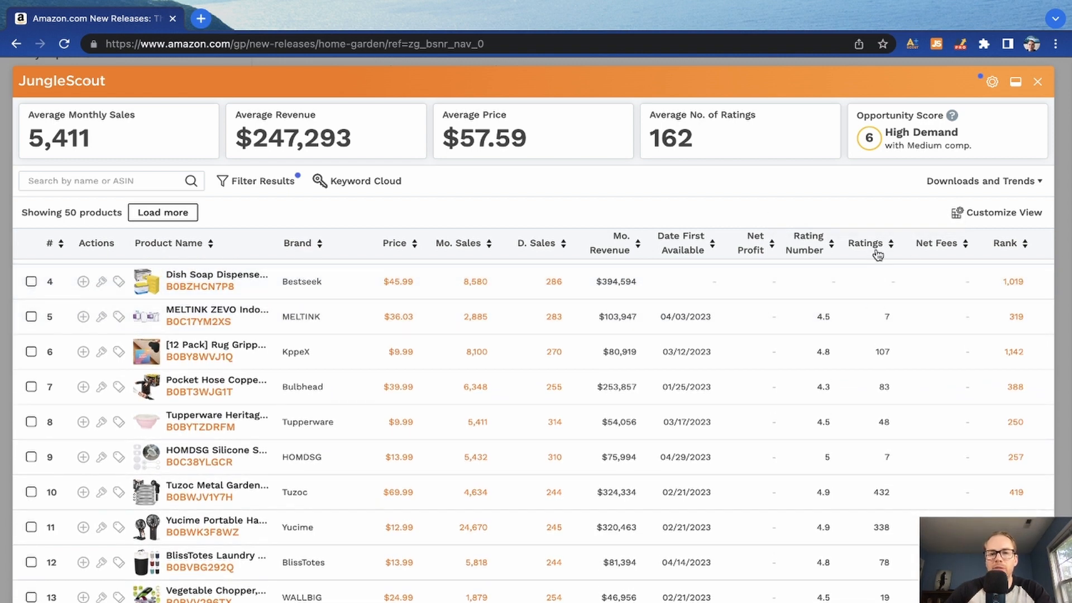
{"action": "mouse_move", "coordinate": [877, 252]}
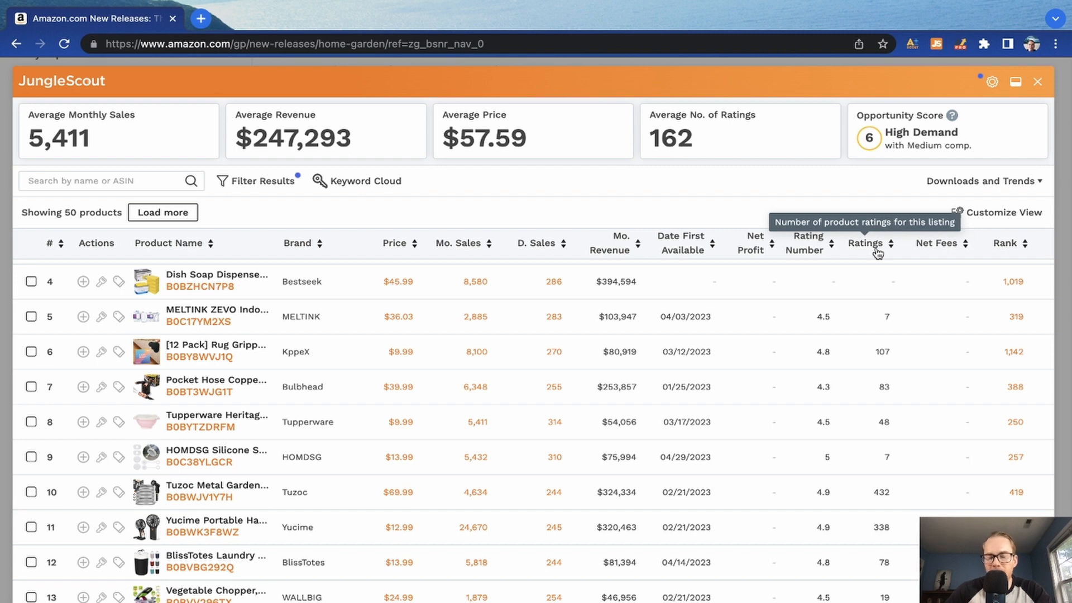
{"action": "scroll", "scroll_direction": "down", "scroll_amount": 3}
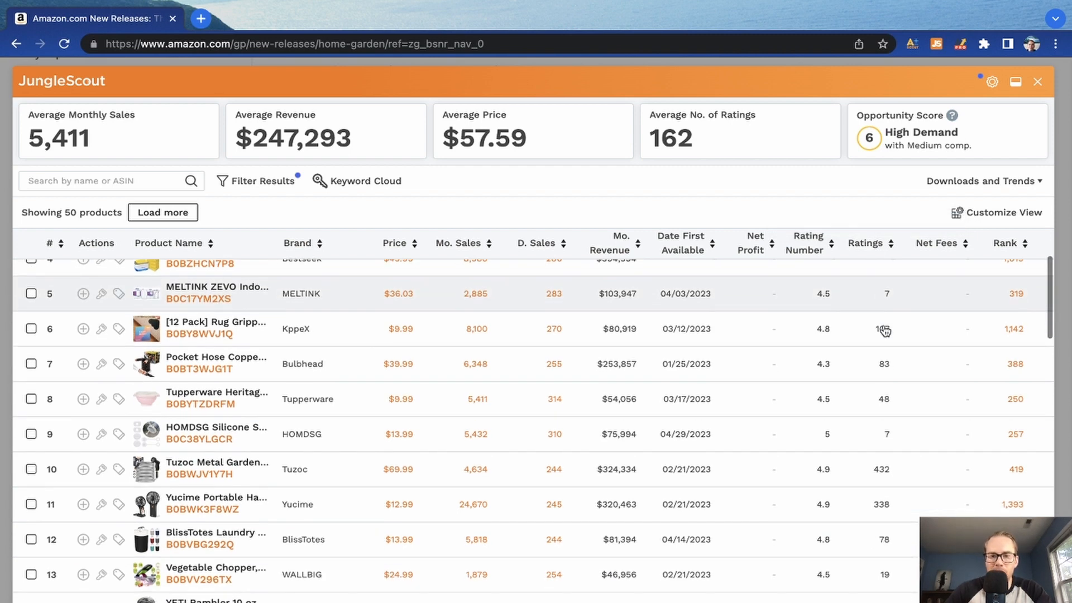
{"action": "scroll", "scroll_direction": "down", "scroll_amount": 3}
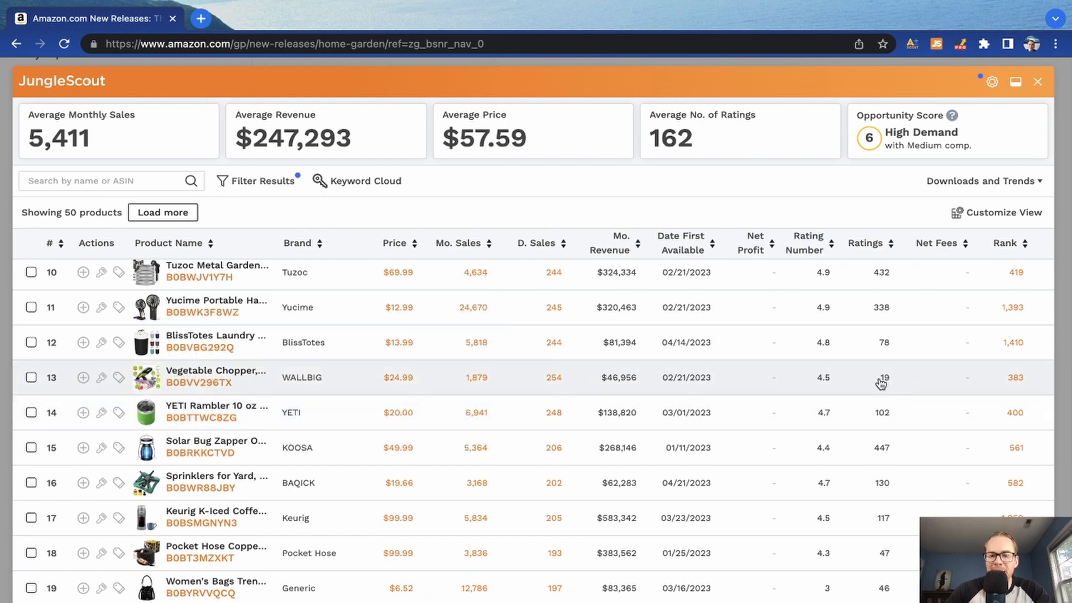
{"action": "scroll", "scroll_direction": "down", "scroll_amount": 3}
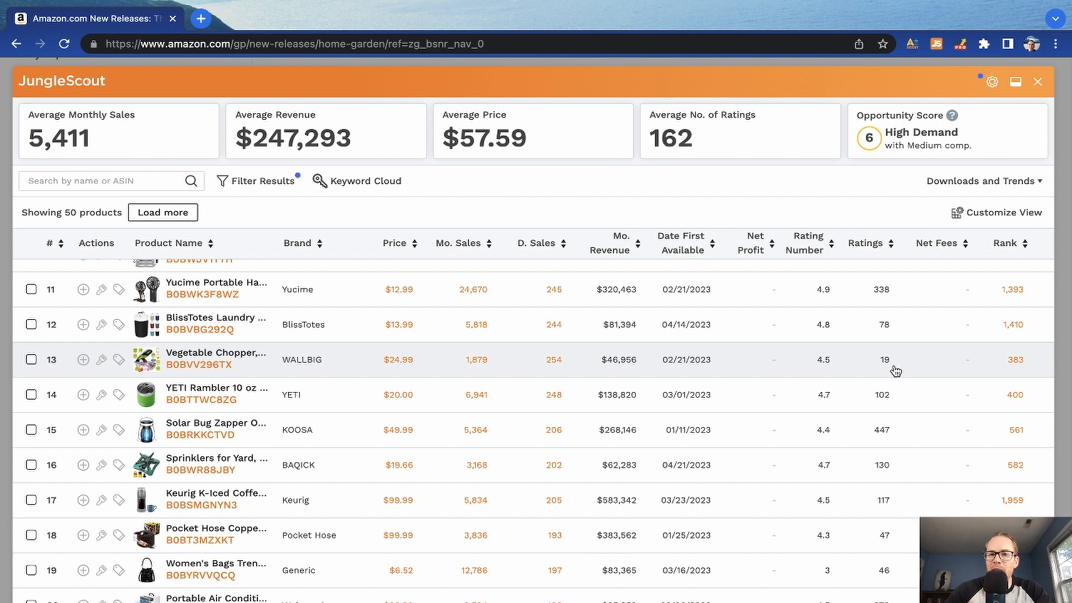
{"action": "mouse_move", "coordinate": [899, 371]}
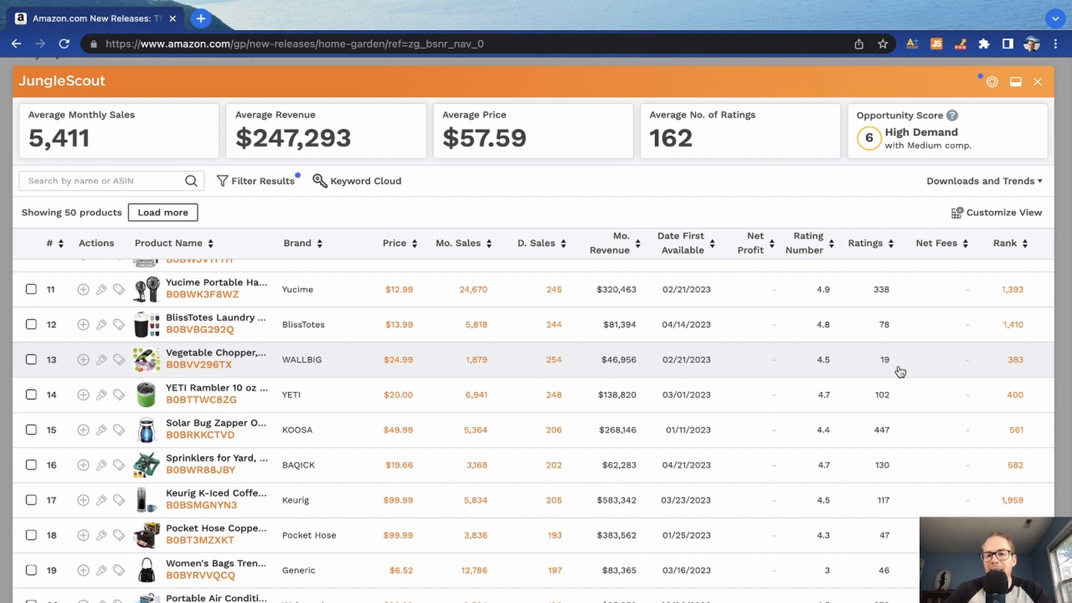
{"action": "scroll", "scroll_direction": "down", "scroll_amount": 3}
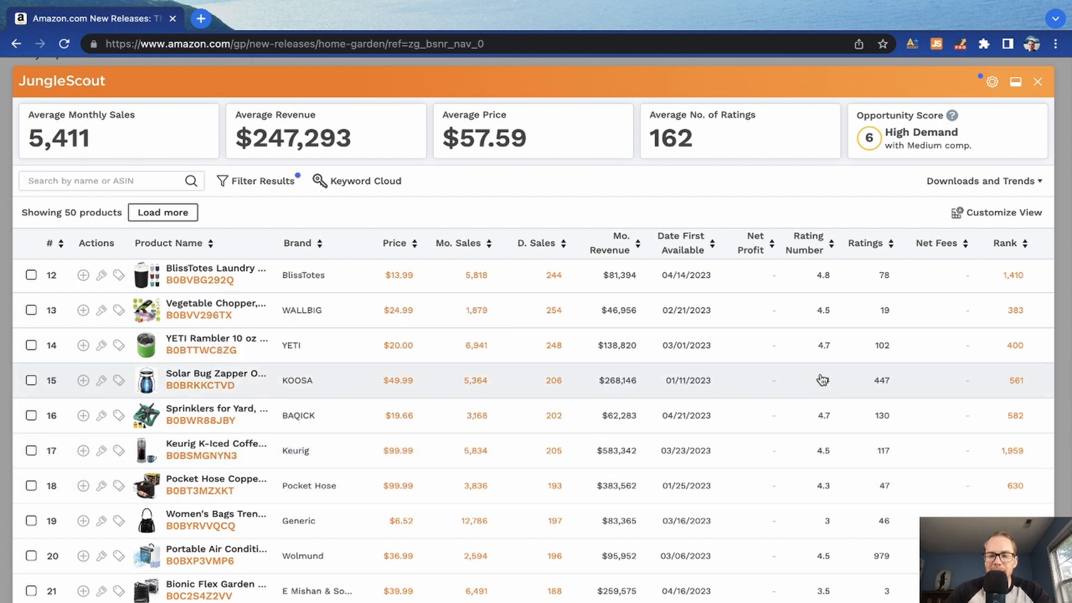
{"action": "scroll", "scroll_direction": "down", "scroll_amount": 3}
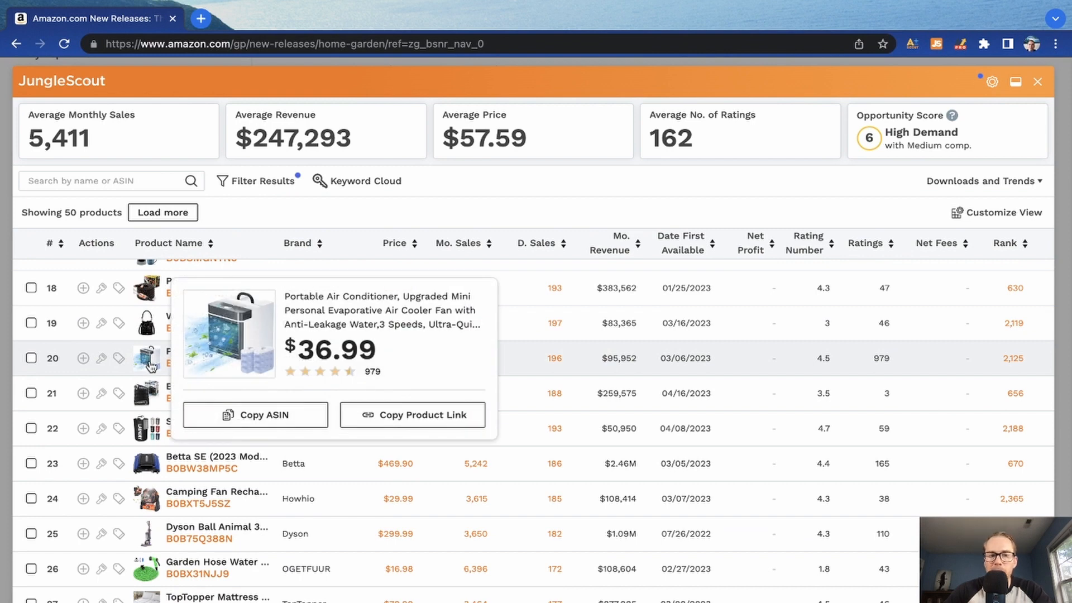
{"action": "mouse_move", "coordinate": [149, 366]}
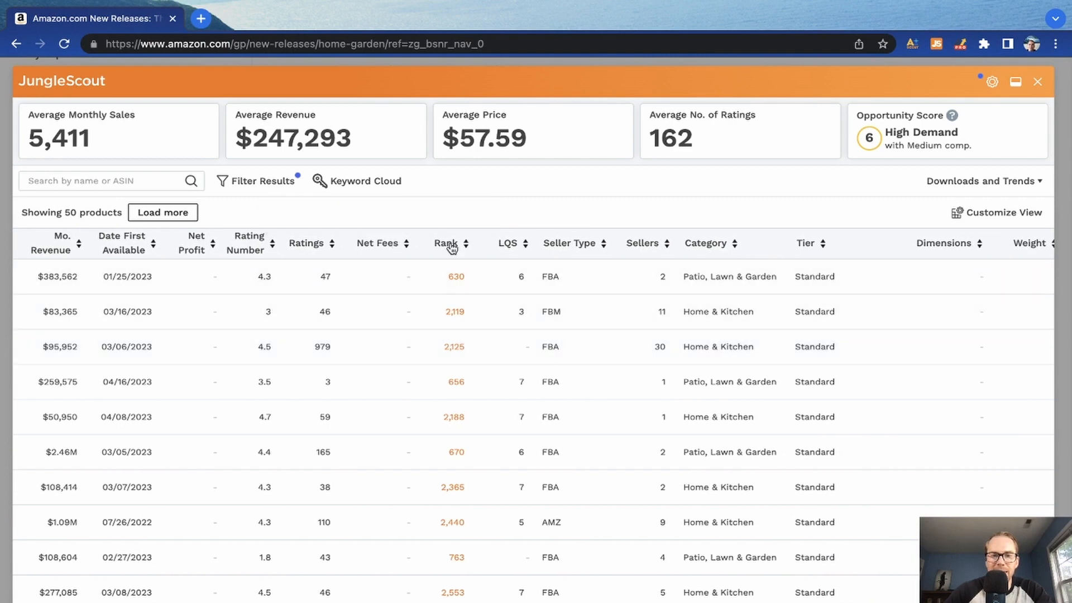
{"action": "mouse_move", "coordinate": [508, 244]}
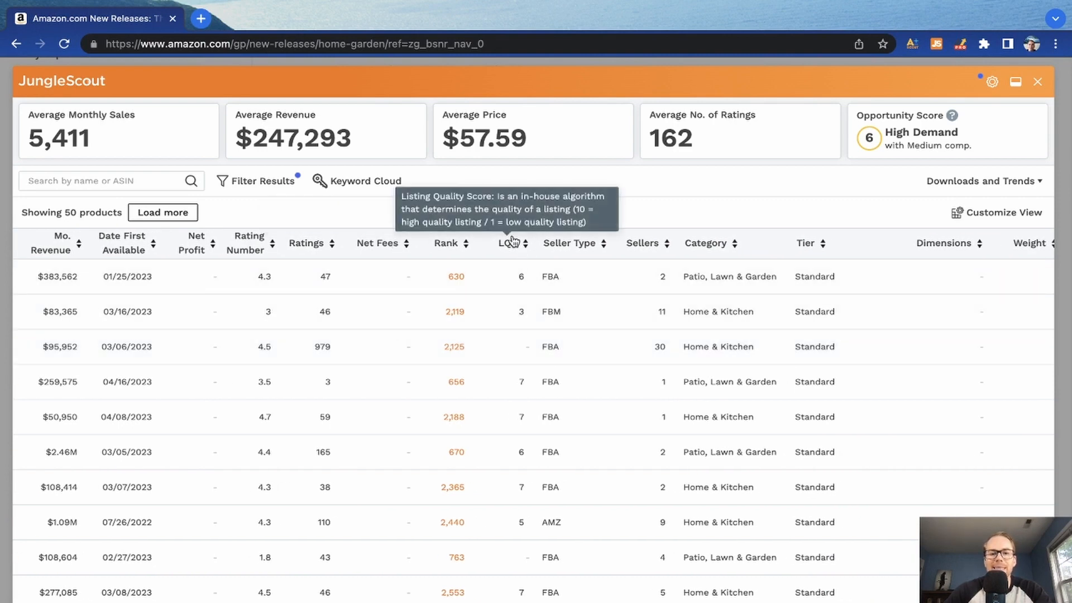
{"action": "mouse_move", "coordinate": [509, 251]}
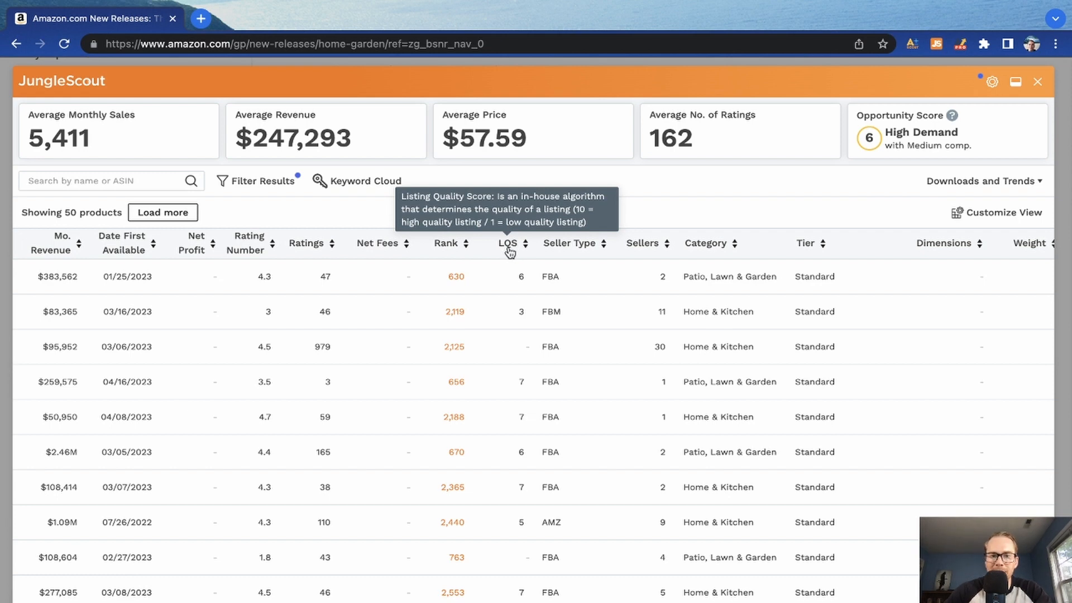
{"action": "mouse_move", "coordinate": [571, 262]}
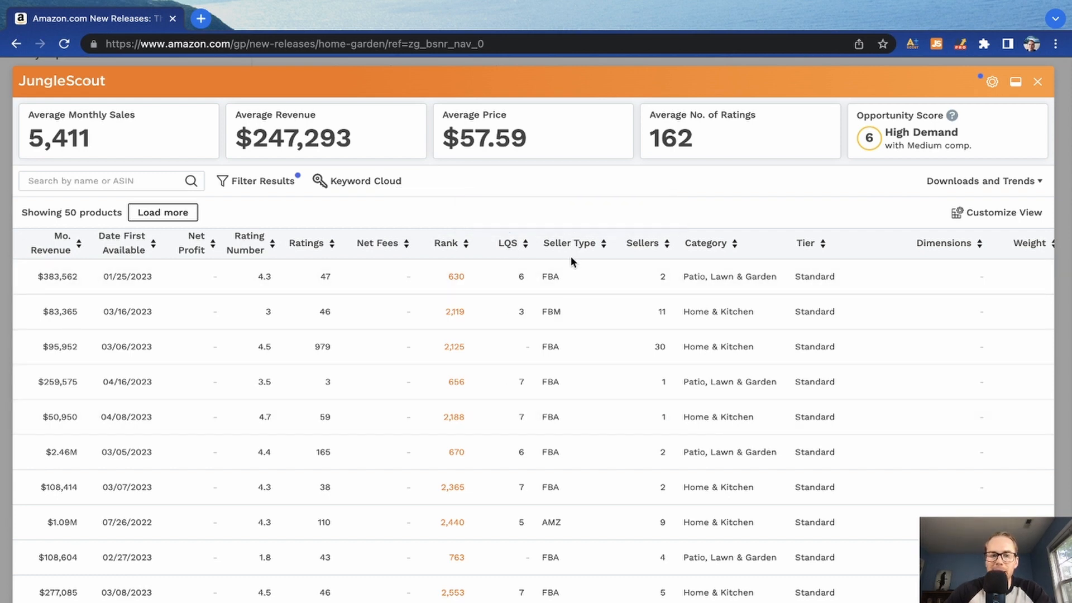
{"action": "mouse_move", "coordinate": [569, 286]}
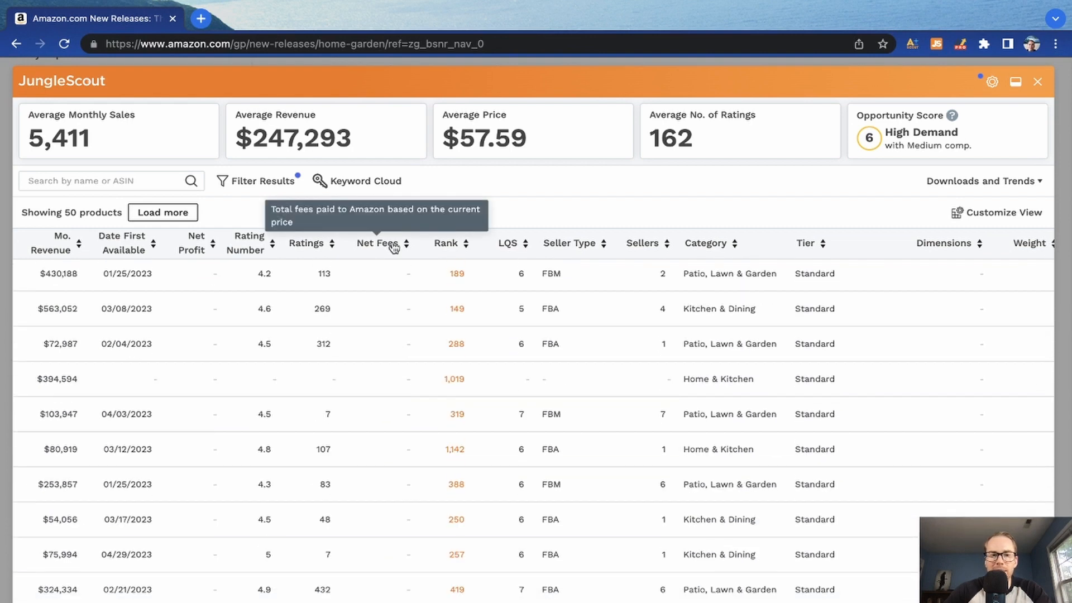
{"action": "mouse_move", "coordinate": [393, 296]}
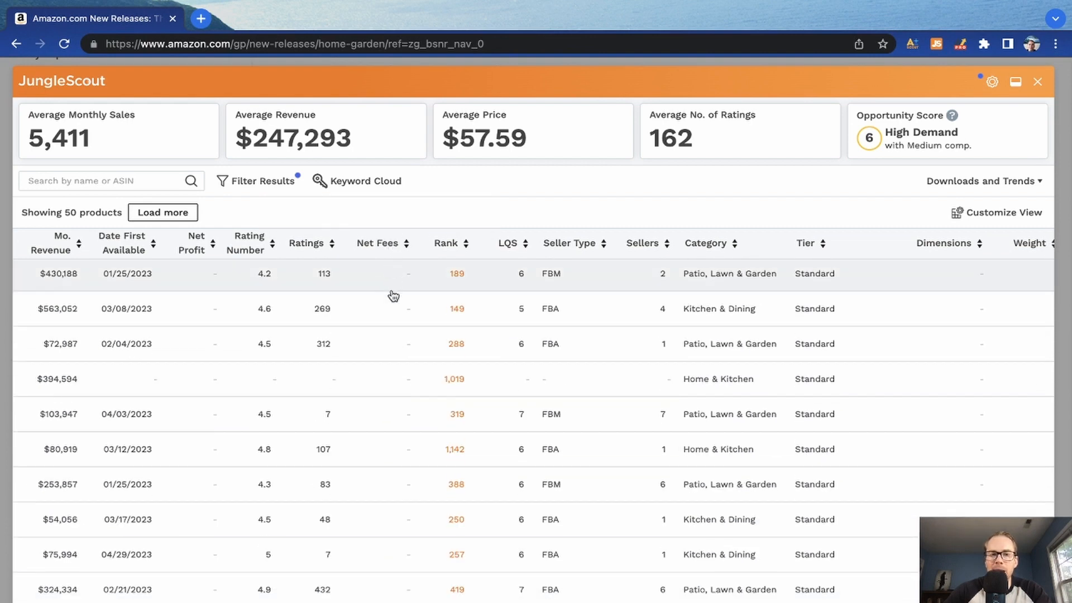
{"action": "mouse_move", "coordinate": [437, 261]}
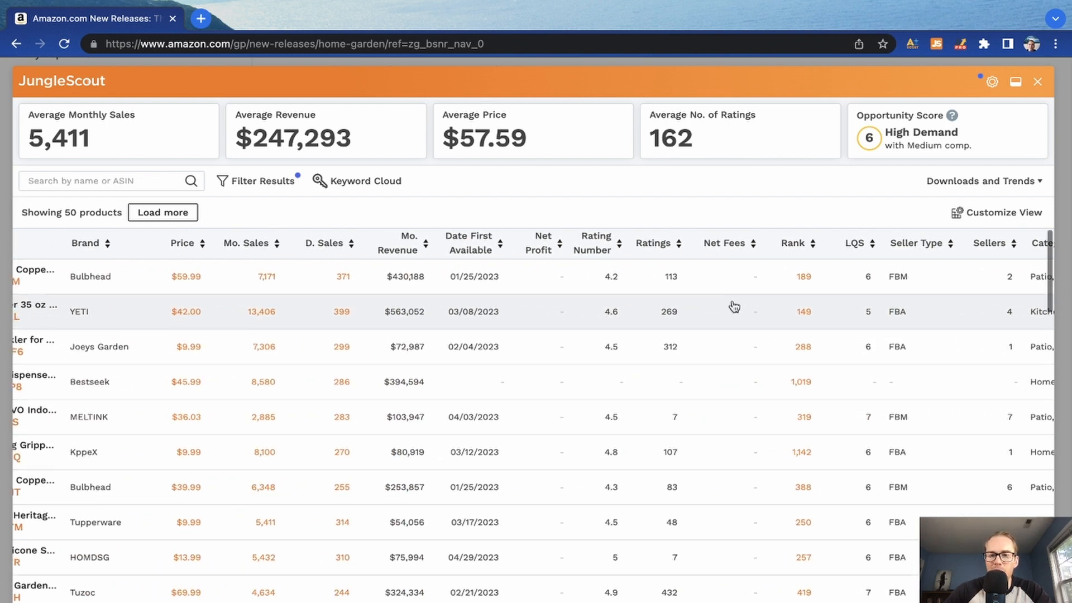
{"action": "mouse_move", "coordinate": [804, 248]}
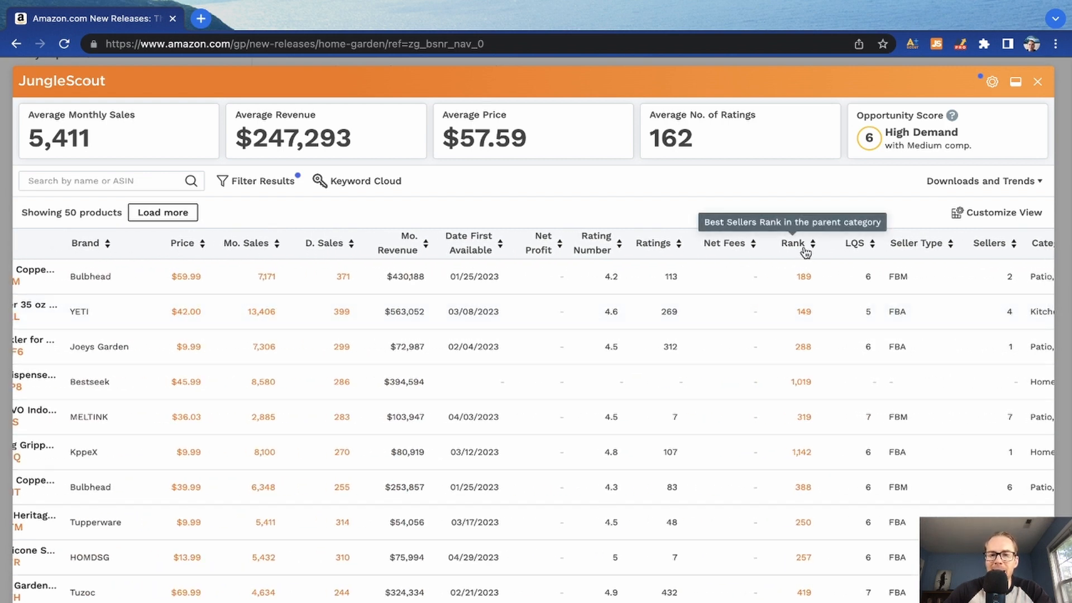
{"action": "mouse_move", "coordinate": [794, 207]}
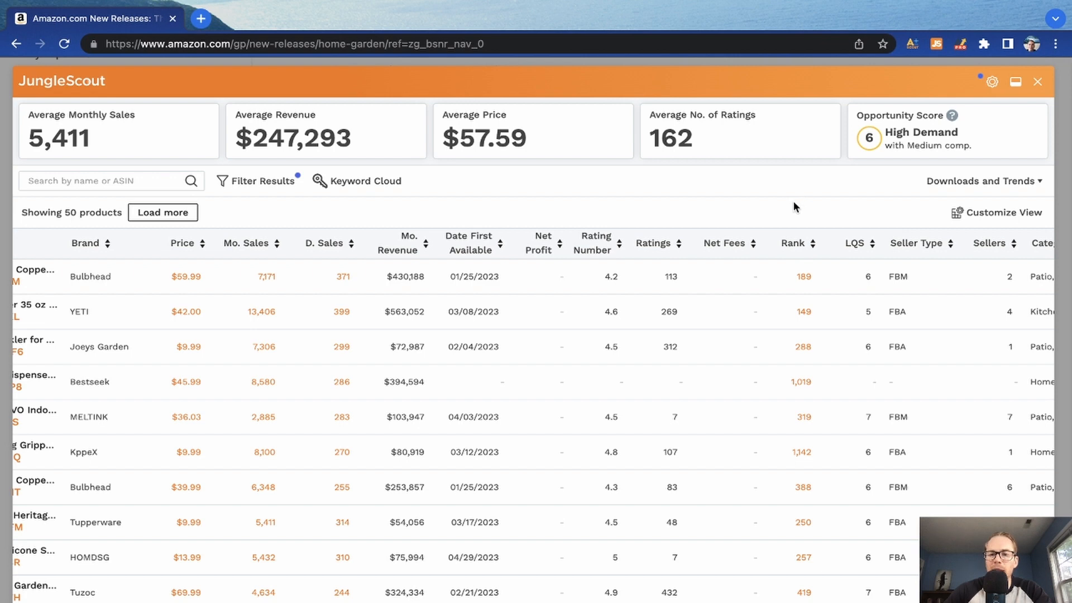
{"action": "mouse_move", "coordinate": [792, 213]}
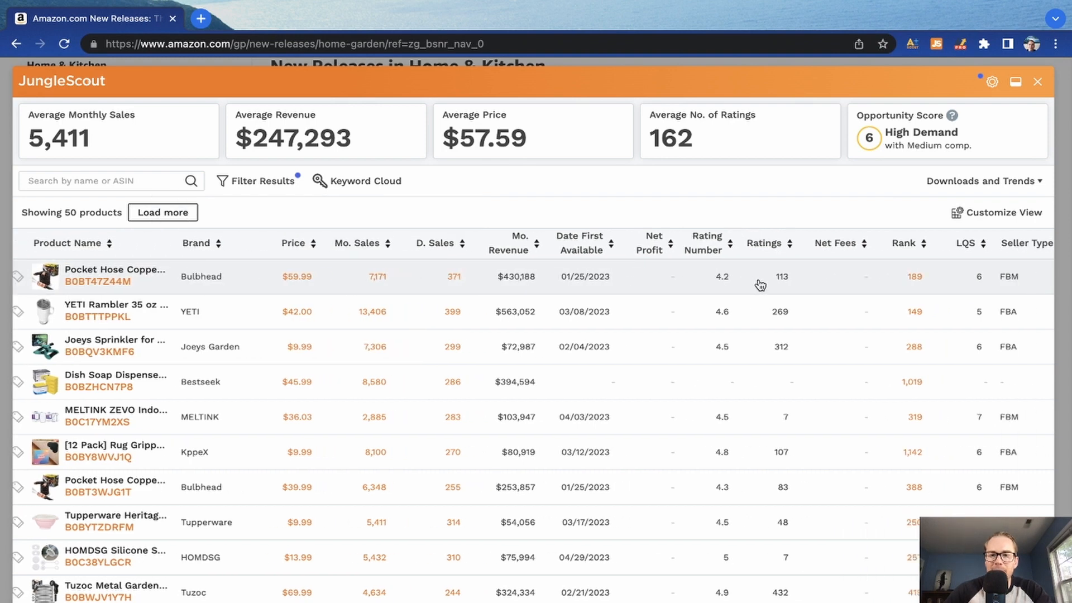
{"action": "scroll", "scroll_direction": "right", "scroll_amount": 3}
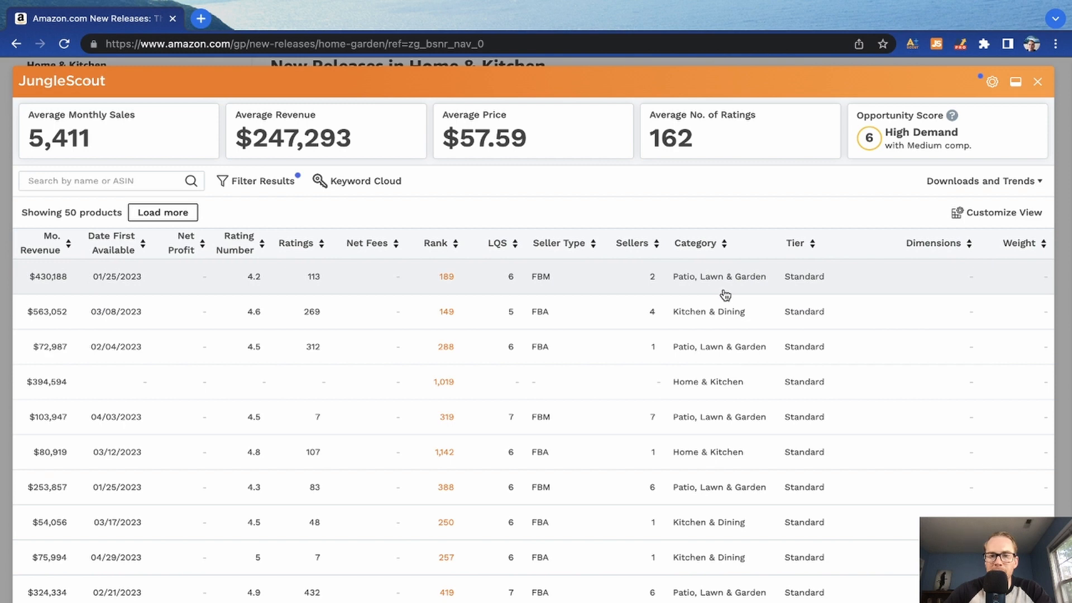
{"action": "mouse_move", "coordinate": [741, 291]}
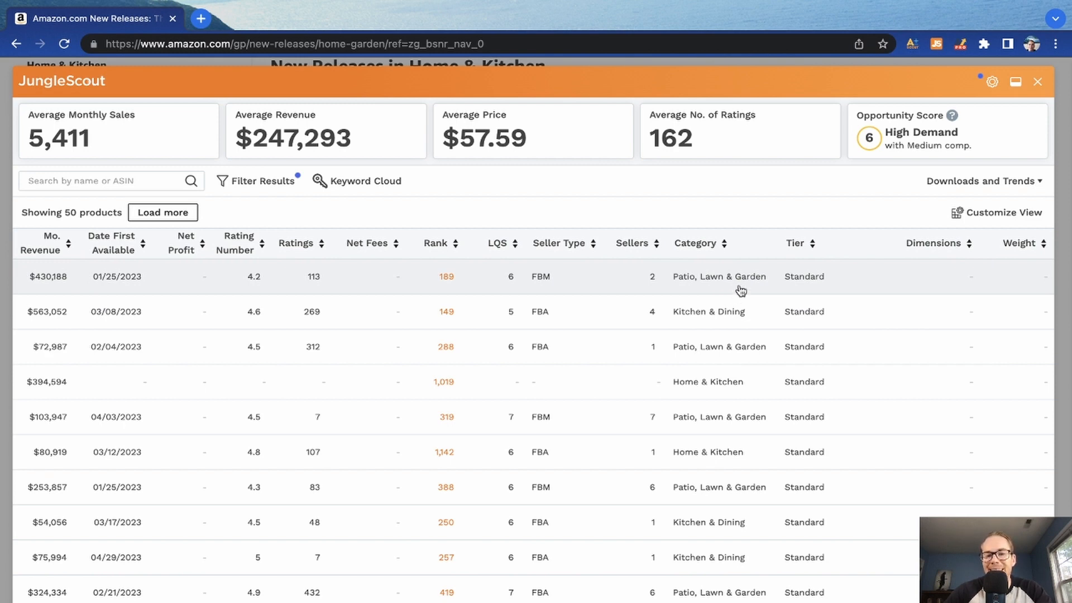
{"action": "mouse_move", "coordinate": [731, 290]}
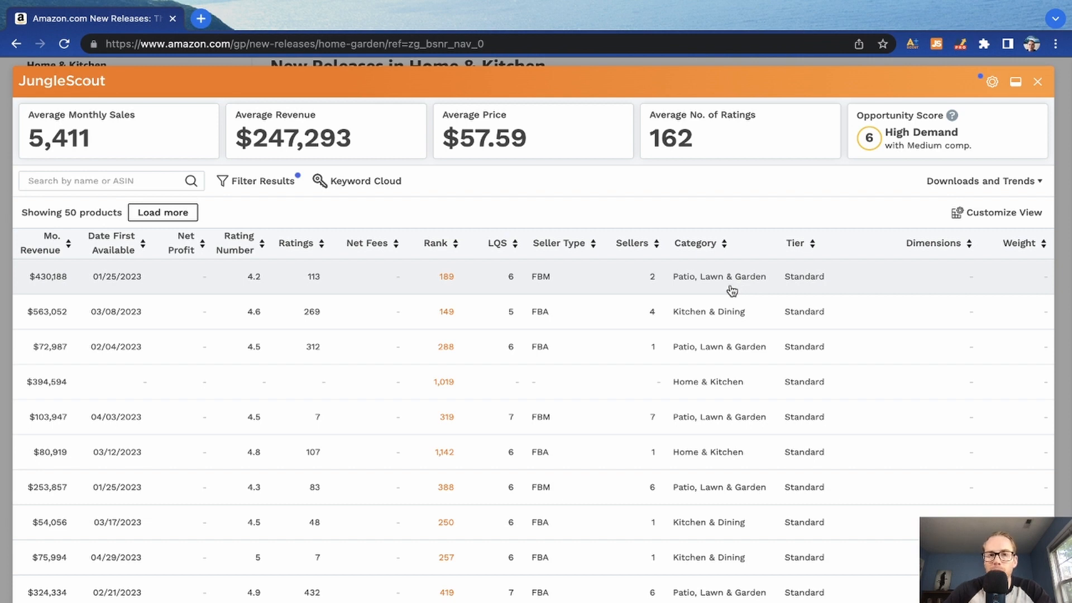
{"action": "mouse_move", "coordinate": [716, 292]}
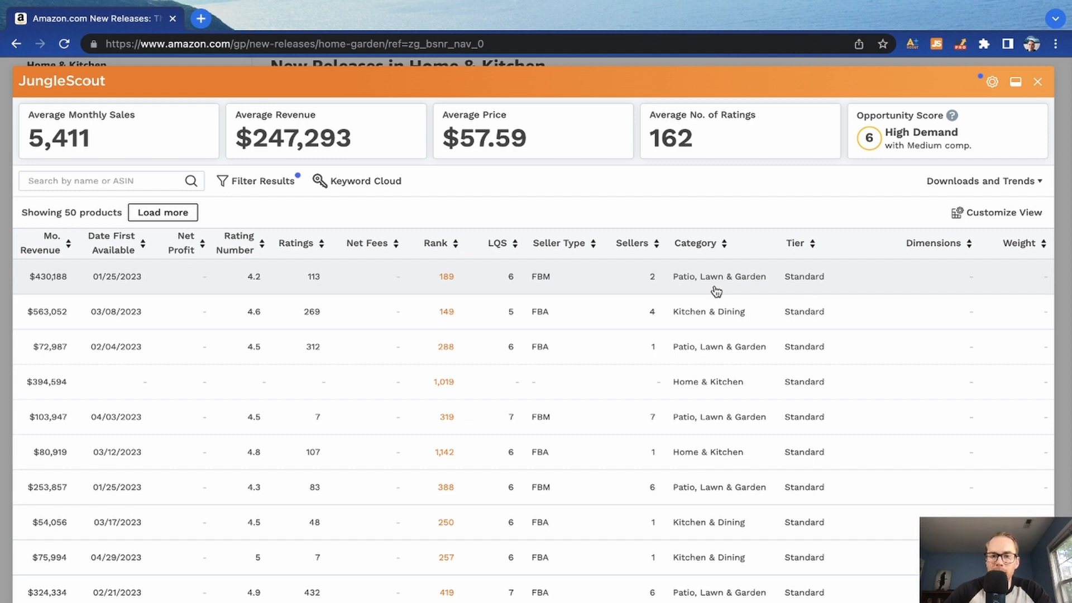
{"action": "mouse_move", "coordinate": [708, 295]}
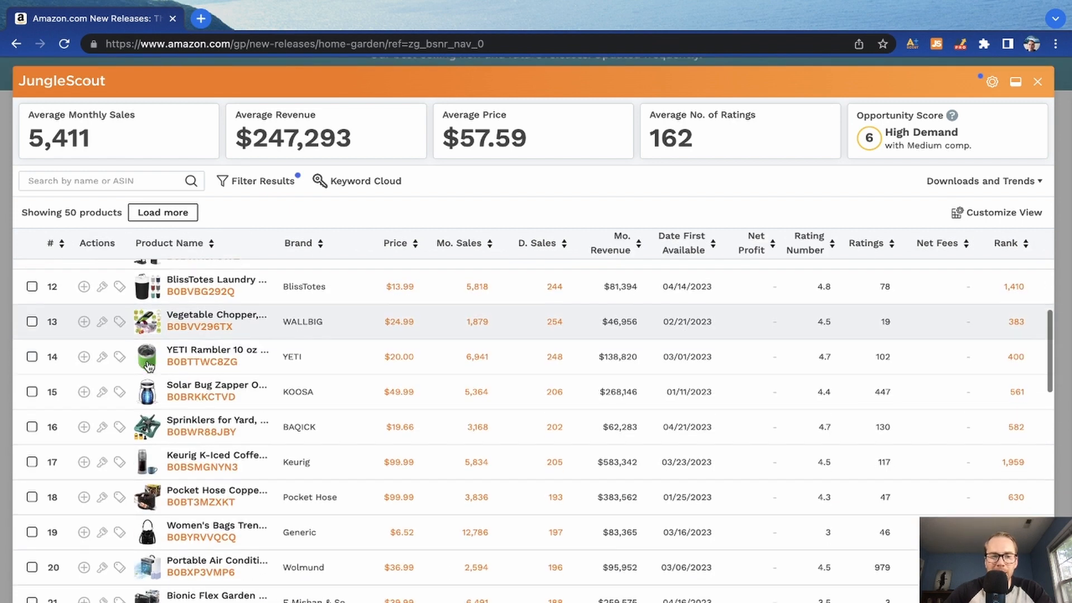
Step: Examine the $24.99 WALLBIG vegetable chopper's product page and photos
{"action": "scroll", "scroll_direction": "down", "scroll_amount": 3}
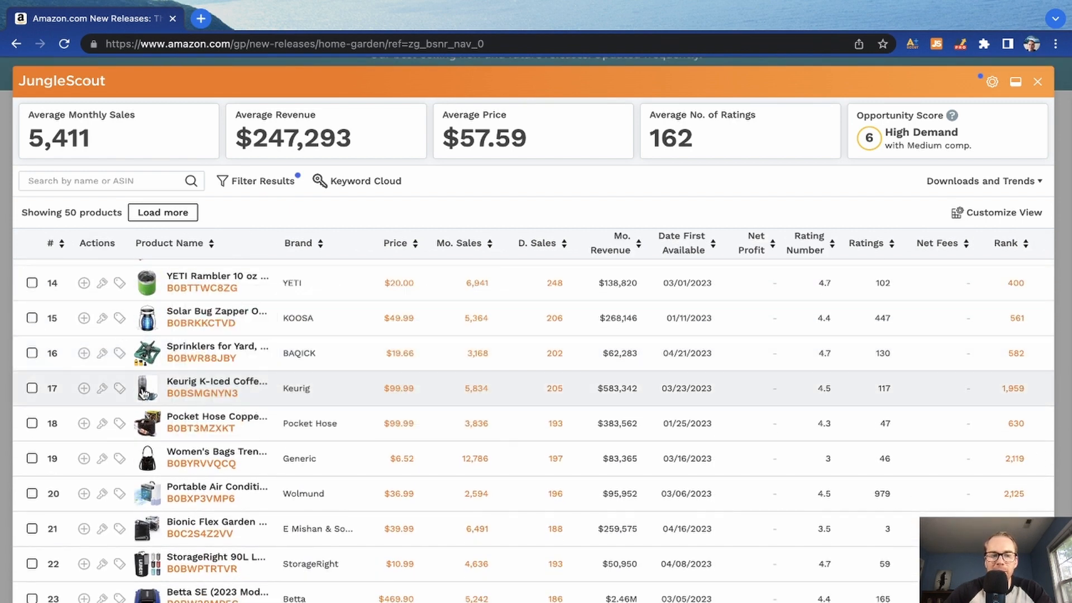
{"action": "scroll", "scroll_direction": "down", "scroll_amount": 3}
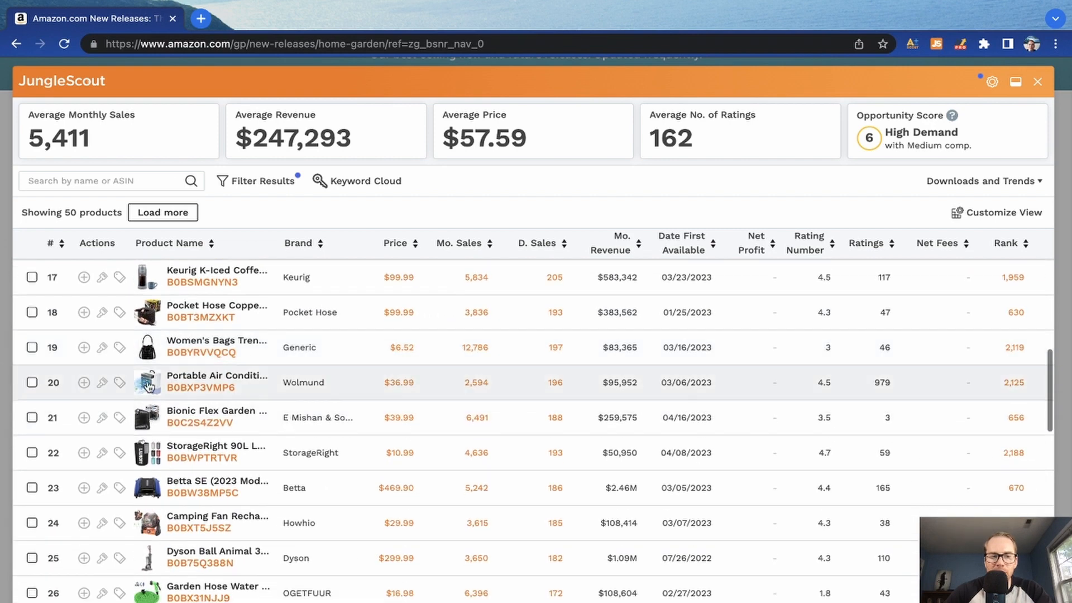
{"action": "mouse_move", "coordinate": [496, 392]}
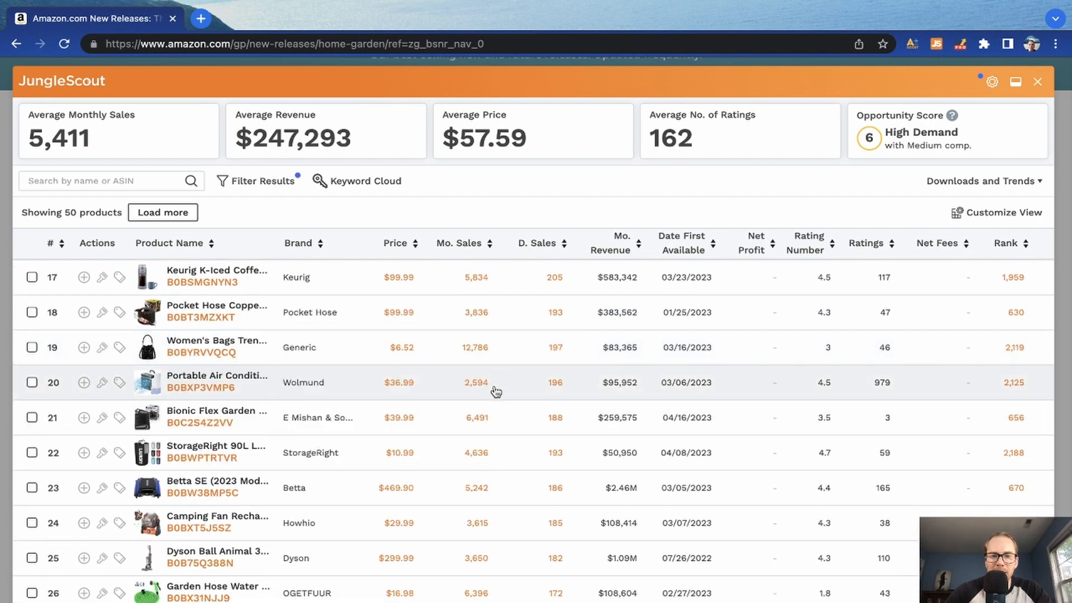
{"action": "scroll", "scroll_direction": "down", "scroll_amount": 3}
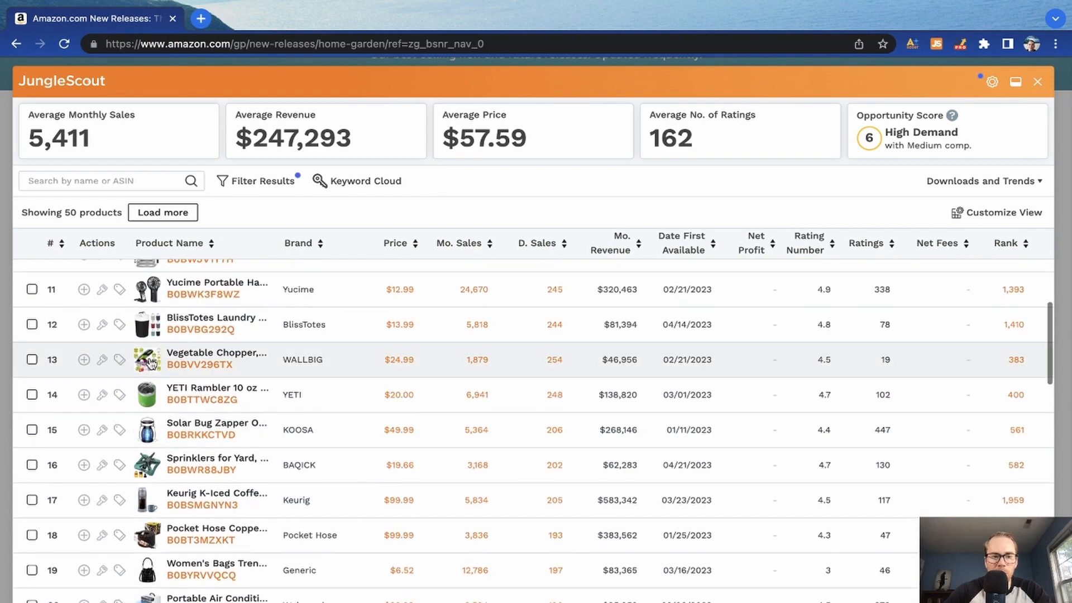
{"action": "left_click", "coordinate": [216, 353]}
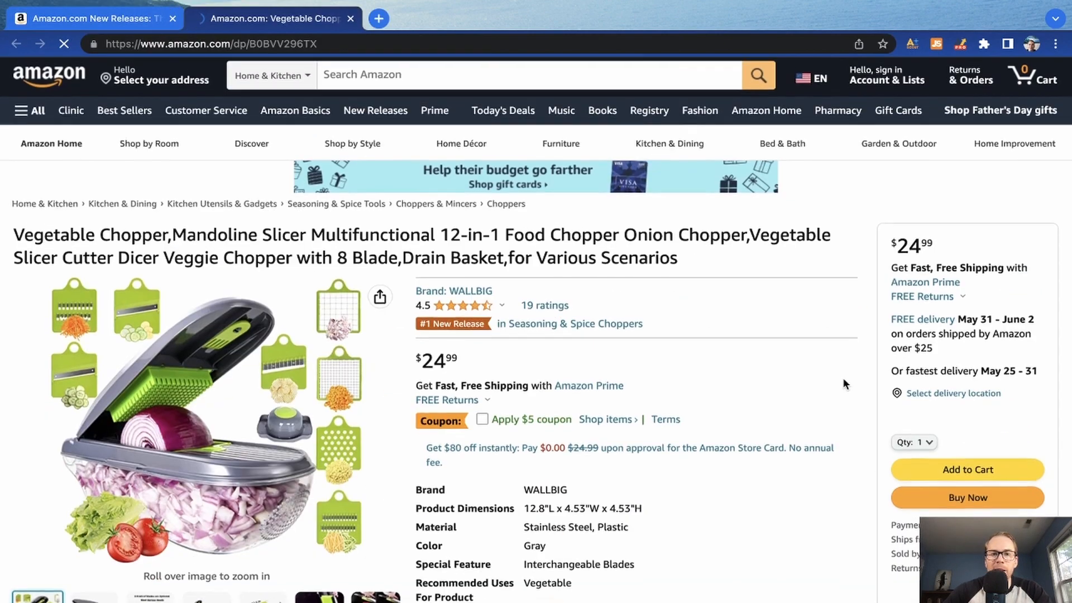
{"action": "scroll", "scroll_direction": "down", "scroll_amount": 3}
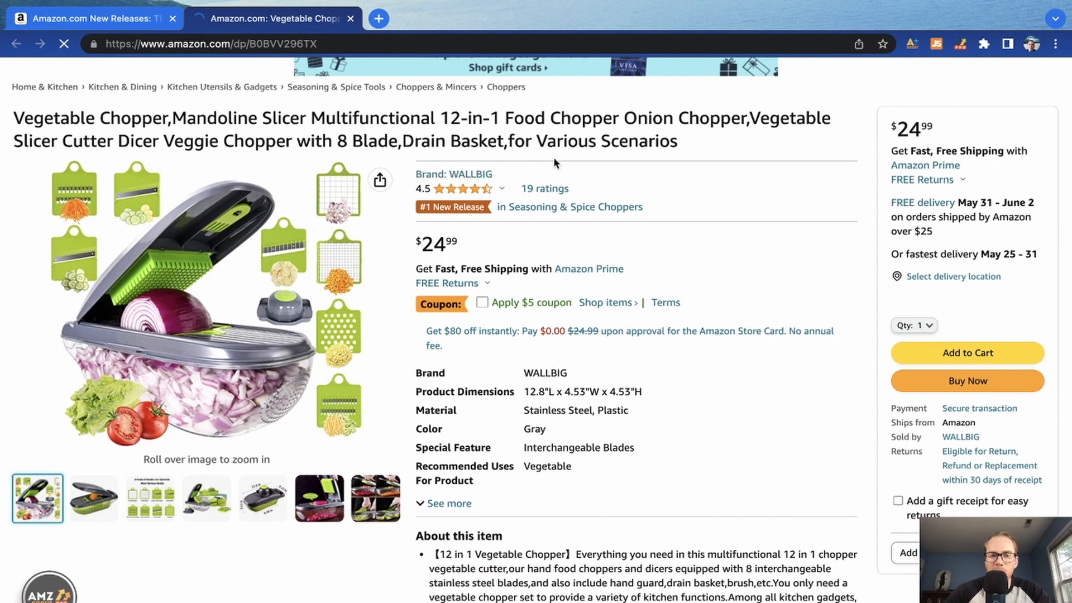
{"action": "scroll", "scroll_direction": "down", "scroll_amount": 3}
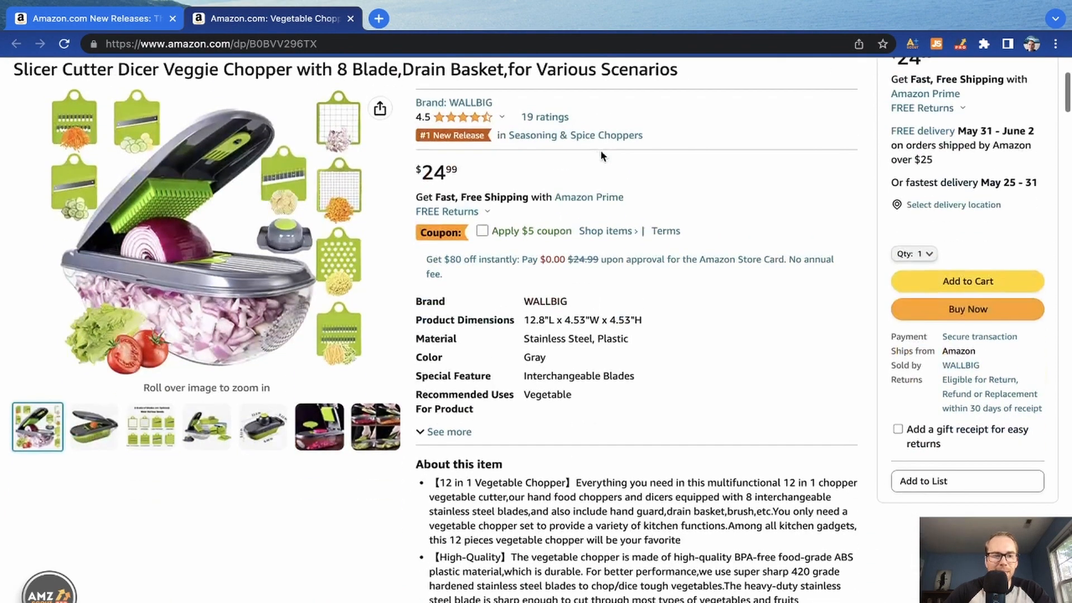
{"action": "left_click", "coordinate": [319, 426]}
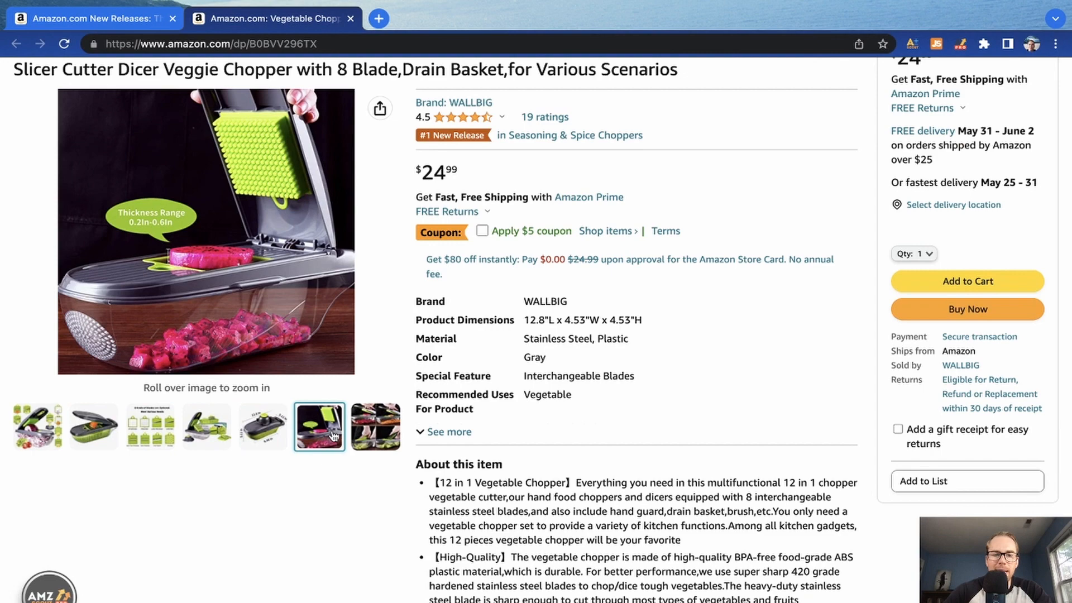
Step: Leave the chopper page and bring up the Jungle Scout Product Database
{"action": "scroll", "scroll_direction": "up", "scroll_amount": 3}
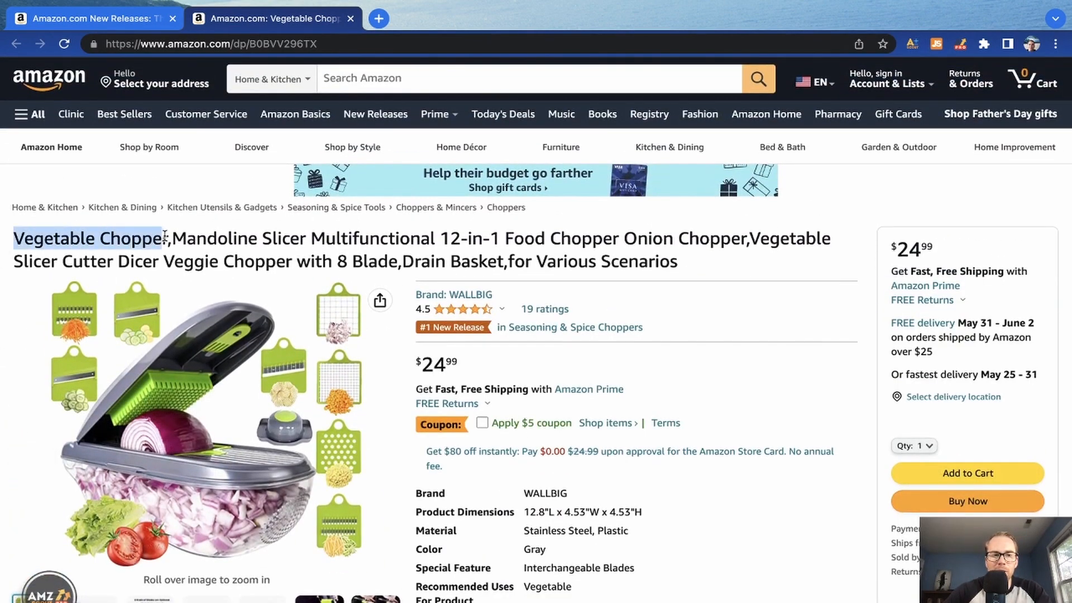
{"action": "left_click", "coordinate": [251, 147]}
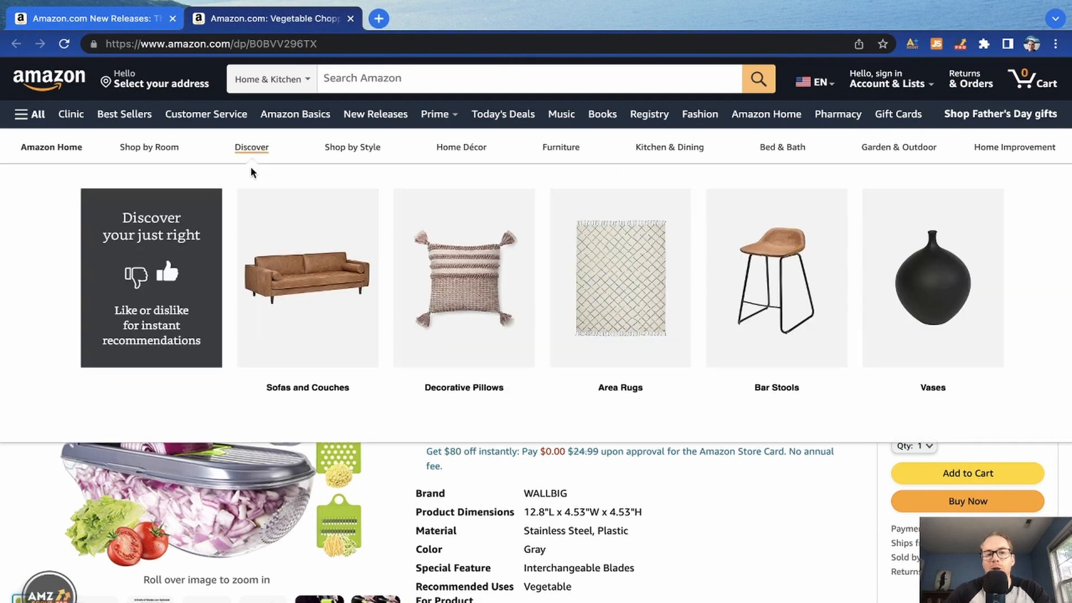
{"action": "left_click", "coordinate": [270, 78]}
{"action": "type", "text": "Vegetable Chopper"}
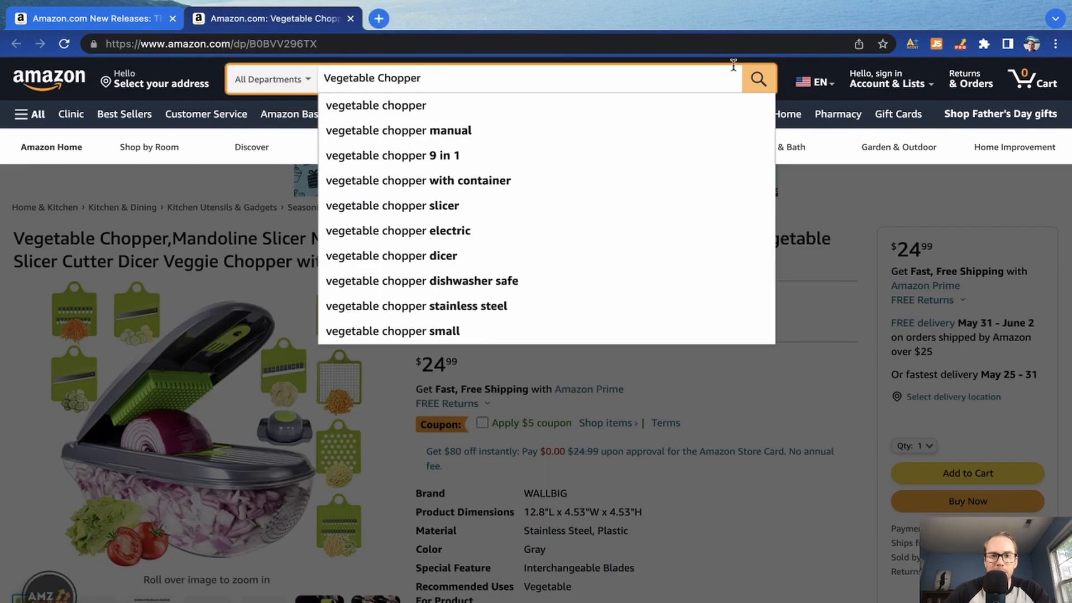
{"action": "mouse_move", "coordinate": [782, 67]}
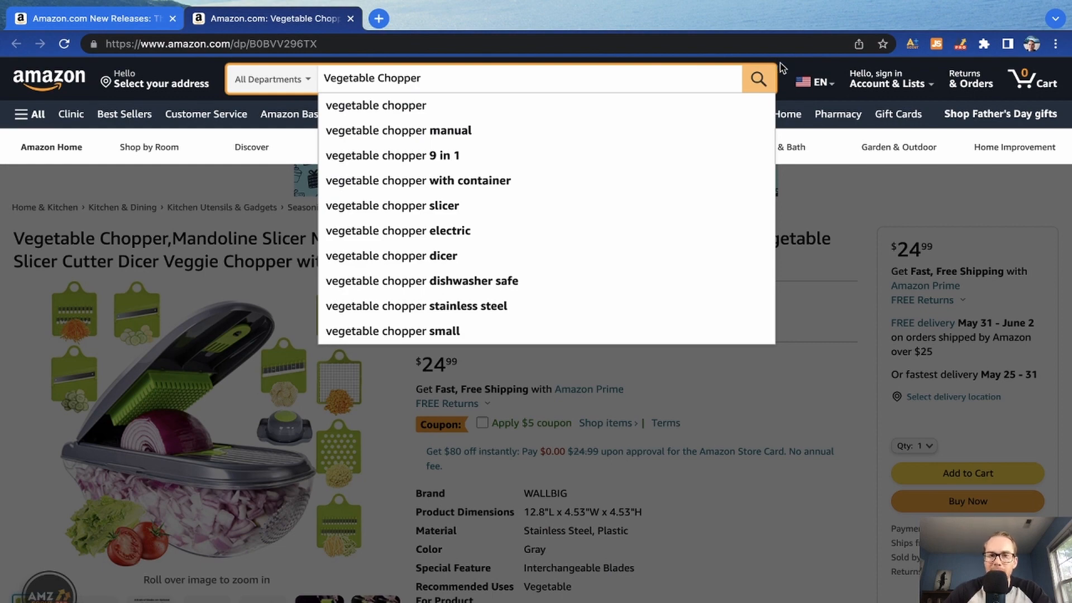
{"action": "left_click", "coordinate": [82, 19]}
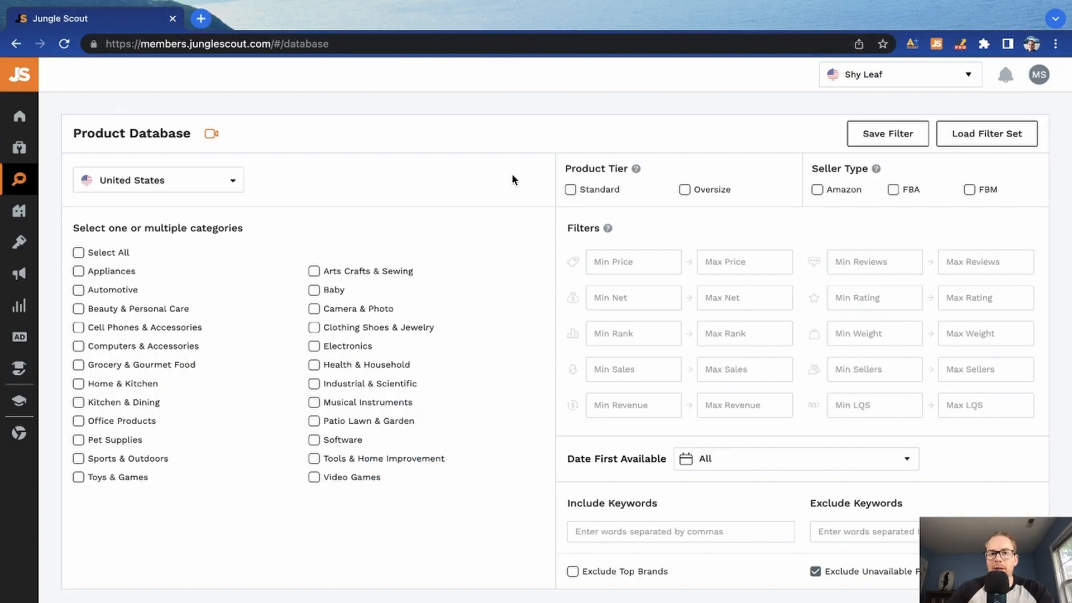
Step: Scroll through the Product Database's still-empty category and filter criteria
{"action": "scroll", "scroll_direction": "down", "scroll_amount": 3}
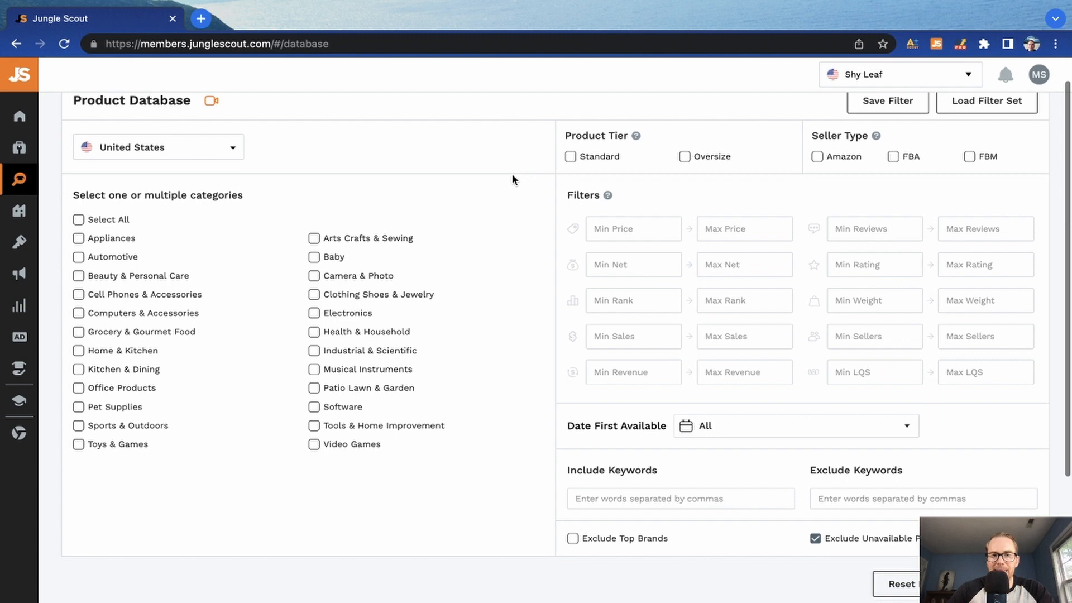
{"action": "scroll", "scroll_direction": "down", "scroll_amount": 3}
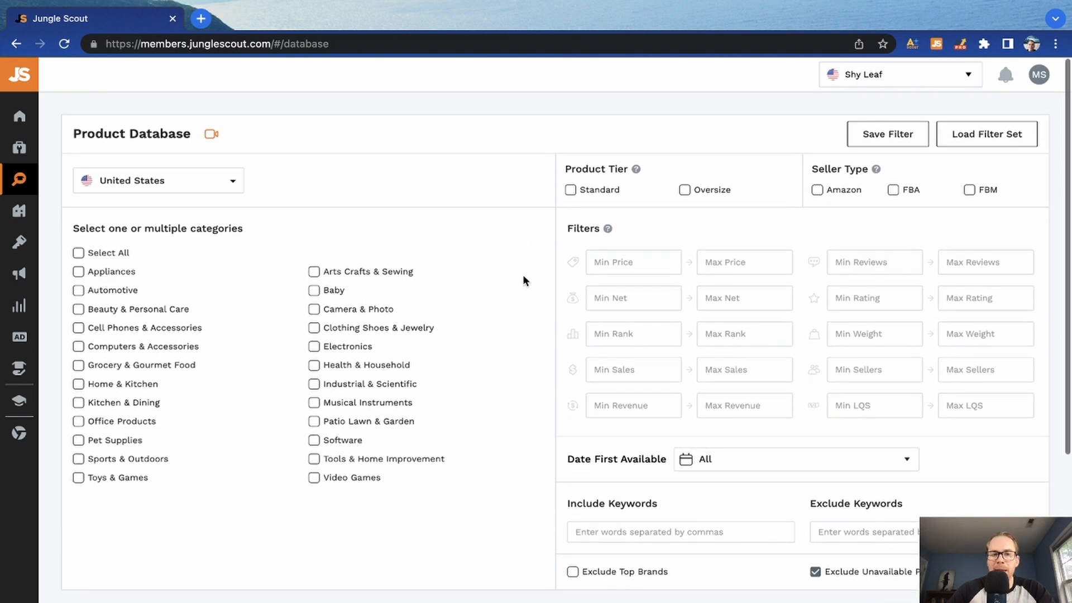
{"action": "mouse_move", "coordinate": [68, 149]}
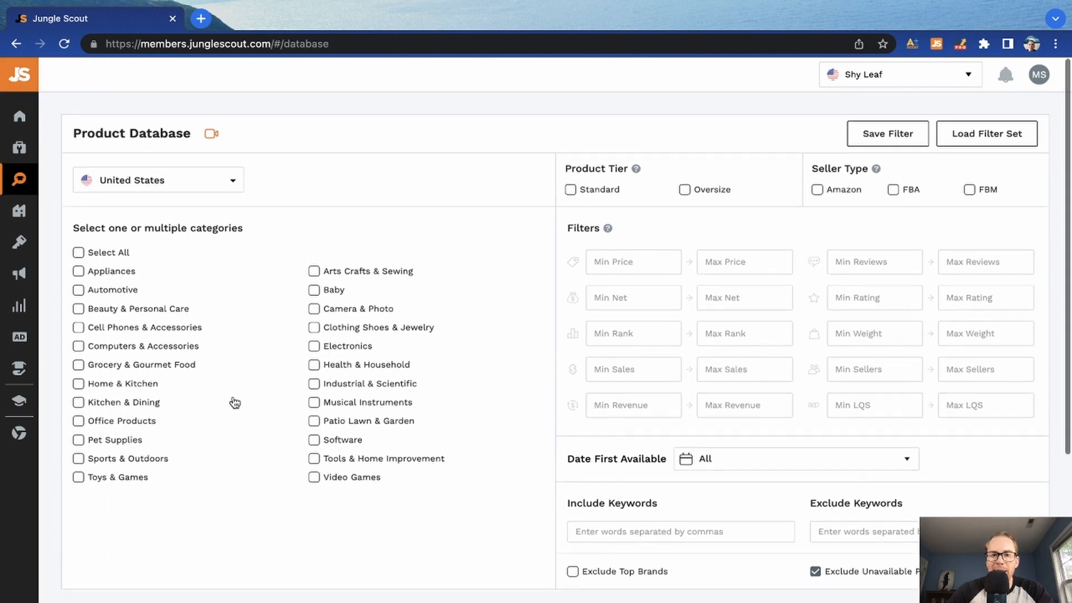
{"action": "scroll", "scroll_direction": "down", "scroll_amount": 3}
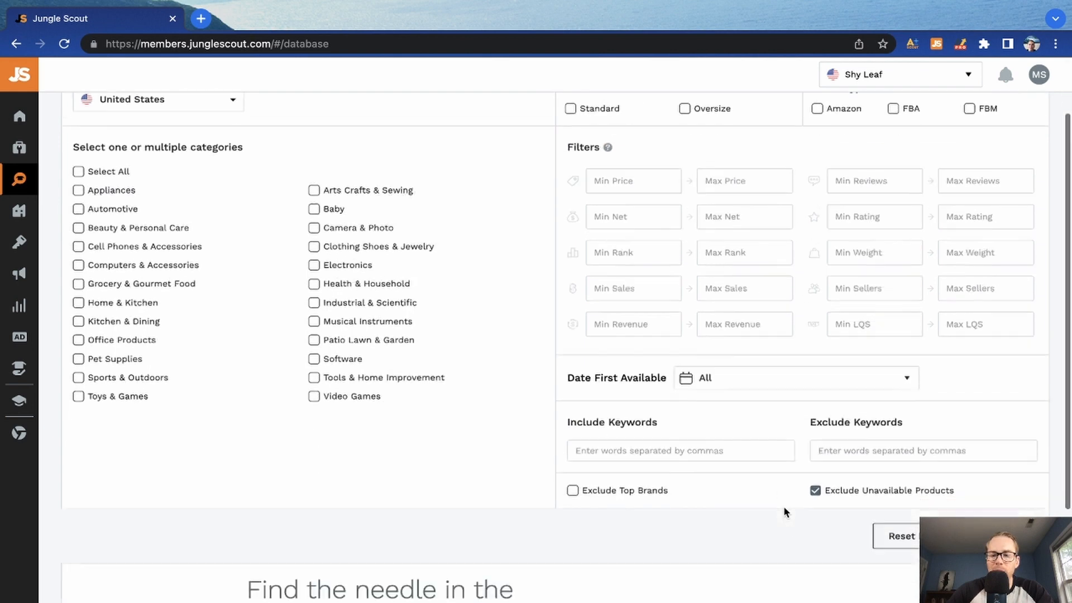
{"action": "scroll", "scroll_direction": "up", "scroll_amount": 3}
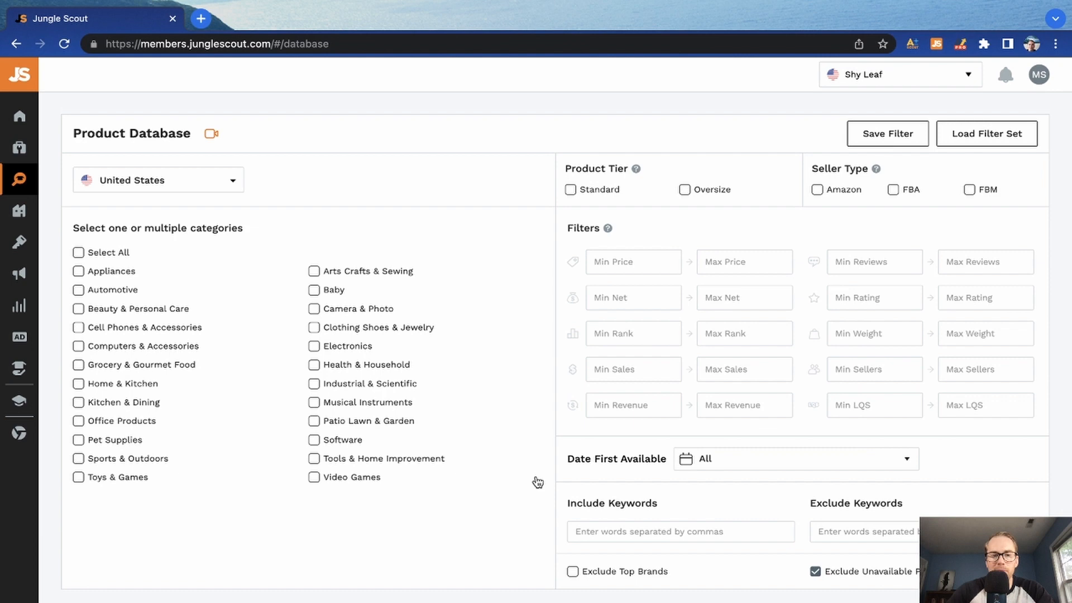
{"action": "scroll", "scroll_direction": "down", "scroll_amount": 3}
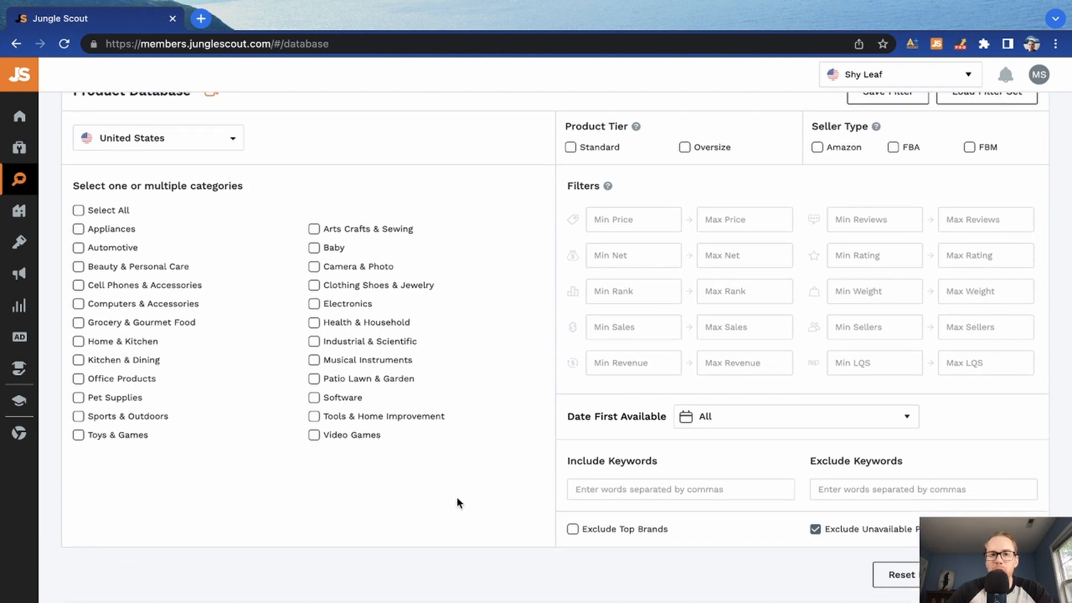
{"action": "mouse_move", "coordinate": [495, 496]}
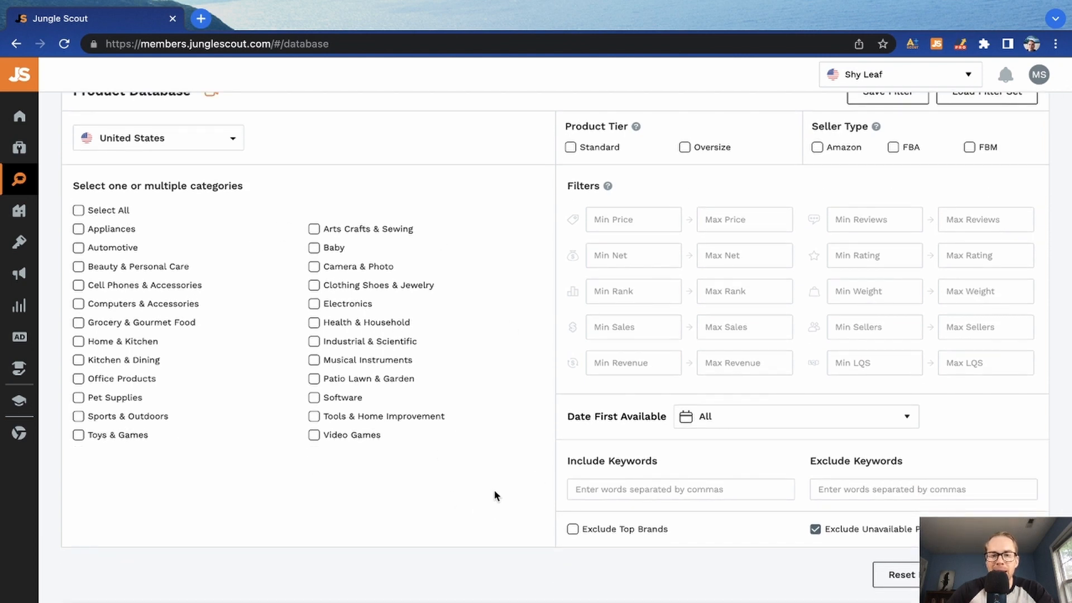
{"action": "mouse_move", "coordinate": [543, 487]}
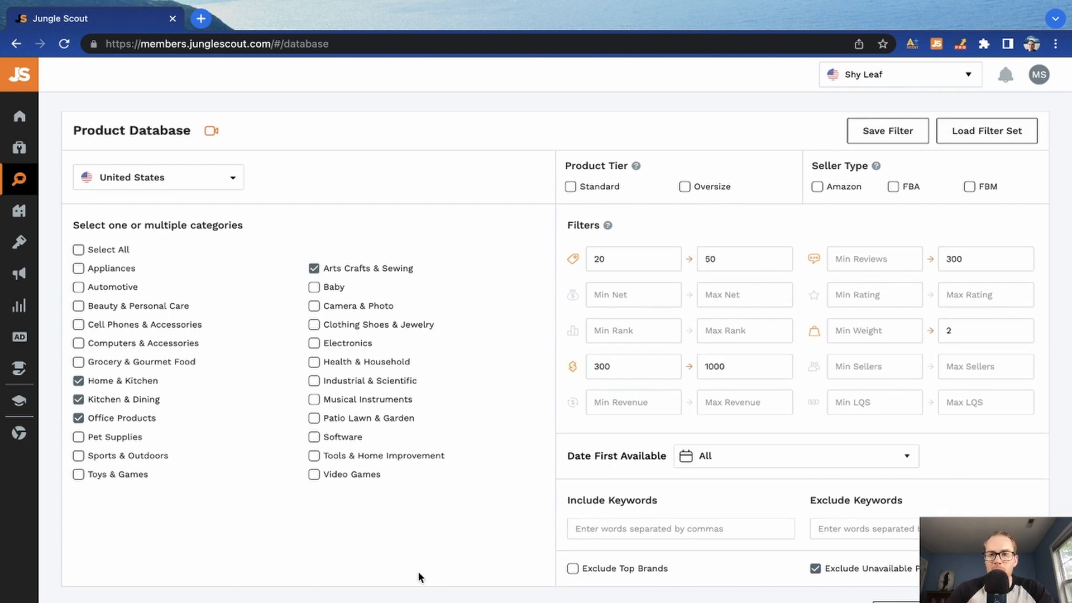
{"action": "scroll", "scroll_direction": "down", "scroll_amount": 3}
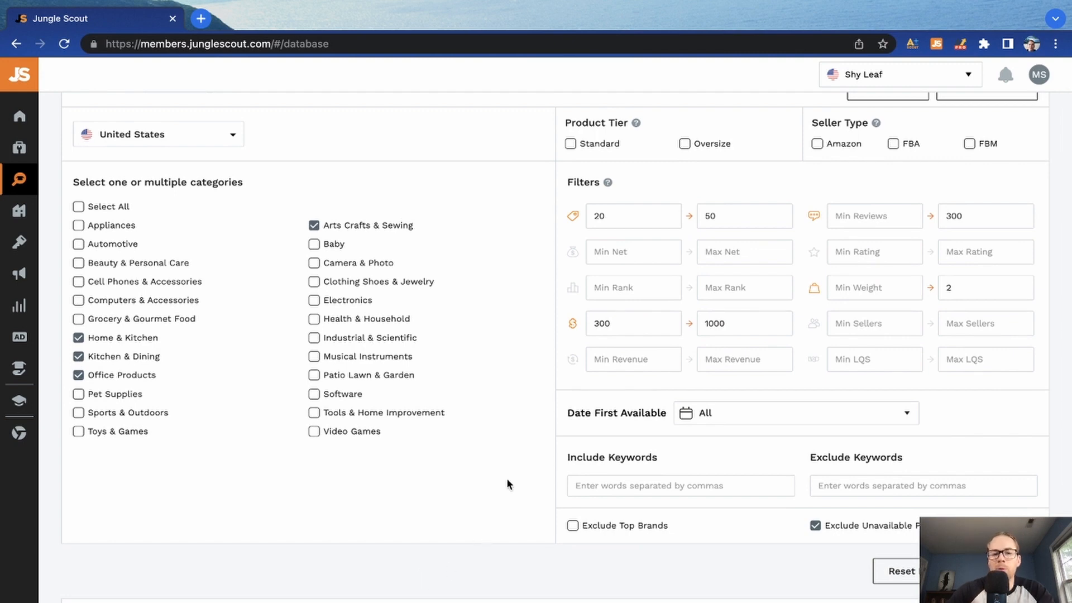
{"action": "scroll", "scroll_direction": "up", "scroll_amount": 3}
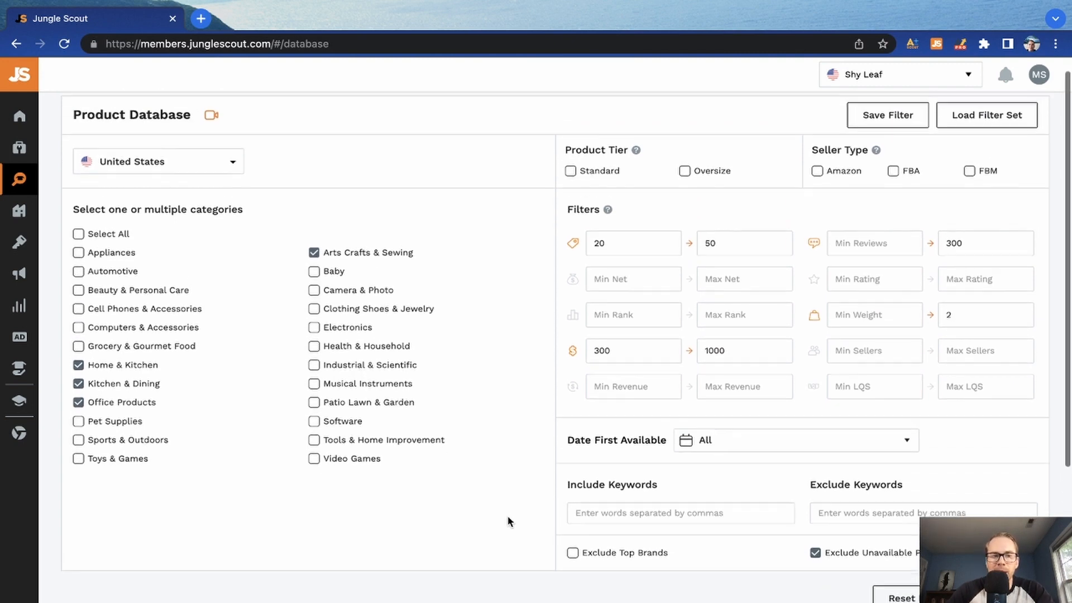
{"action": "scroll", "scroll_direction": "down", "scroll_amount": 3}
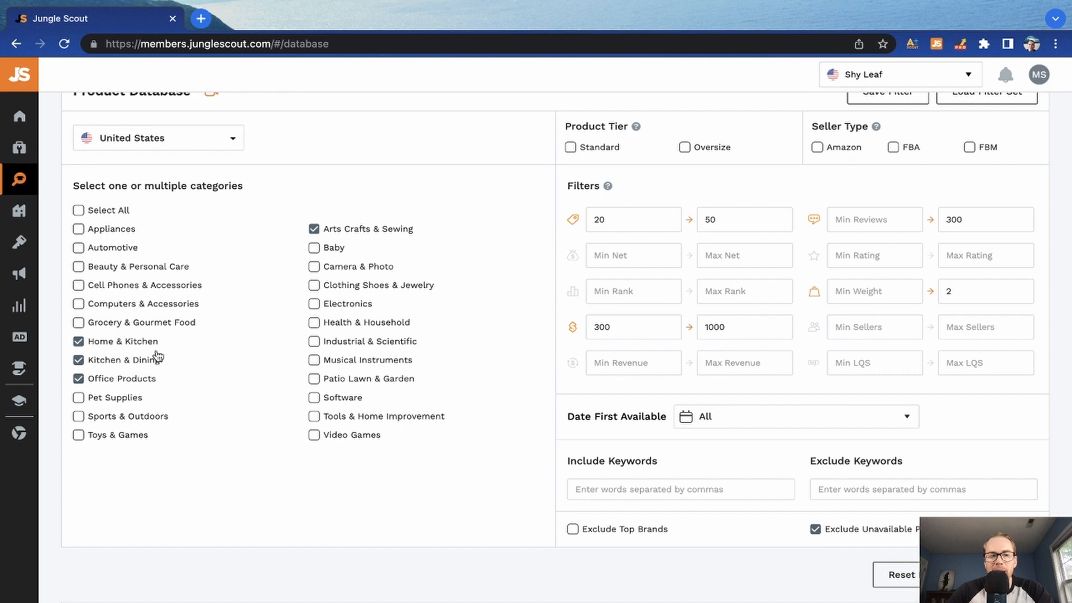
{"action": "mouse_move", "coordinate": [402, 246]}
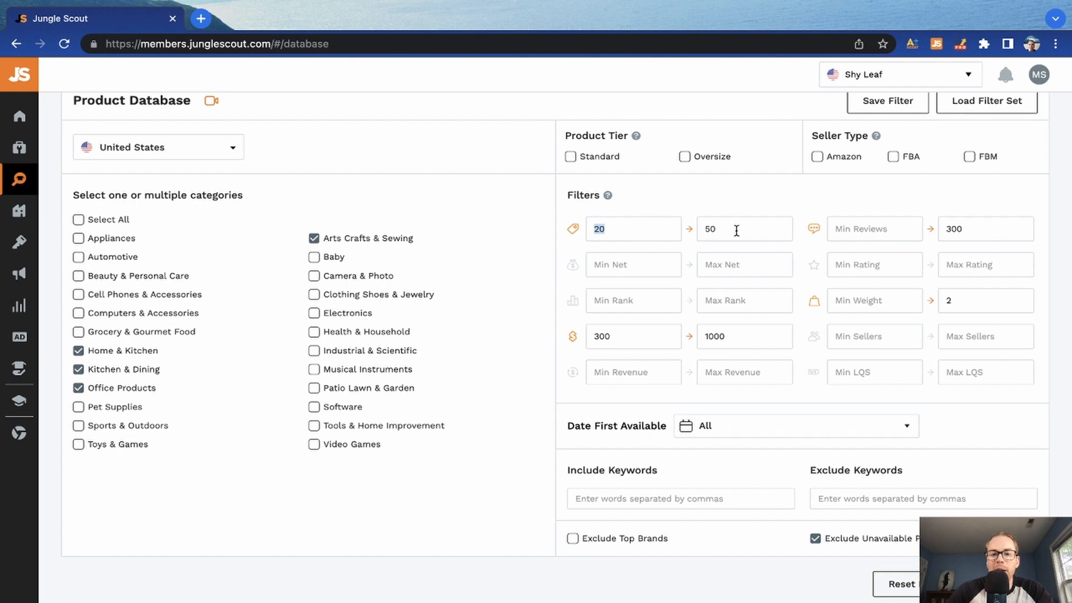
{"action": "left_click", "coordinate": [744, 228]}
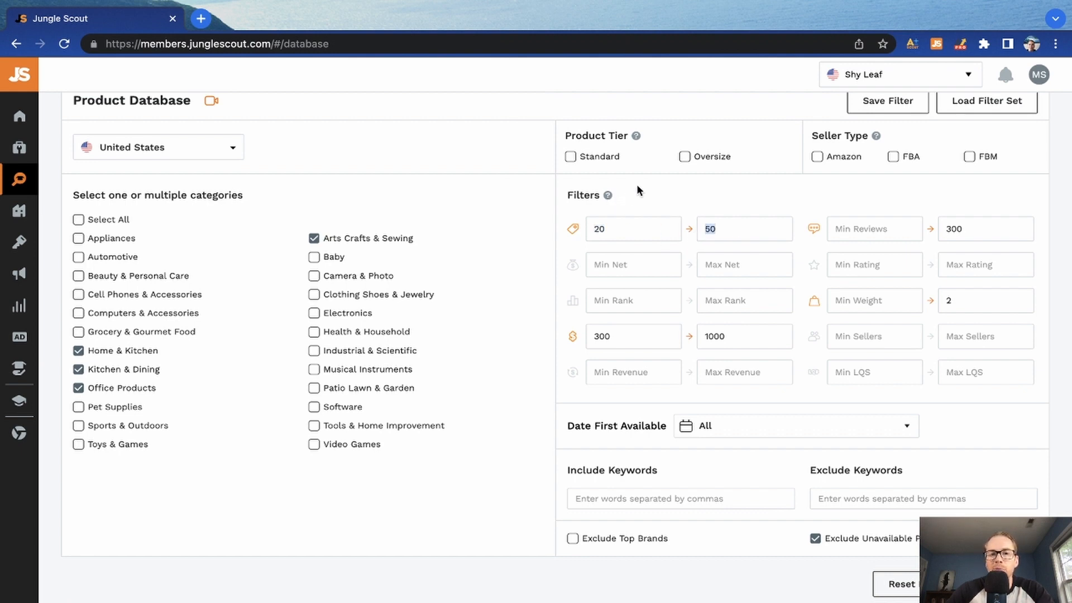
{"action": "mouse_move", "coordinate": [680, 194]}
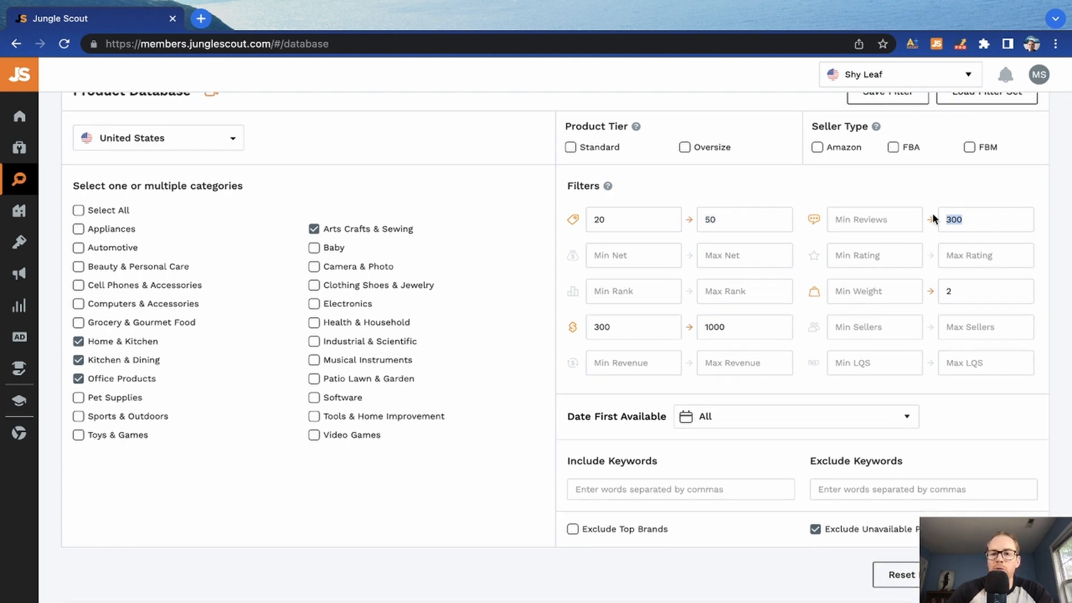
{"action": "scroll", "scroll_direction": "down", "scroll_amount": 3}
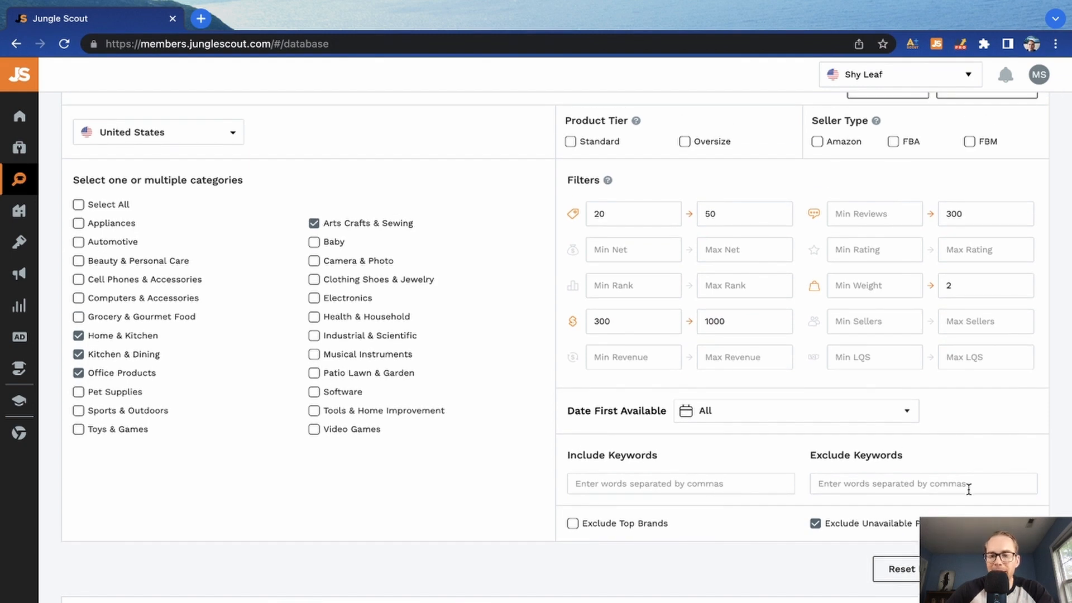
{"action": "scroll", "scroll_direction": "down", "scroll_amount": 3}
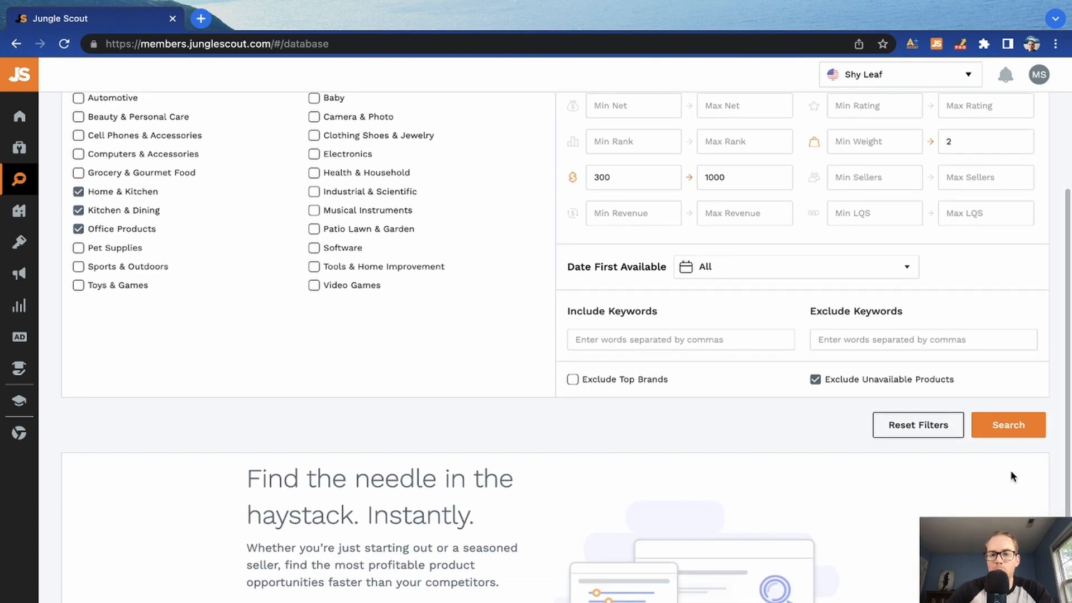
{"action": "left_click", "coordinate": [1007, 424]}
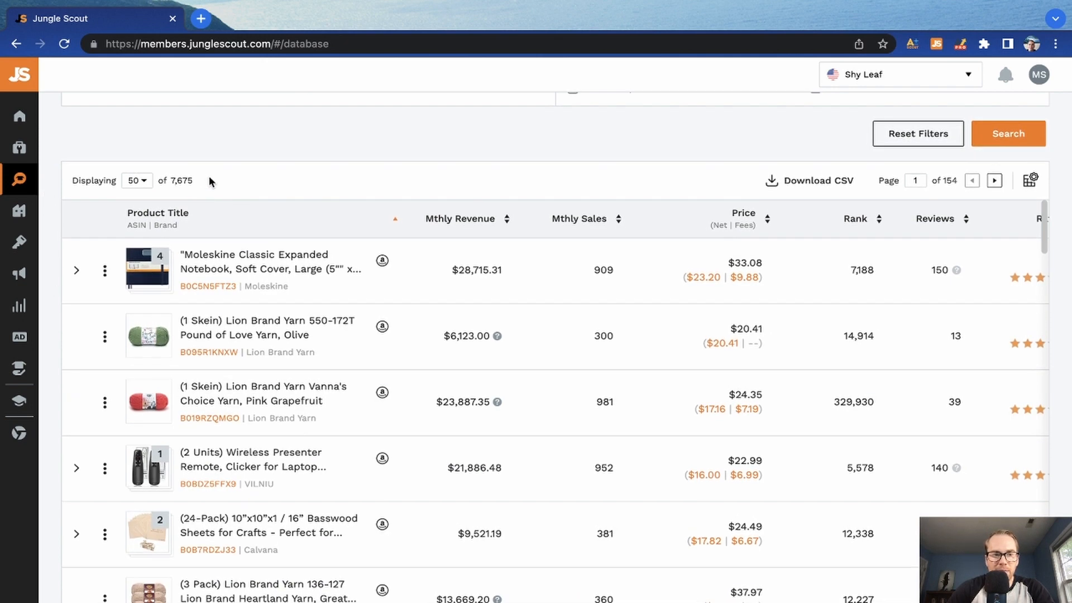
{"action": "scroll", "scroll_direction": "down", "scroll_amount": 3}
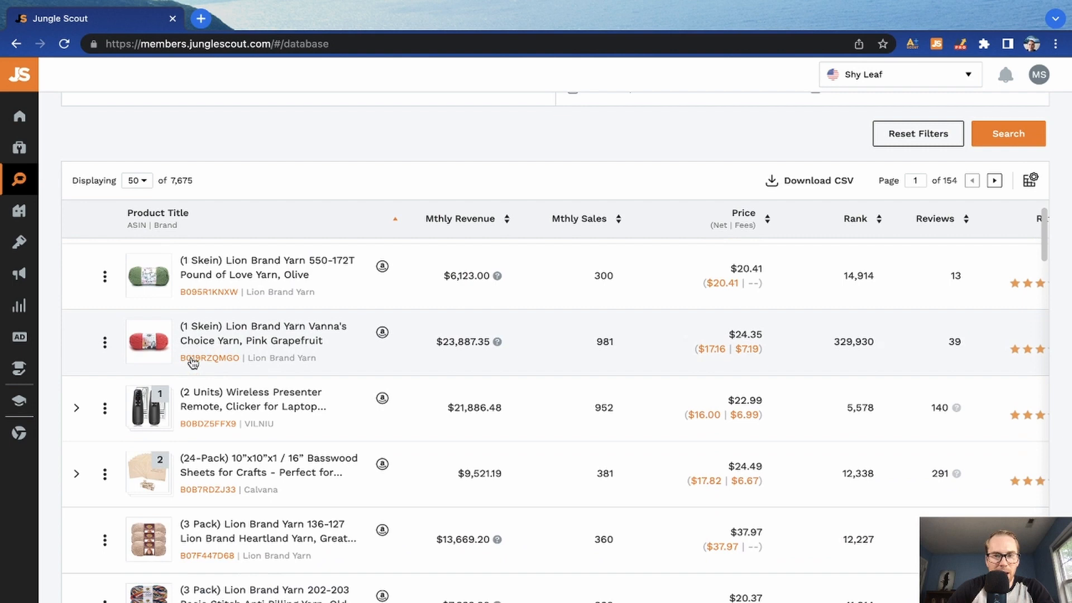
{"action": "scroll", "scroll_direction": "down", "scroll_amount": 3}
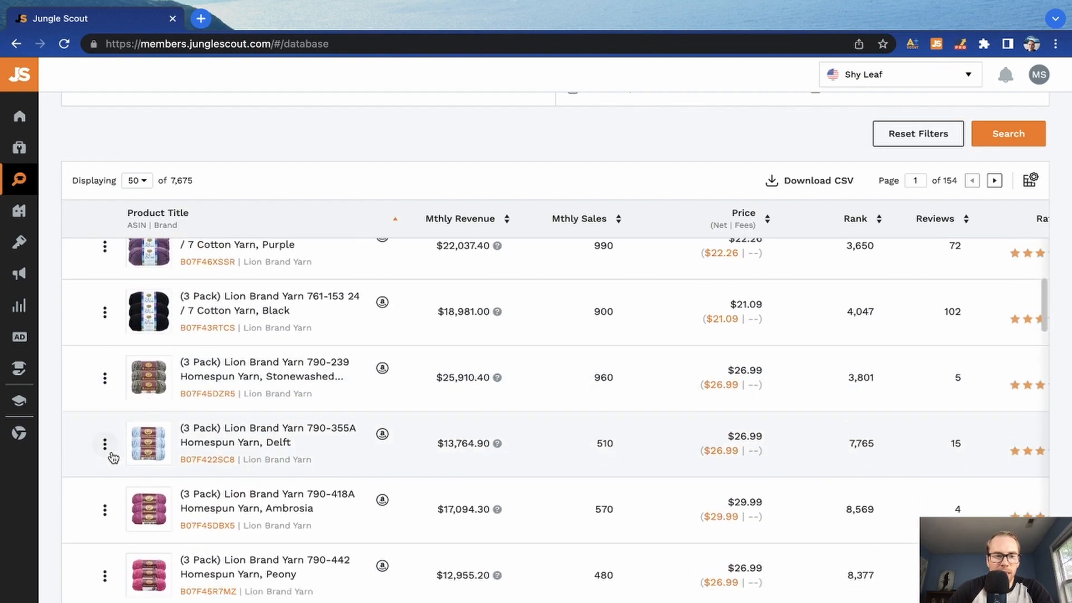
{"action": "scroll", "scroll_direction": "down", "scroll_amount": 3}
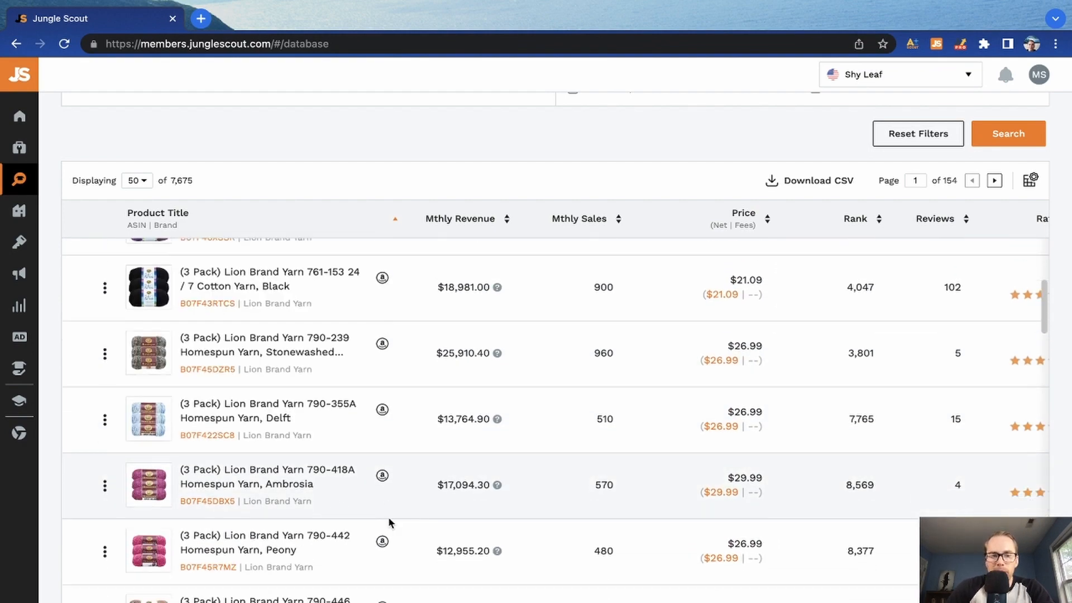
{"action": "scroll", "scroll_direction": "down", "scroll_amount": 3}
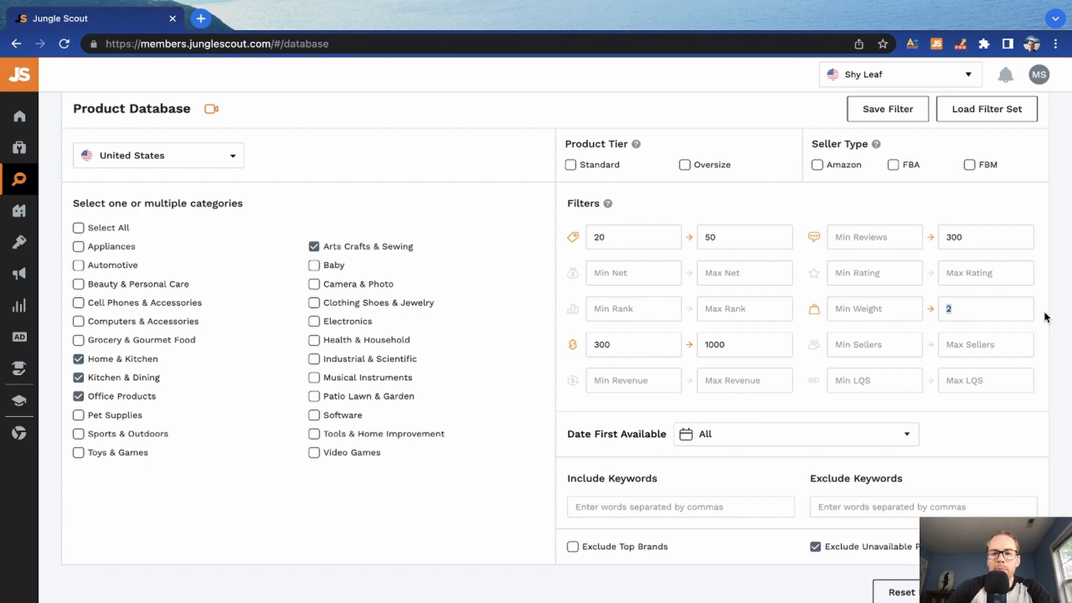
{"action": "scroll", "scroll_direction": "down", "scroll_amount": 3}
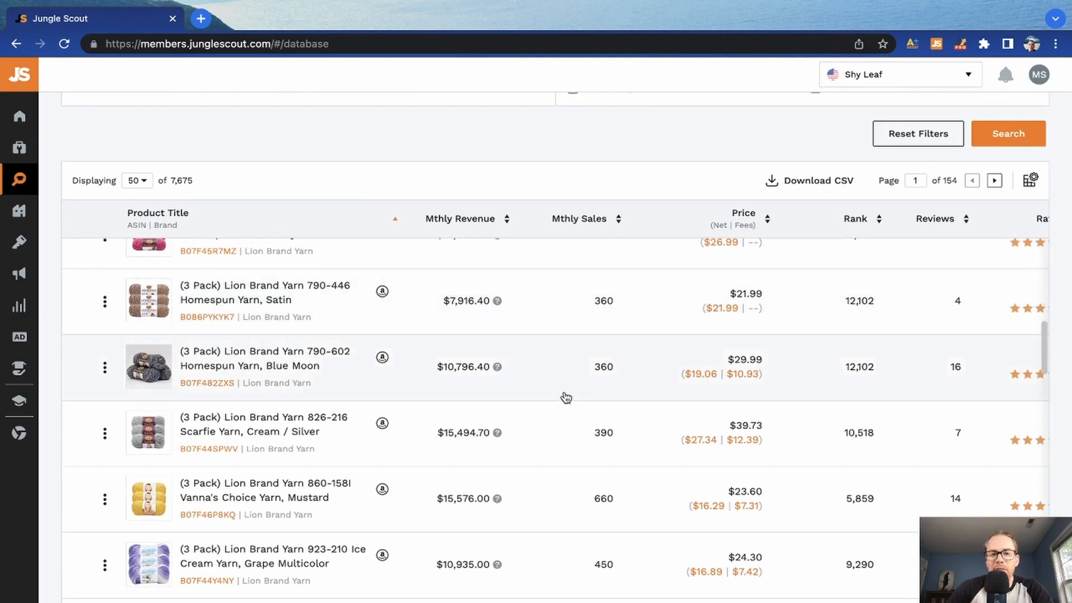
{"action": "mouse_move", "coordinate": [404, 173]}
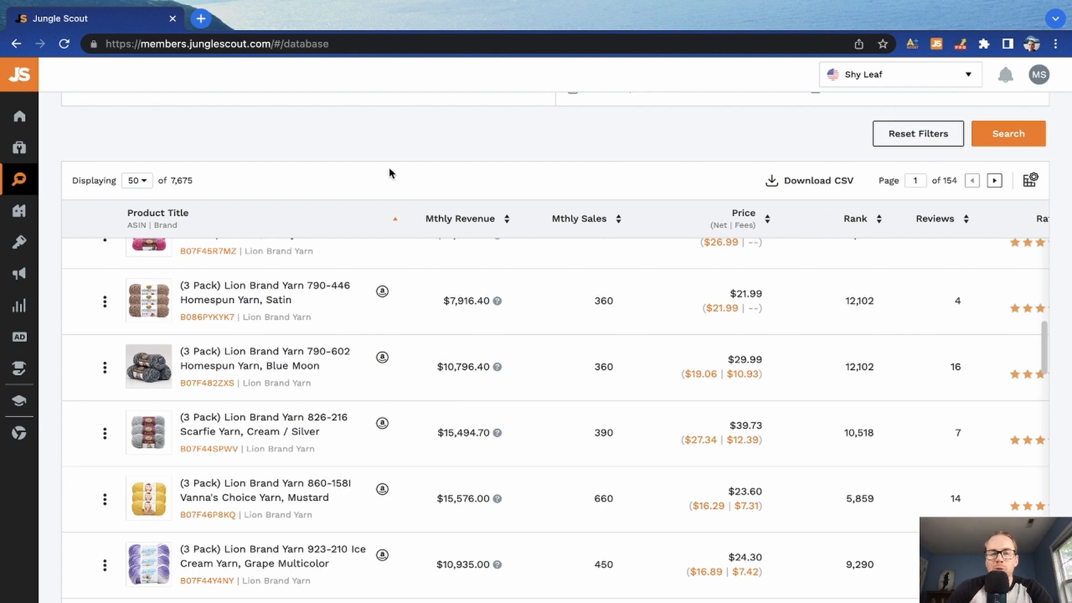
{"action": "mouse_move", "coordinate": [359, 247]}
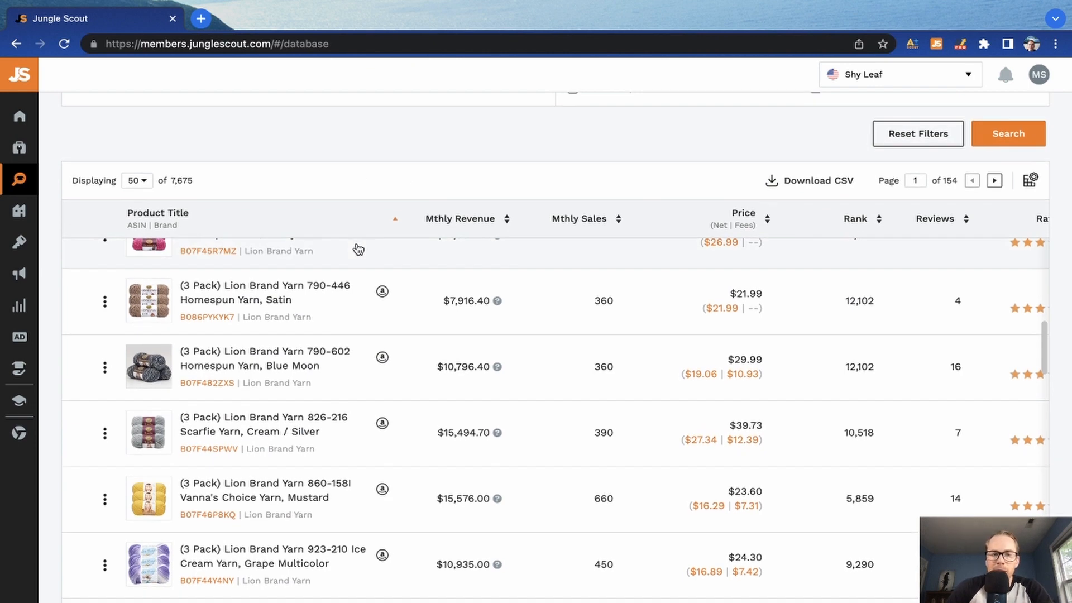
{"action": "mouse_move", "coordinate": [369, 178]}
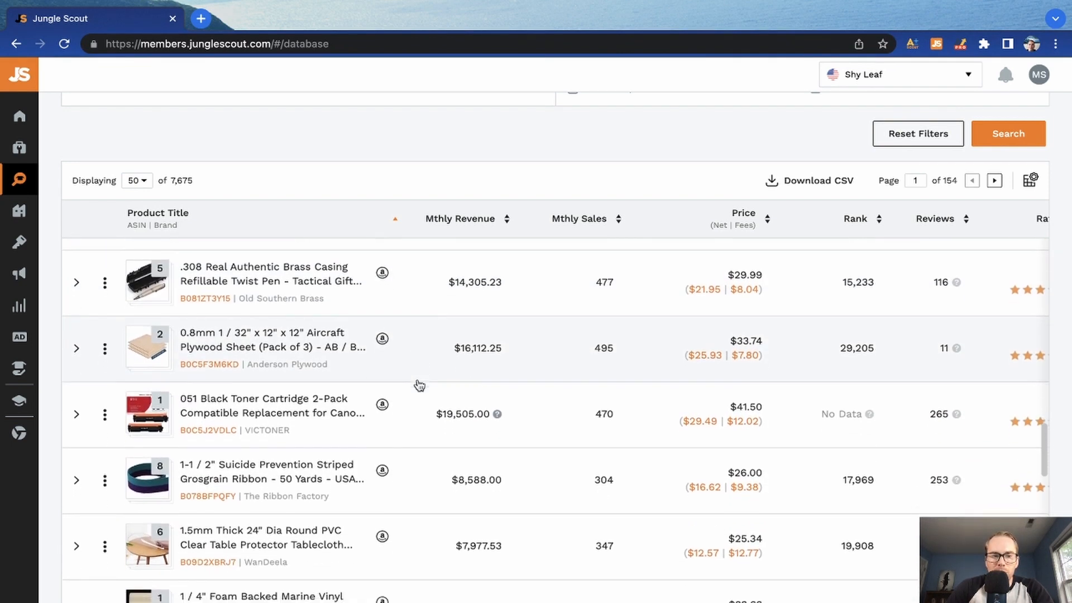
{"action": "scroll", "scroll_direction": "down", "scroll_amount": 3}
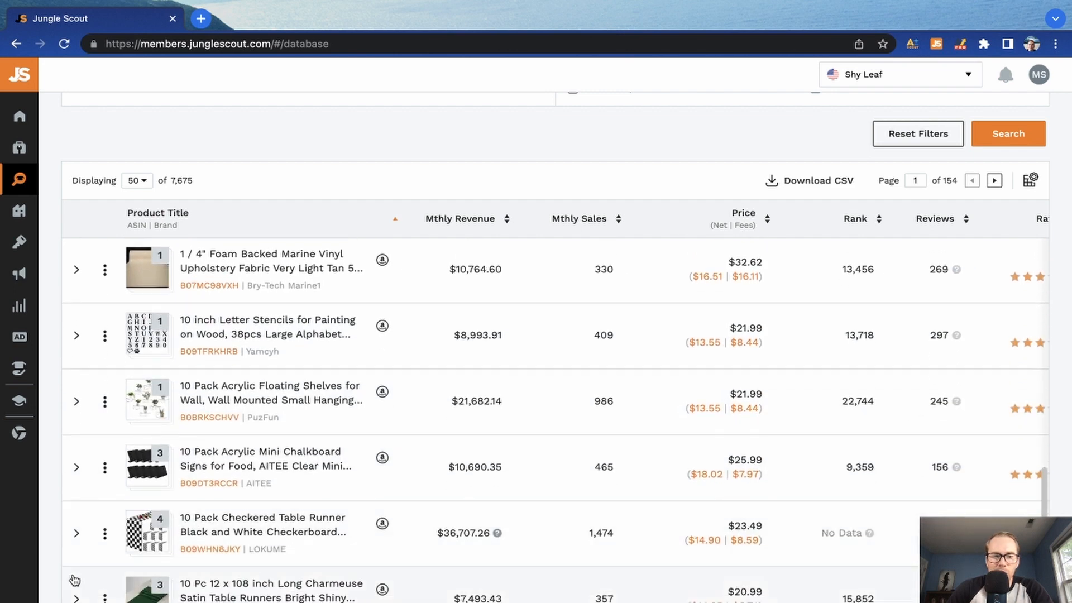
{"action": "scroll", "scroll_direction": "down", "scroll_amount": 3}
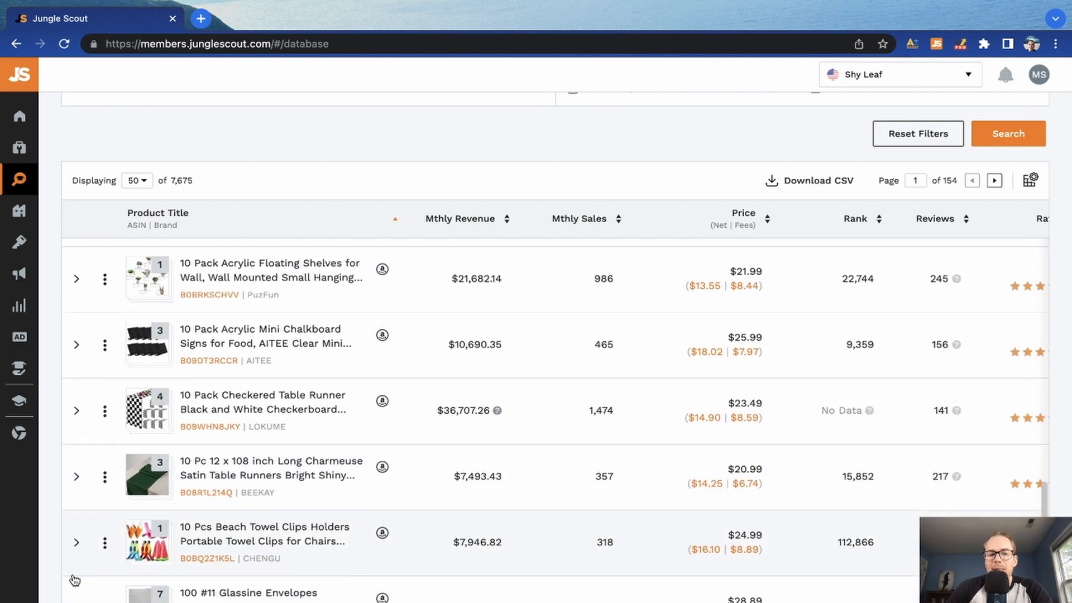
{"action": "scroll", "scroll_direction": "down", "scroll_amount": 3}
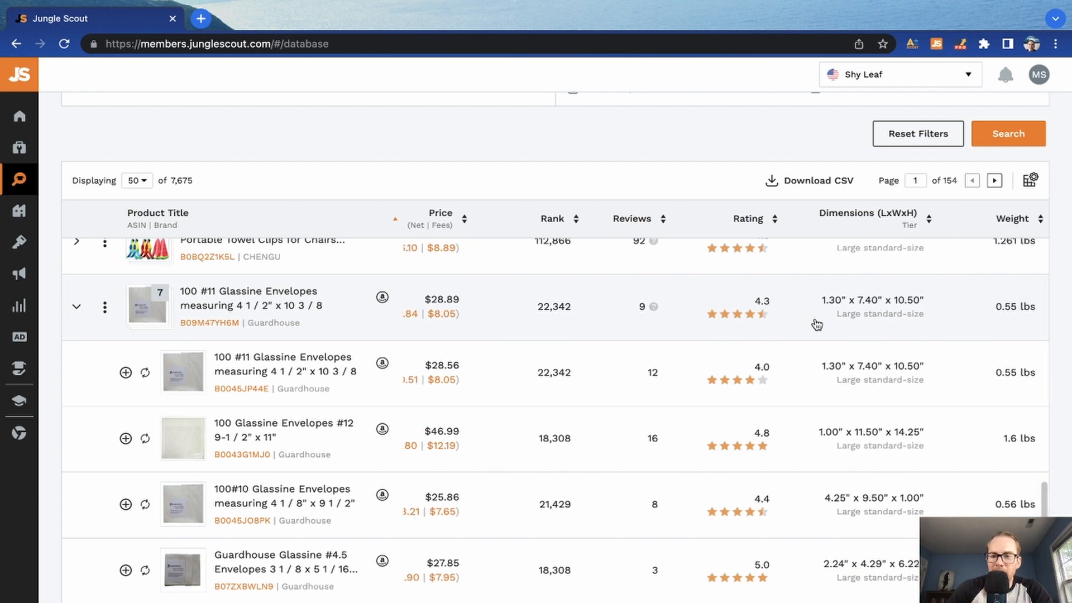
{"action": "mouse_move", "coordinate": [409, 320]}
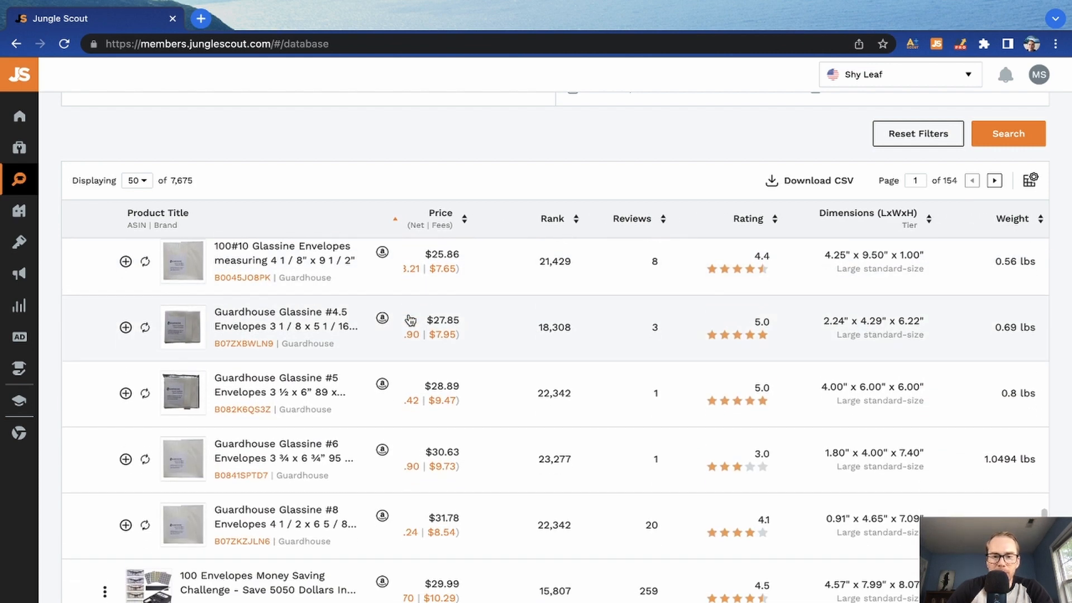
Step: Scroll the expanded Guardhouse Glassine Envelopes group showing $9,367.68 monthly revenue
{"action": "scroll", "scroll_direction": "down", "scroll_amount": 3}
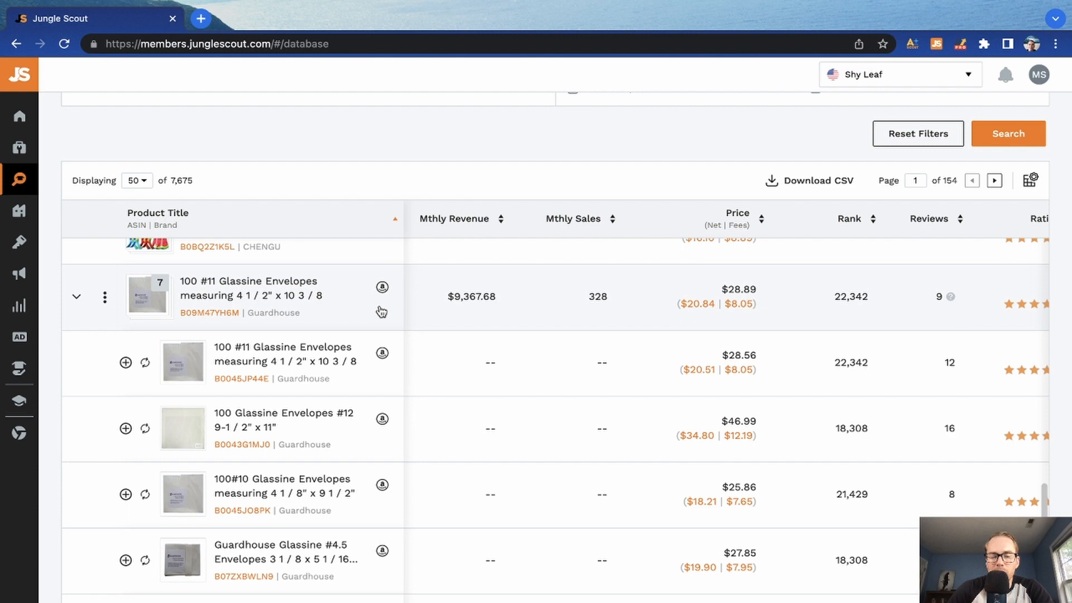
{"action": "mouse_move", "coordinate": [148, 274]}
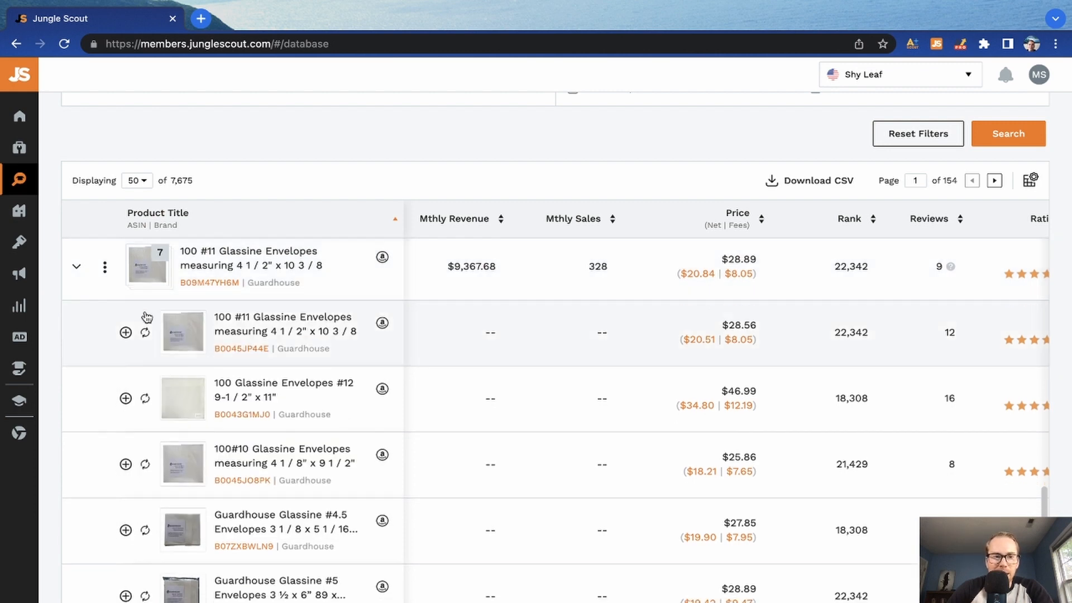
{"action": "mouse_move", "coordinate": [148, 266]}
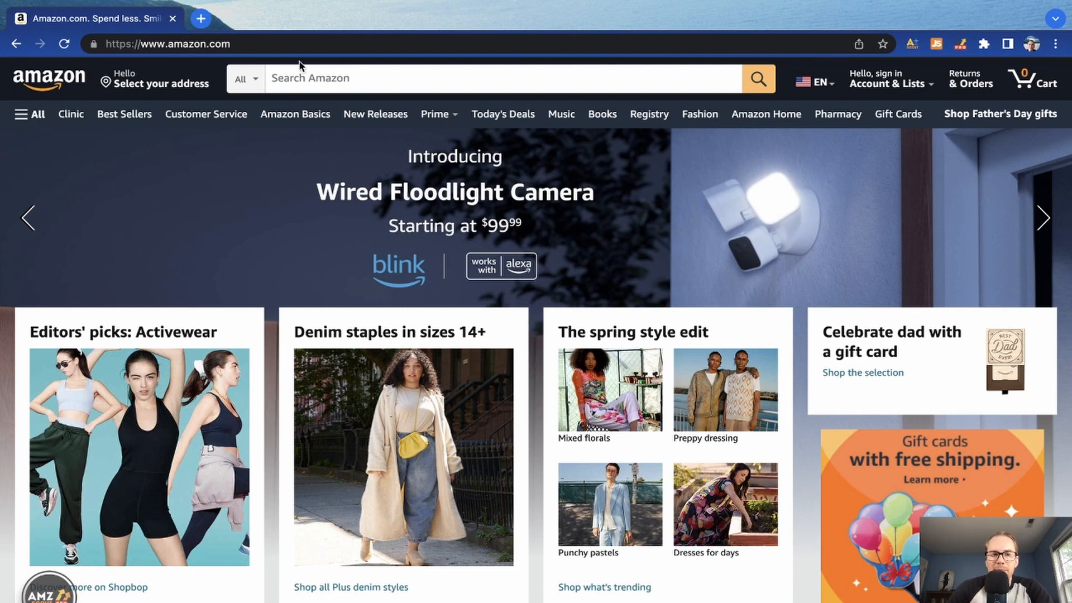
Step: Enter 'silicone b' in Amazon's search box to see suggestions like silicone baking mat
{"action": "left_click", "coordinate": [499, 78]}
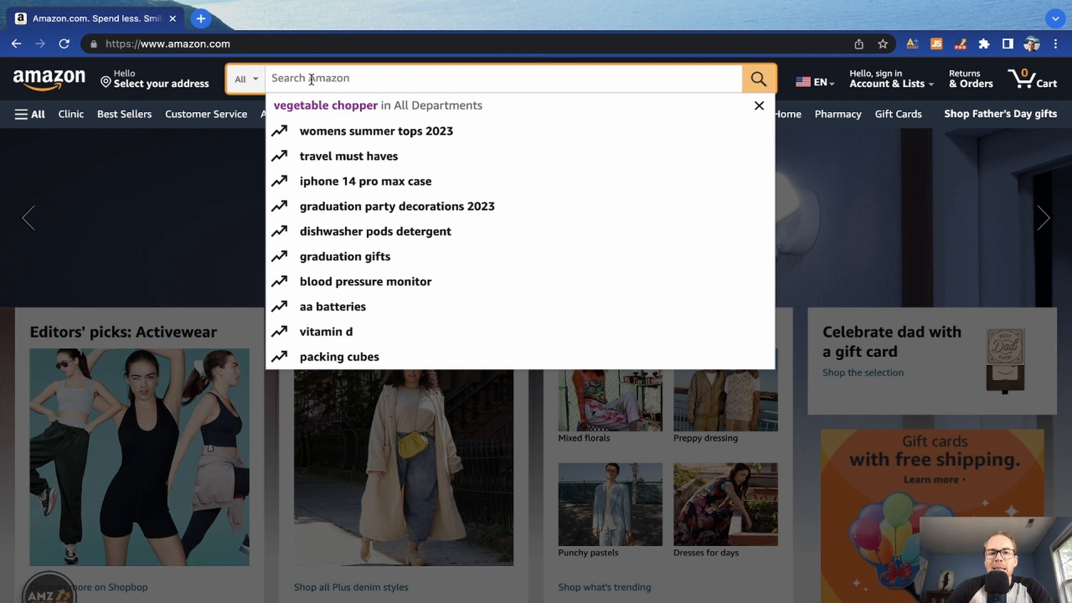
{"action": "type", "text": "silicone"}
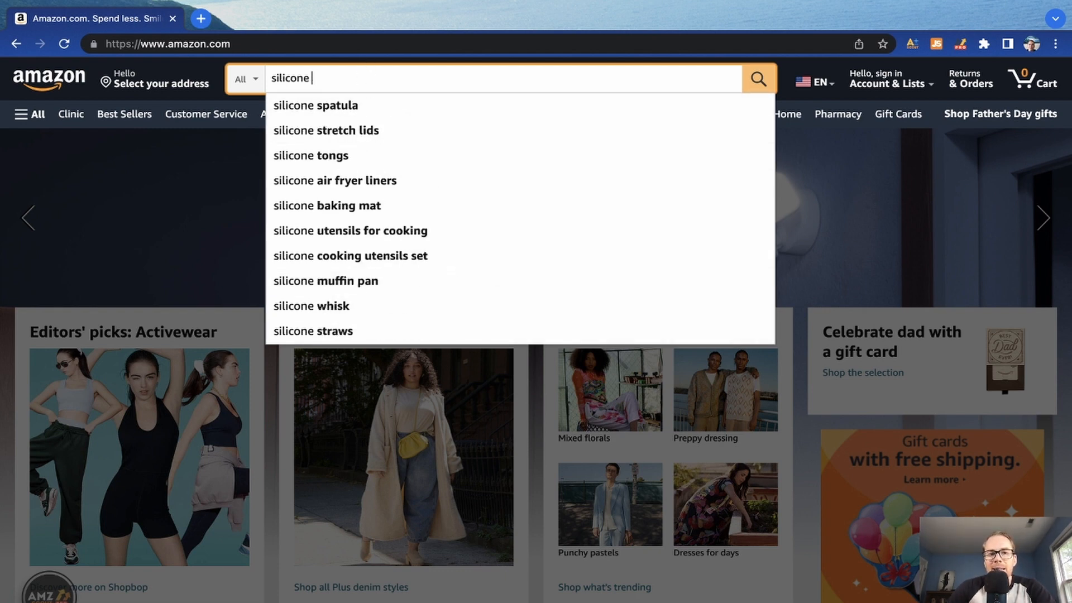
{"action": "type", "text": "b"}
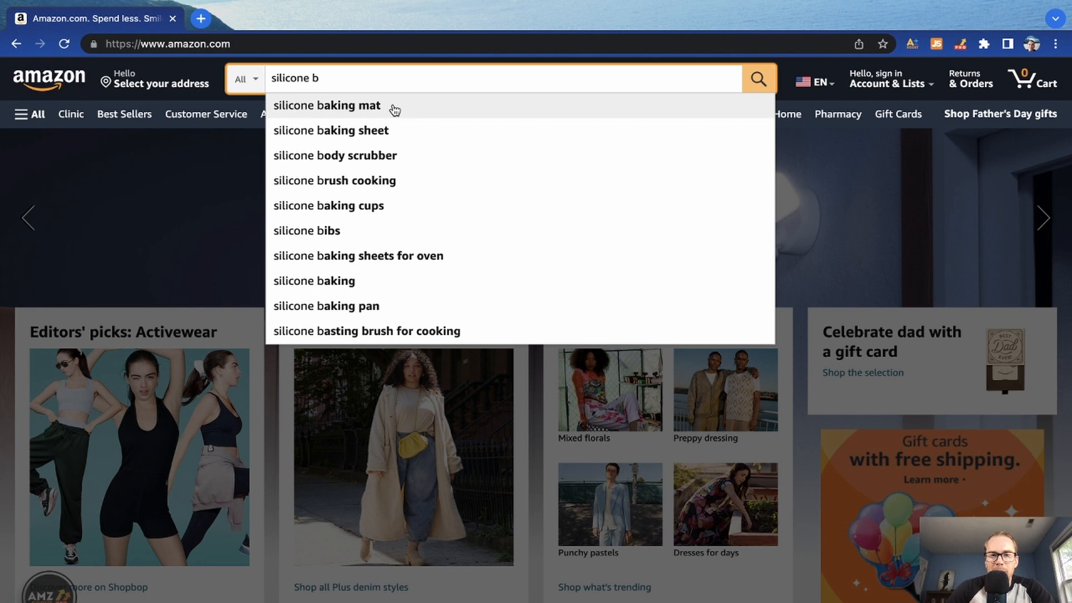
{"action": "mouse_move", "coordinate": [431, 108]}
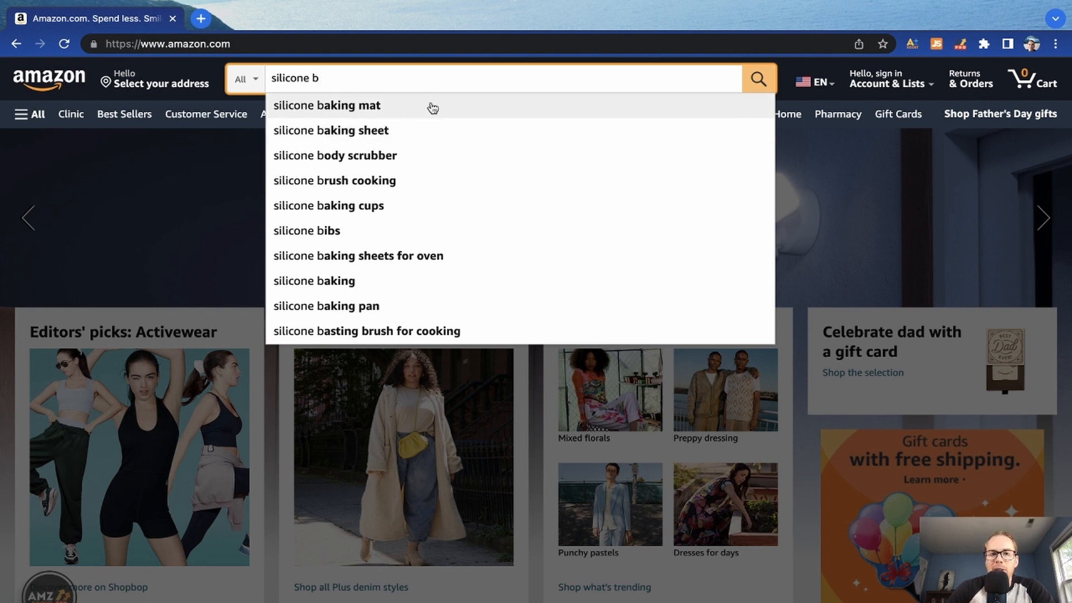
{"action": "mouse_move", "coordinate": [444, 331]}
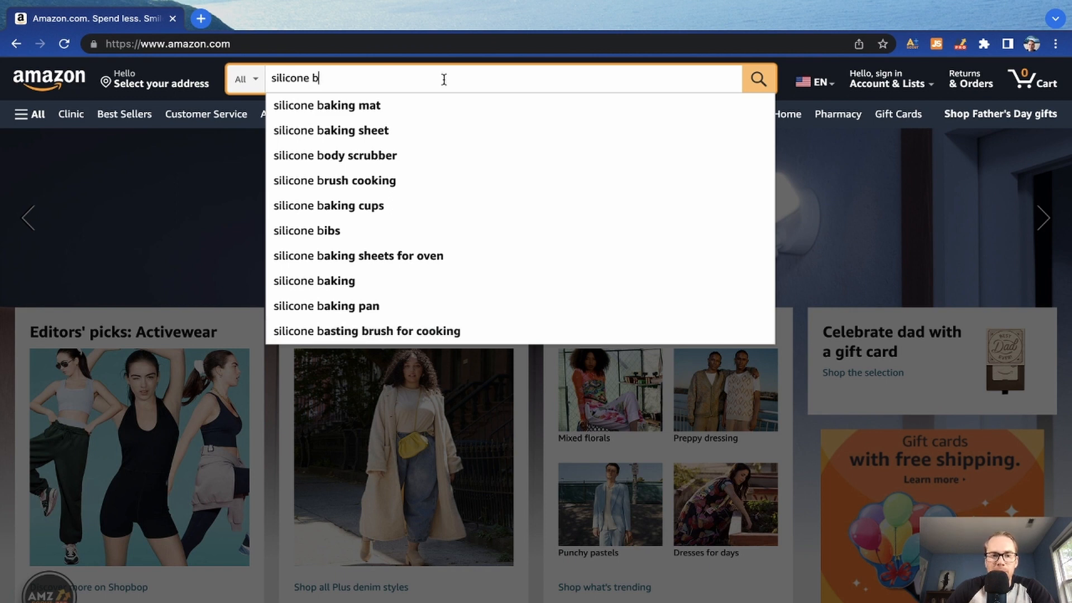
{"action": "mouse_move", "coordinate": [334, 305]}
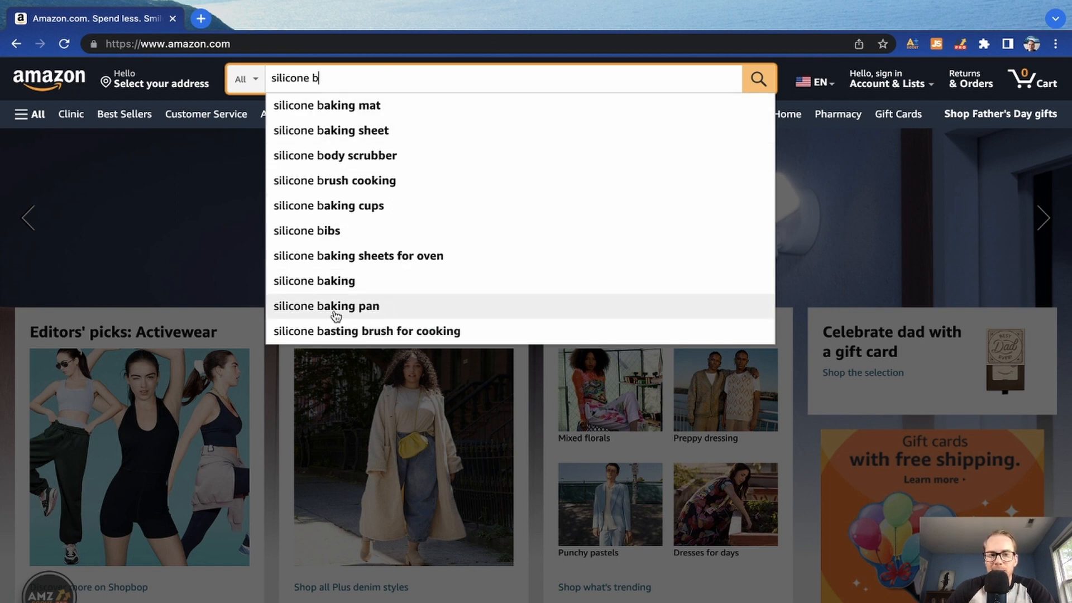
Step: Search for 'silicone baking pan' and scroll through the listed products
{"action": "left_click", "coordinate": [326, 305]}
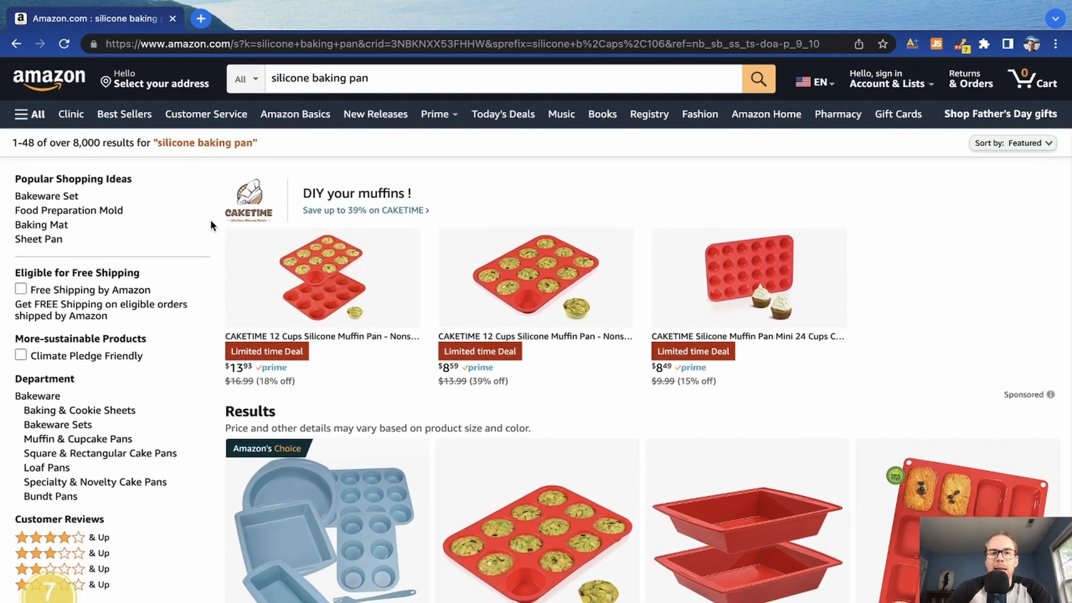
{"action": "mouse_move", "coordinate": [202, 219]}
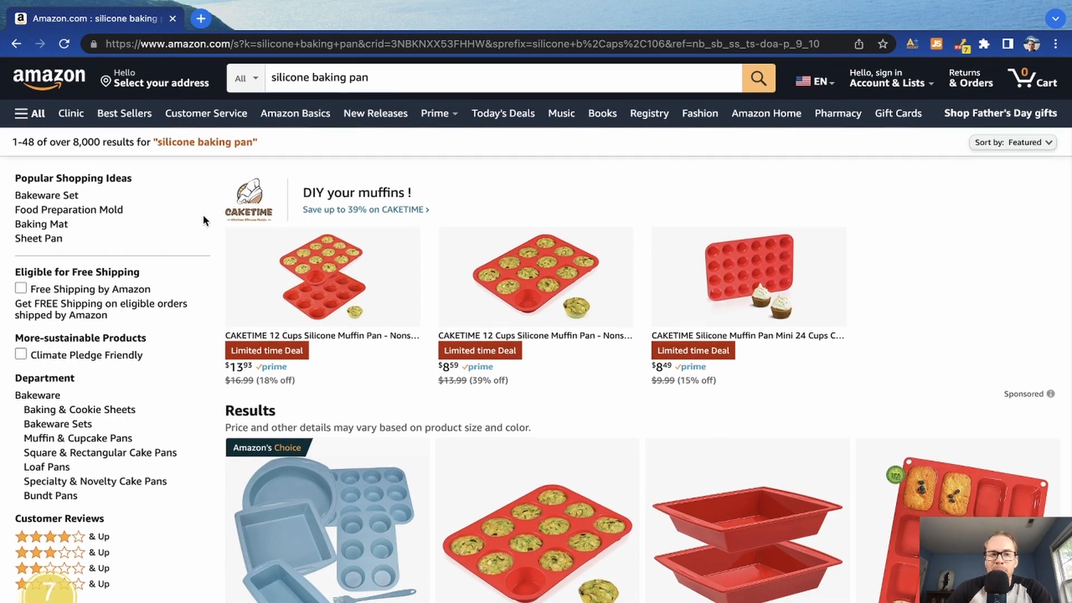
{"action": "scroll", "scroll_direction": "down", "scroll_amount": 3}
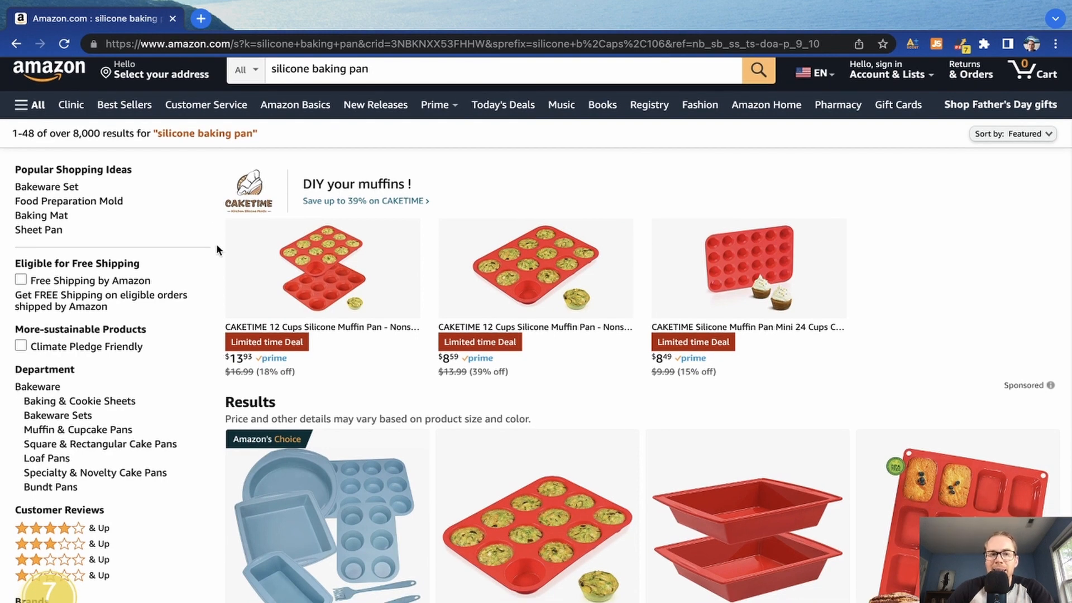
{"action": "scroll", "scroll_direction": "down", "scroll_amount": 3}
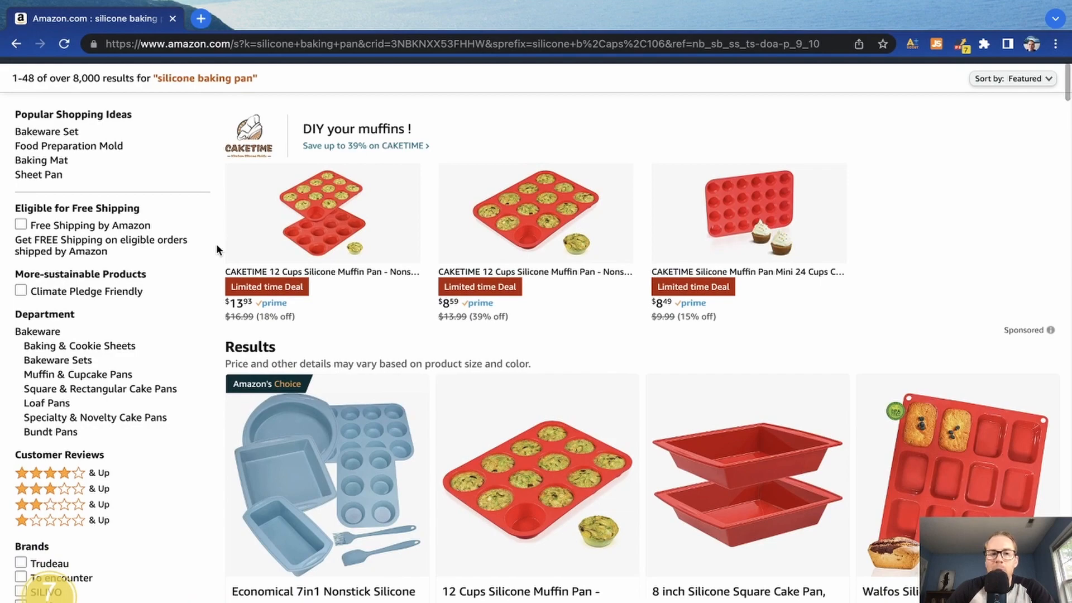
{"action": "scroll", "scroll_direction": "down", "scroll_amount": 3}
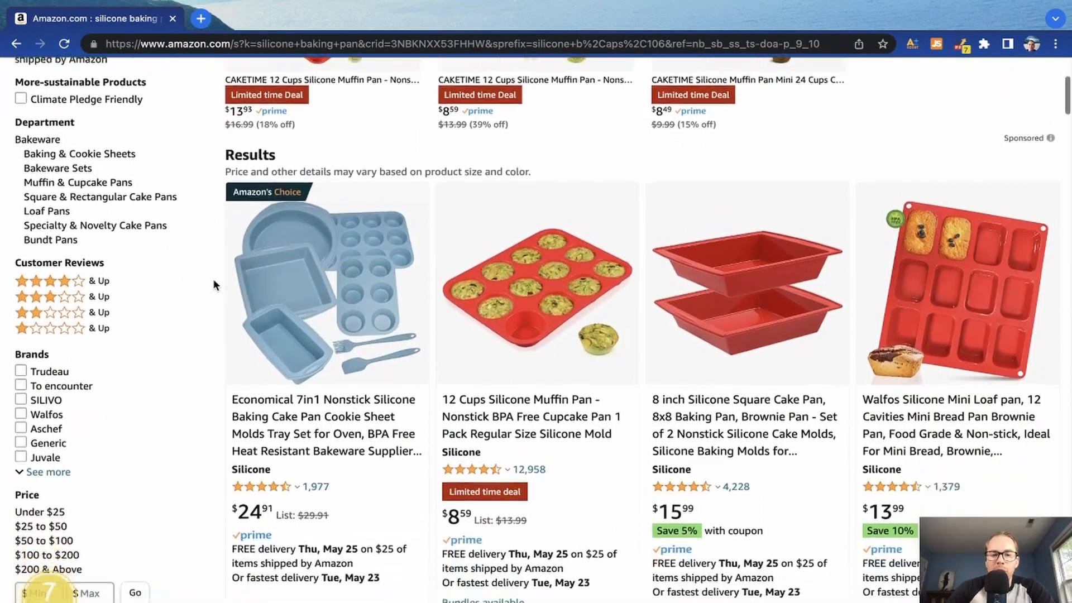
{"action": "scroll", "scroll_direction": "down", "scroll_amount": 3}
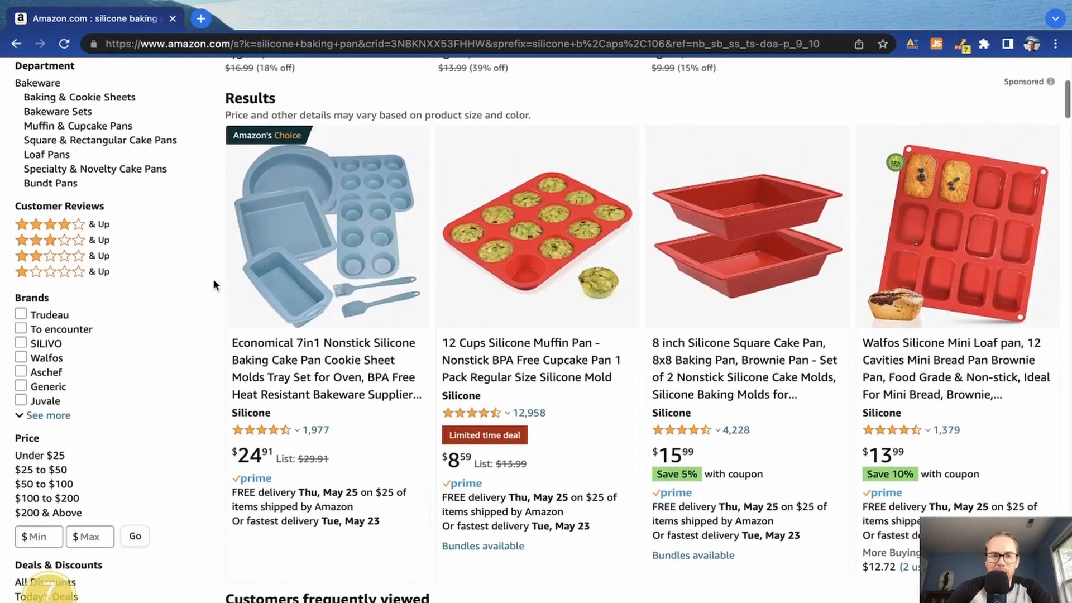
{"action": "scroll", "scroll_direction": "up", "scroll_amount": 3}
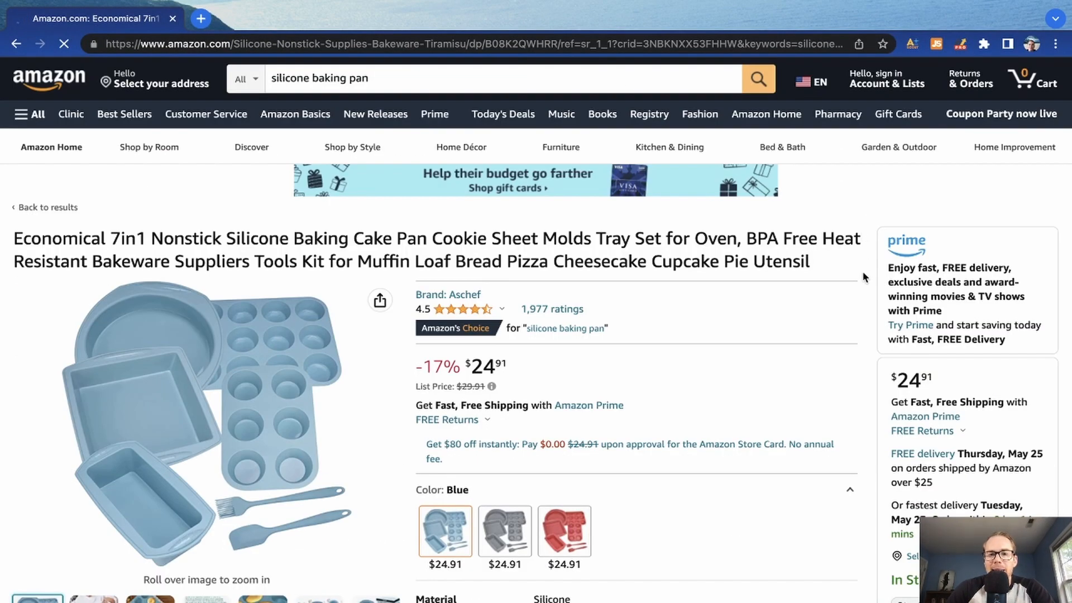
{"action": "scroll", "scroll_direction": "down", "scroll_amount": 3}
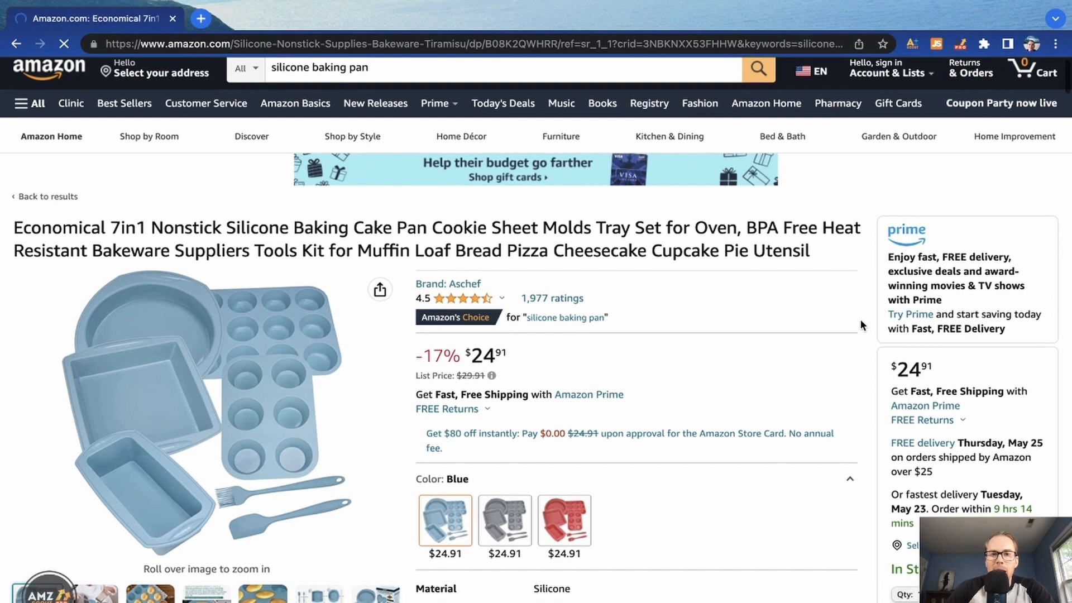
{"action": "scroll", "scroll_direction": "down", "scroll_amount": 3}
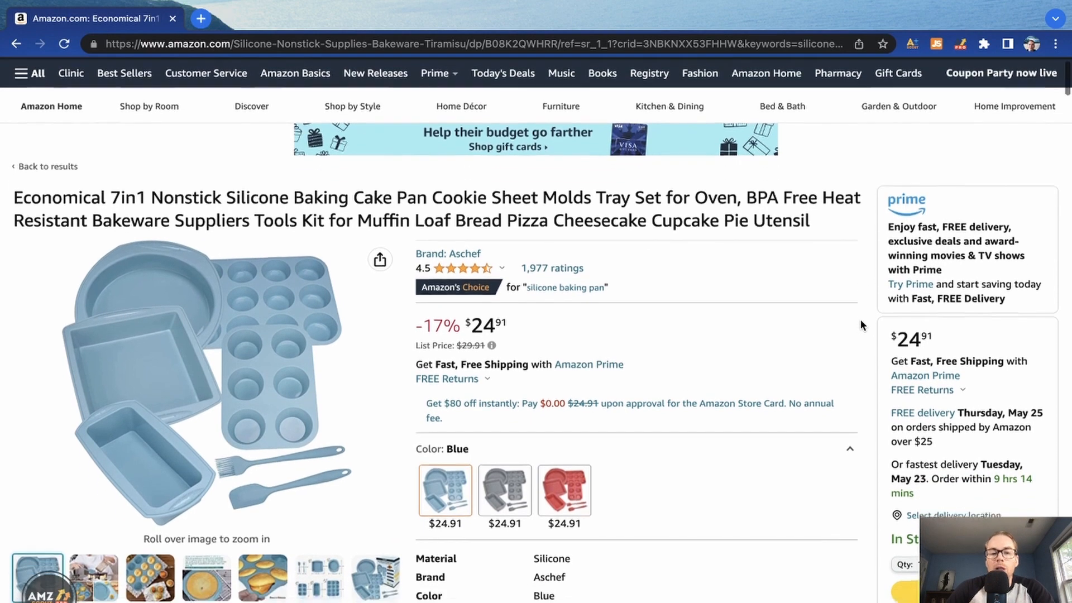
{"action": "scroll", "scroll_direction": "down", "scroll_amount": 3}
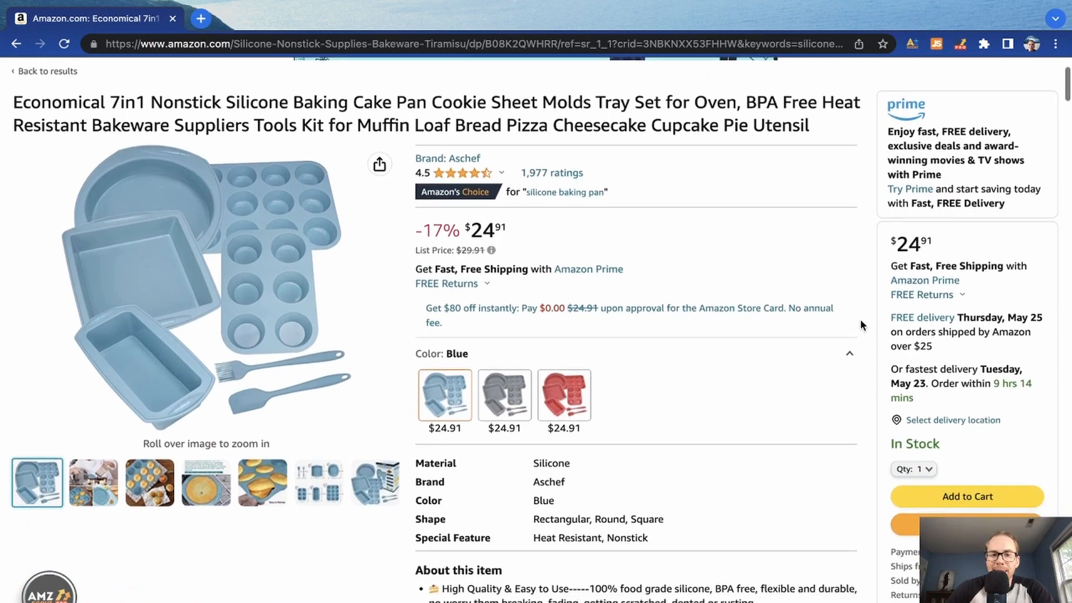
{"action": "scroll", "scroll_direction": "down", "scroll_amount": 3}
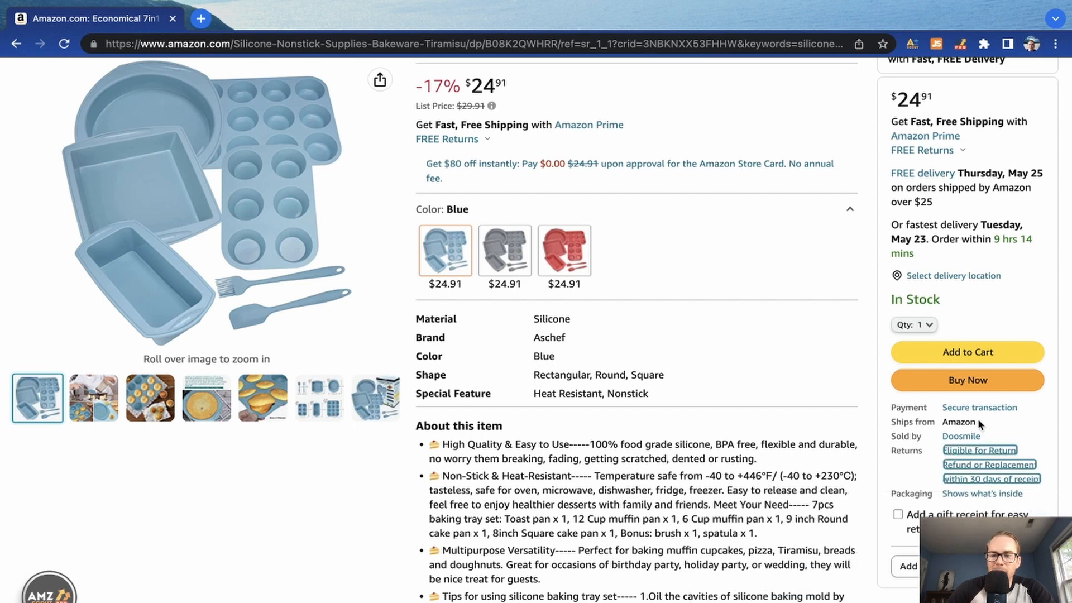
{"action": "mouse_move", "coordinate": [960, 436]}
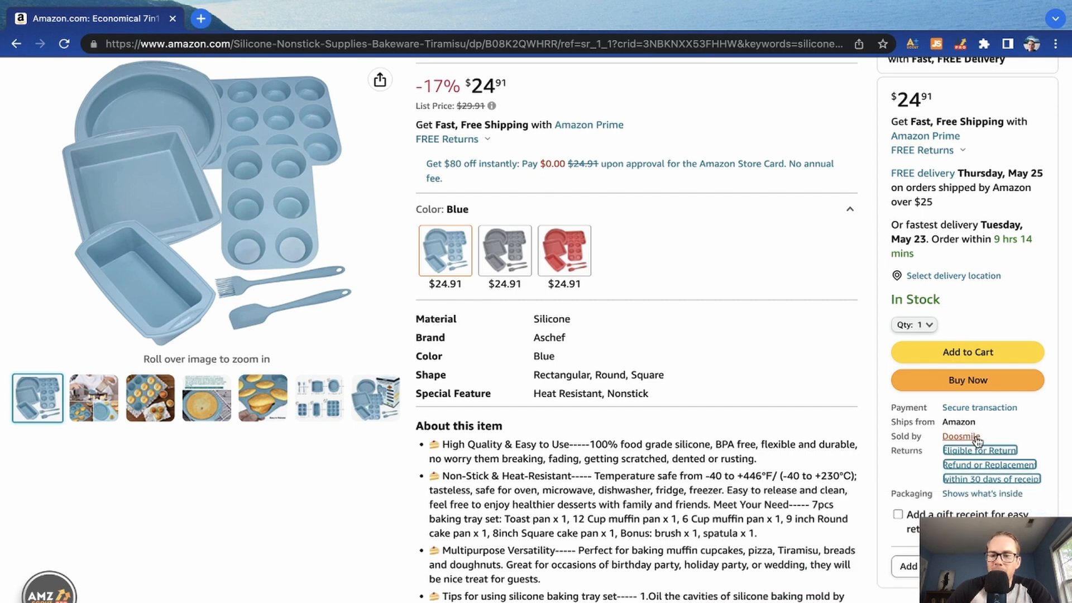
{"action": "mouse_move", "coordinate": [963, 440]}
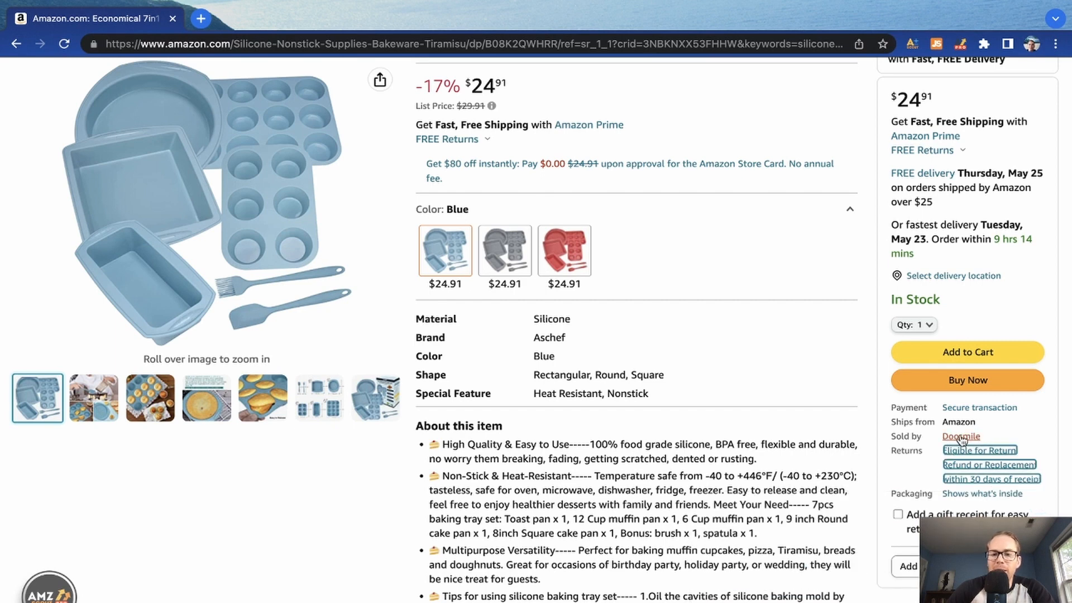
{"action": "left_click", "coordinate": [960, 436]}
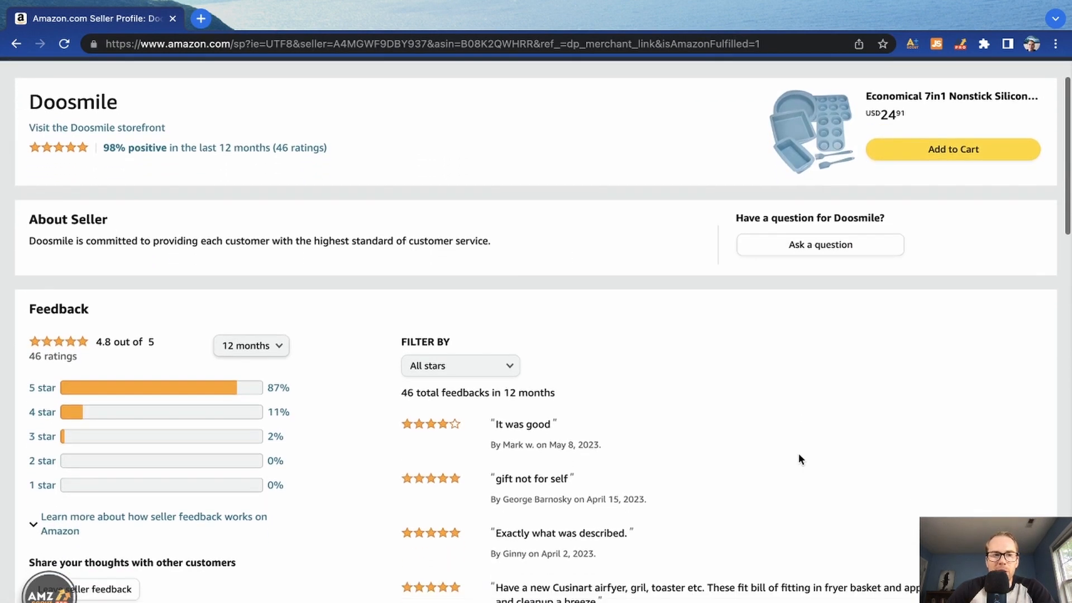
{"action": "mouse_move", "coordinate": [97, 127]}
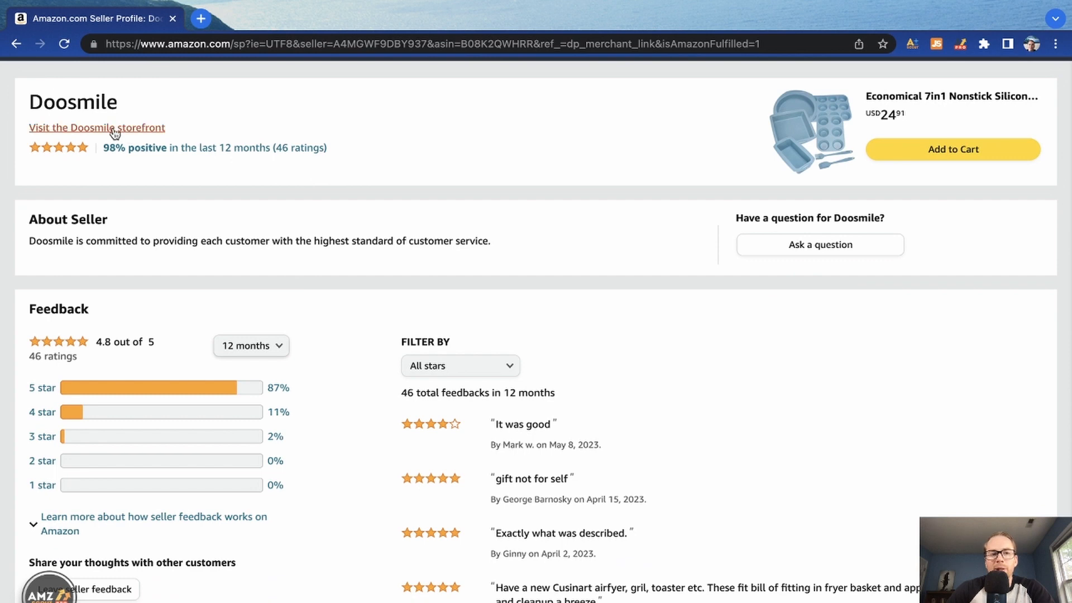
{"action": "scroll", "scroll_direction": "down", "scroll_amount": 3}
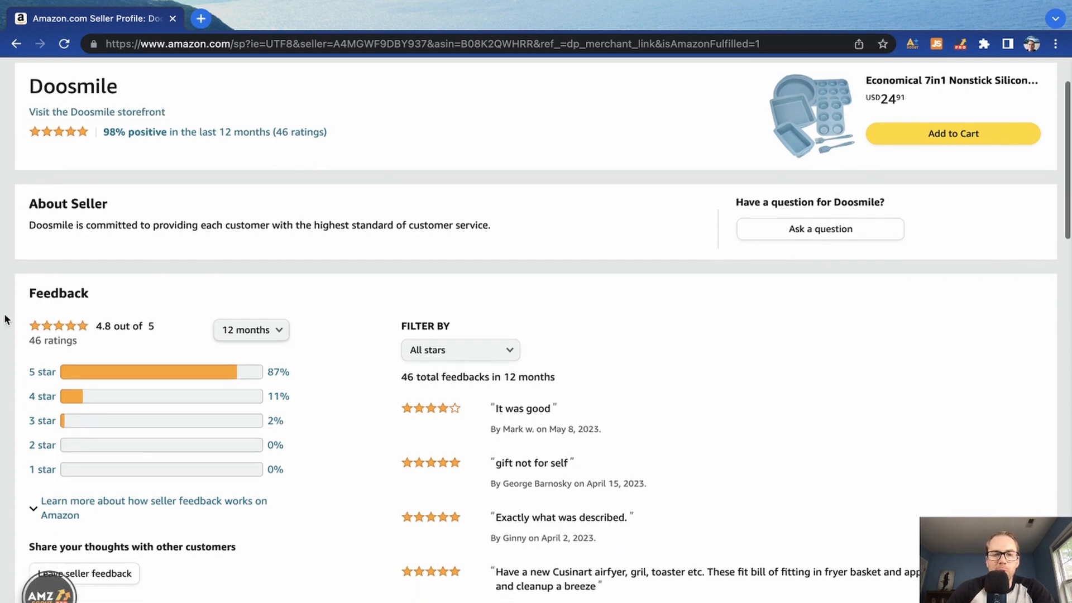
{"action": "scroll", "scroll_direction": "down", "scroll_amount": 3}
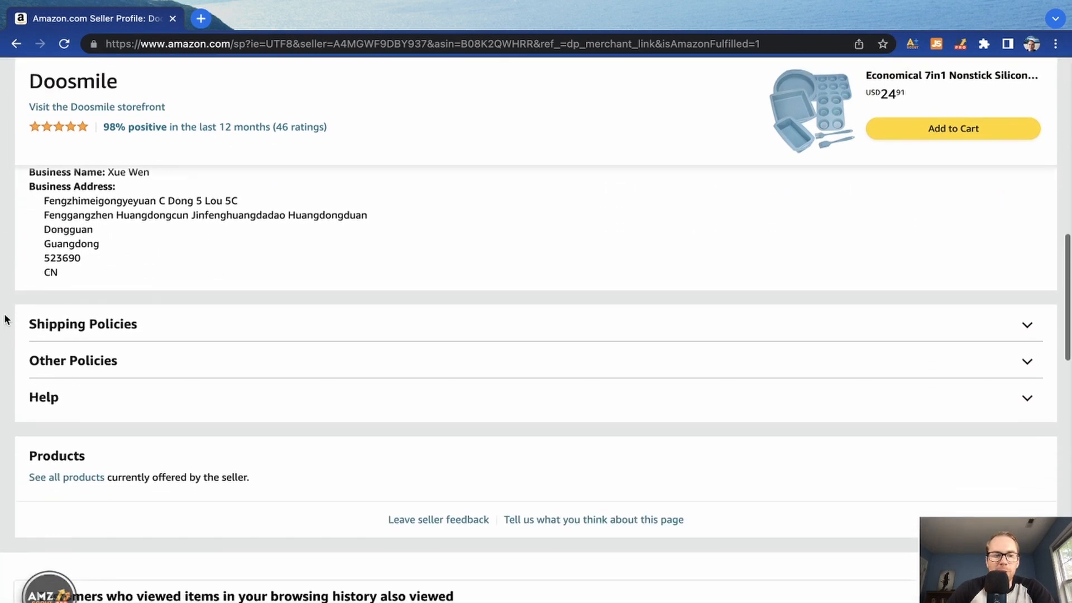
{"action": "scroll", "scroll_direction": "down", "scroll_amount": 3}
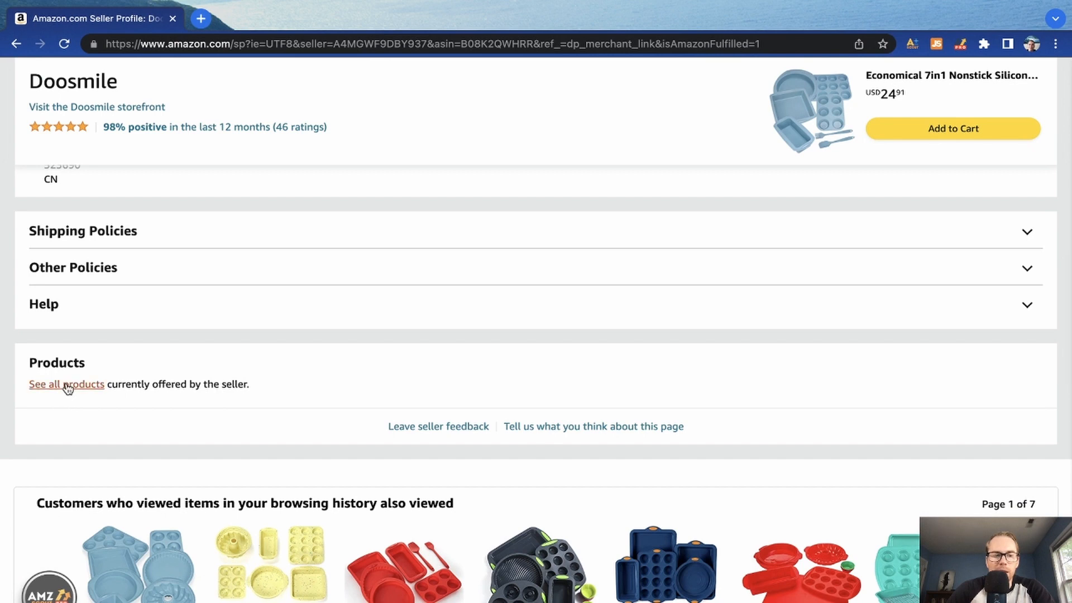
{"action": "left_click", "coordinate": [66, 383]}
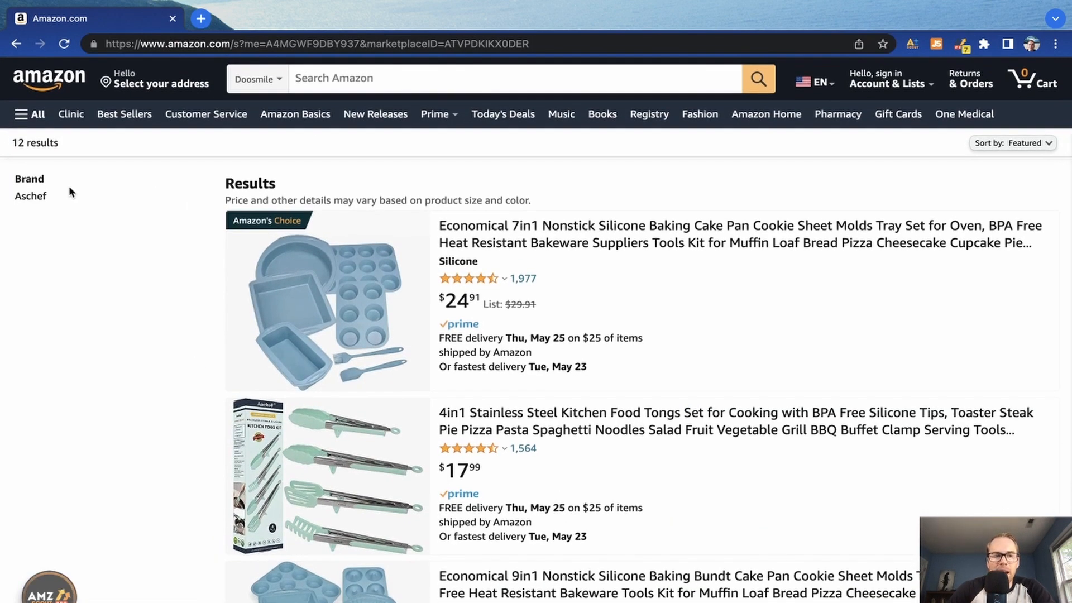
{"action": "mouse_move", "coordinate": [54, 200]}
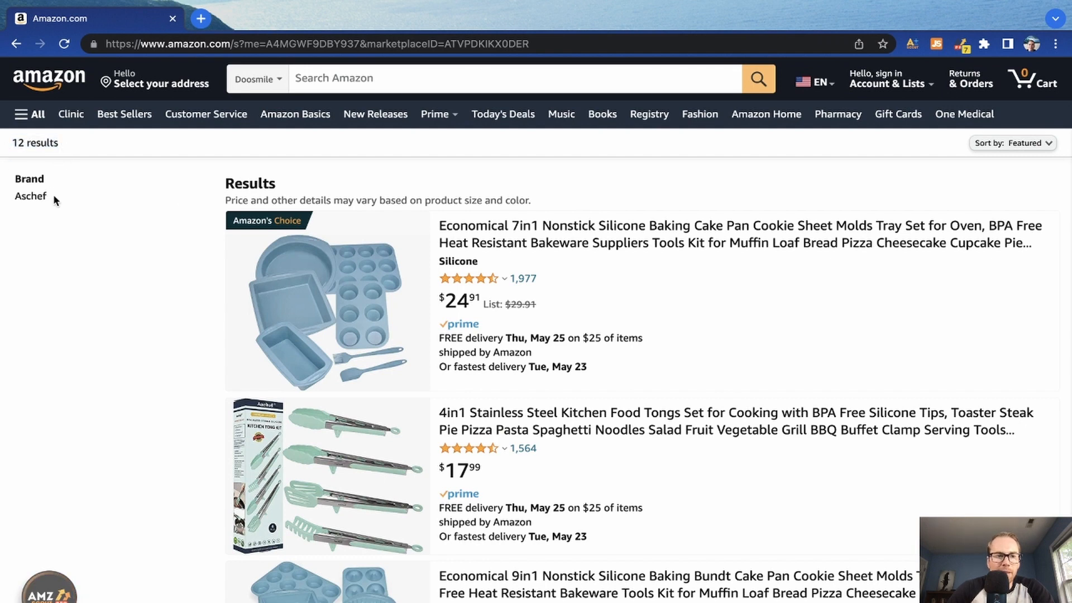
{"action": "scroll", "scroll_direction": "down", "scroll_amount": 3}
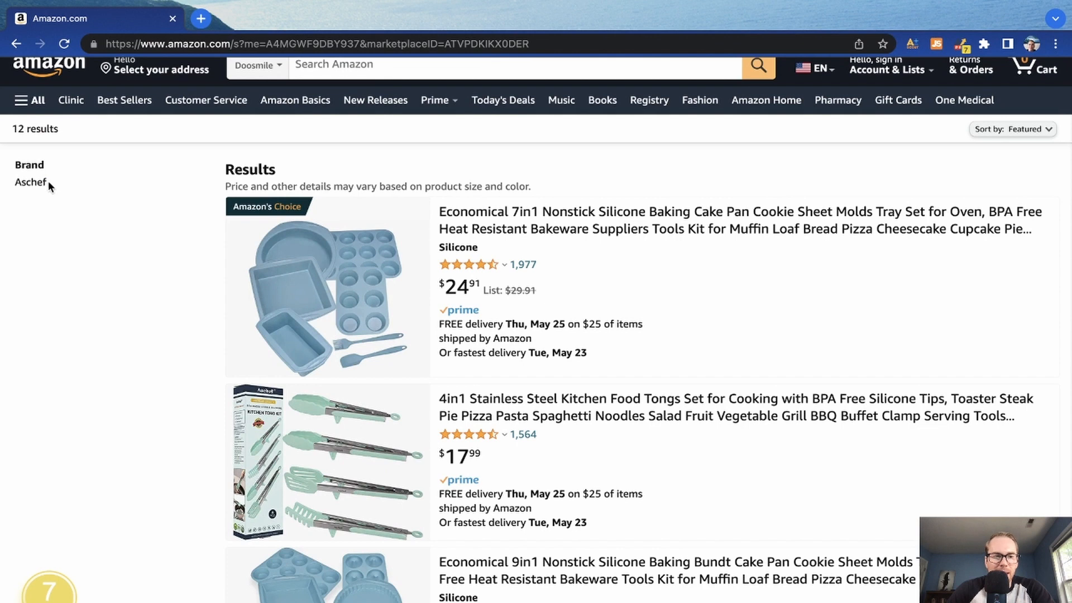
{"action": "double_click", "coordinate": [30, 182]}
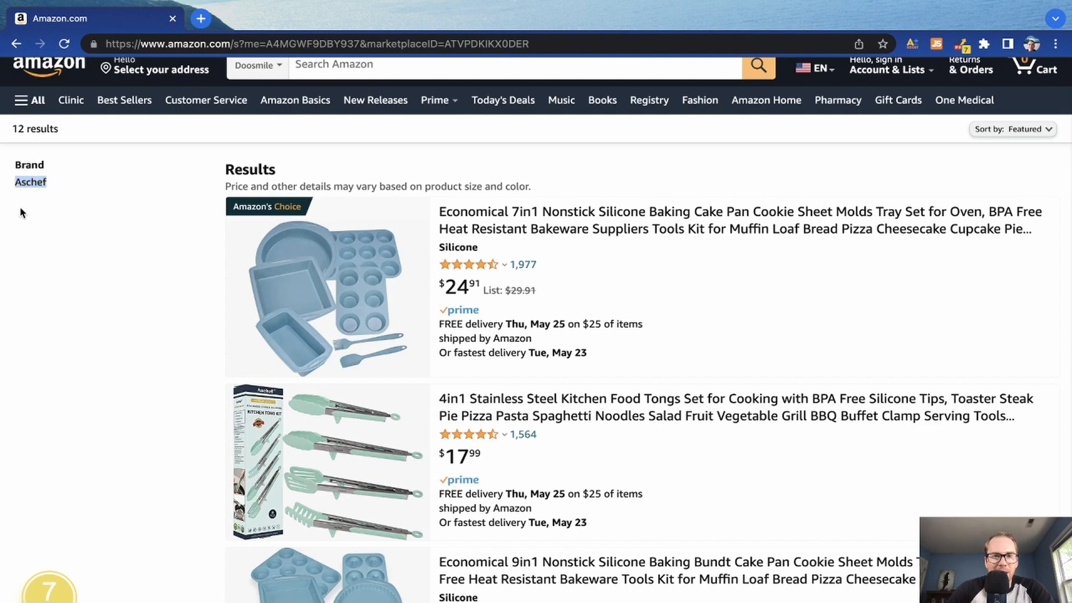
{"action": "scroll", "scroll_direction": "down", "scroll_amount": 3}
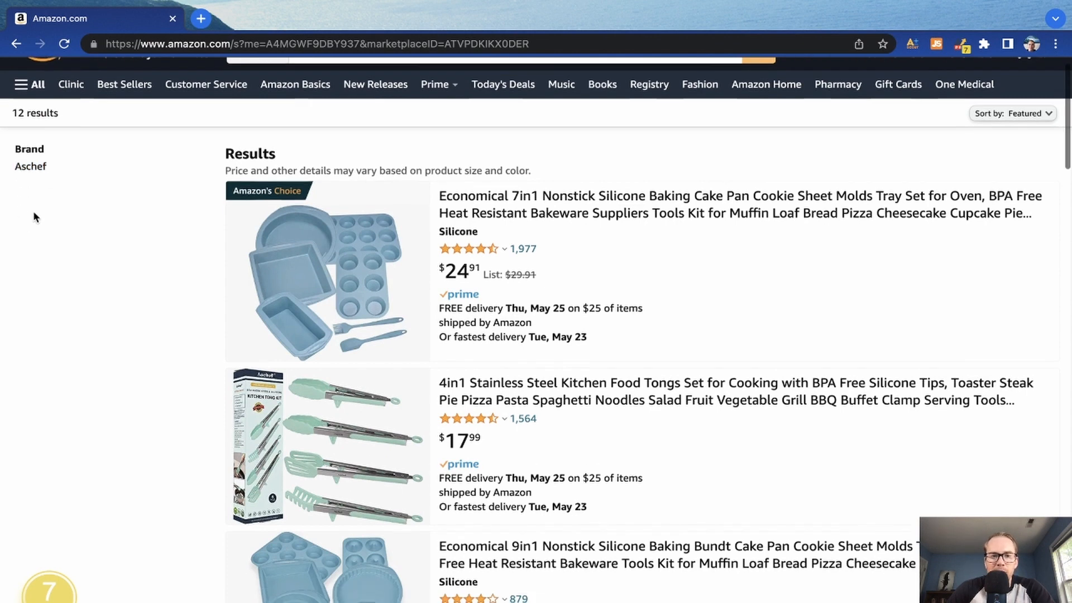
{"action": "scroll", "scroll_direction": "down", "scroll_amount": 3}
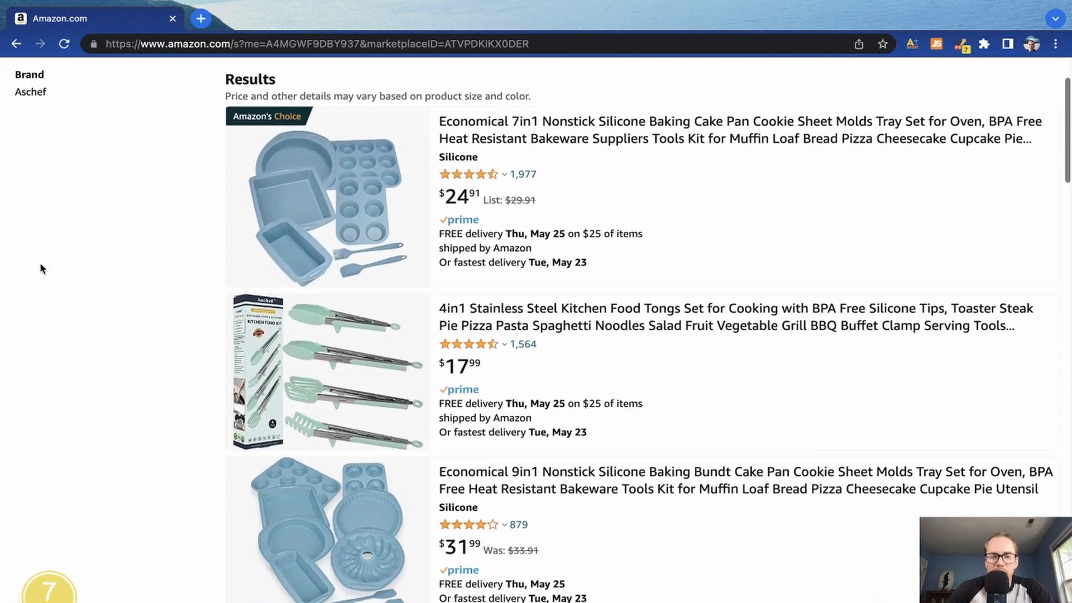
{"action": "scroll", "scroll_direction": "down", "scroll_amount": 3}
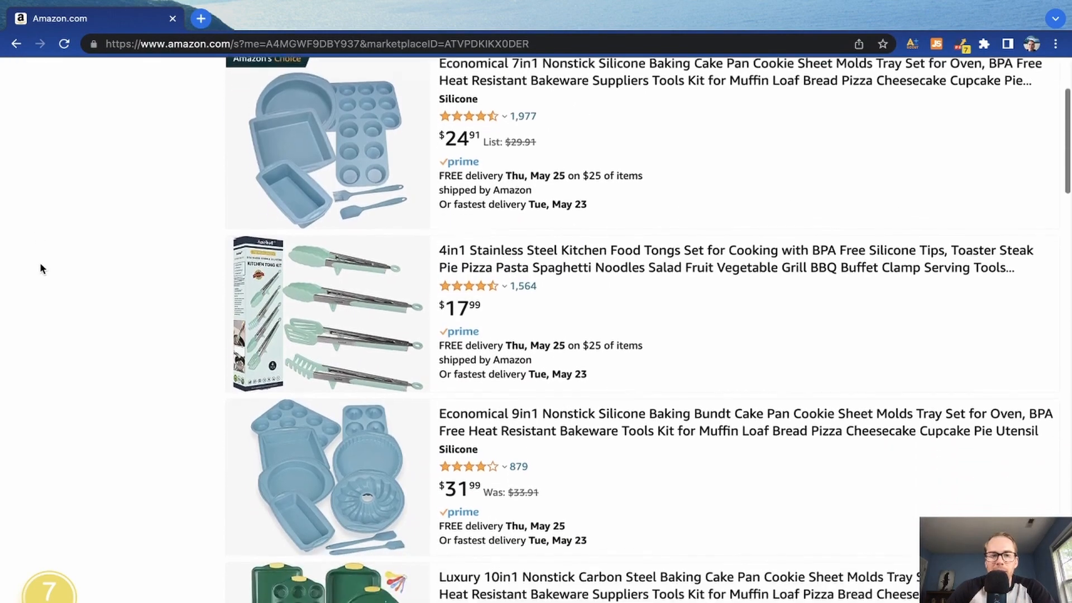
{"action": "scroll", "scroll_direction": "down", "scroll_amount": 3}
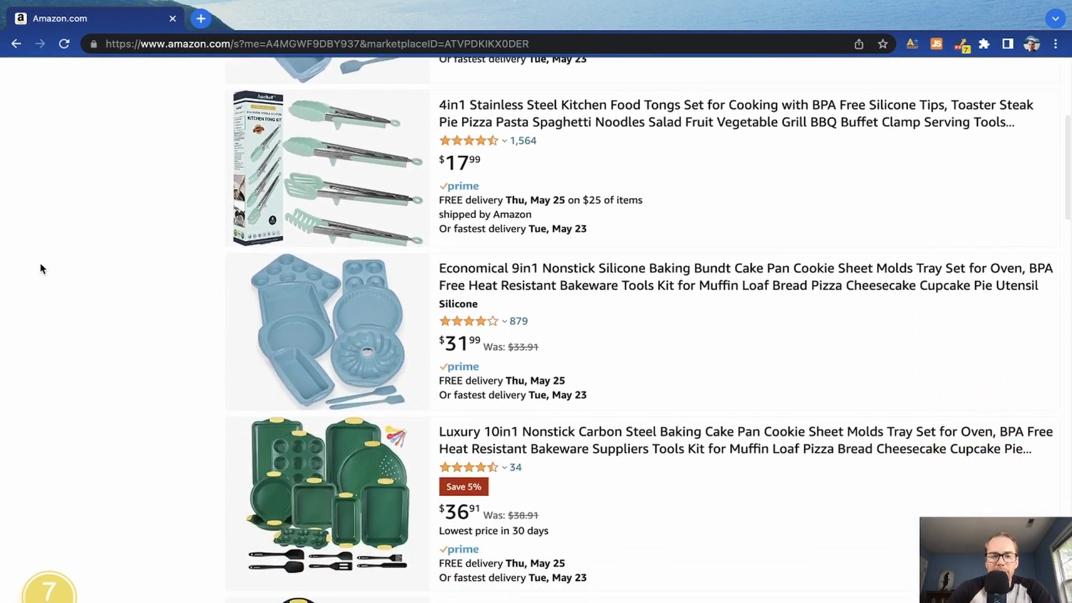
{"action": "scroll", "scroll_direction": "down", "scroll_amount": 3}
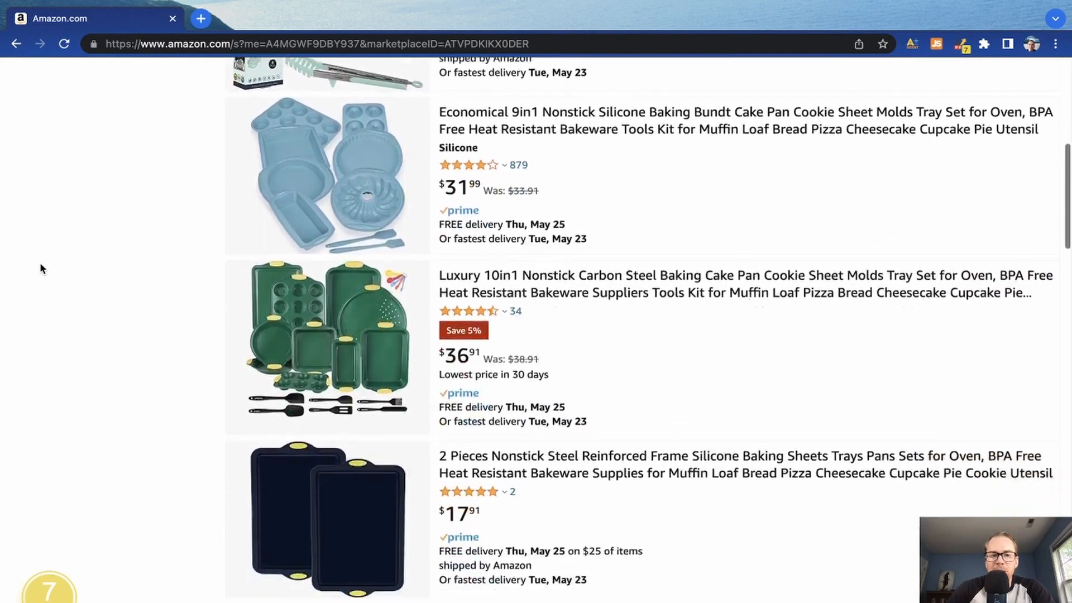
{"action": "scroll", "scroll_direction": "down", "scroll_amount": 3}
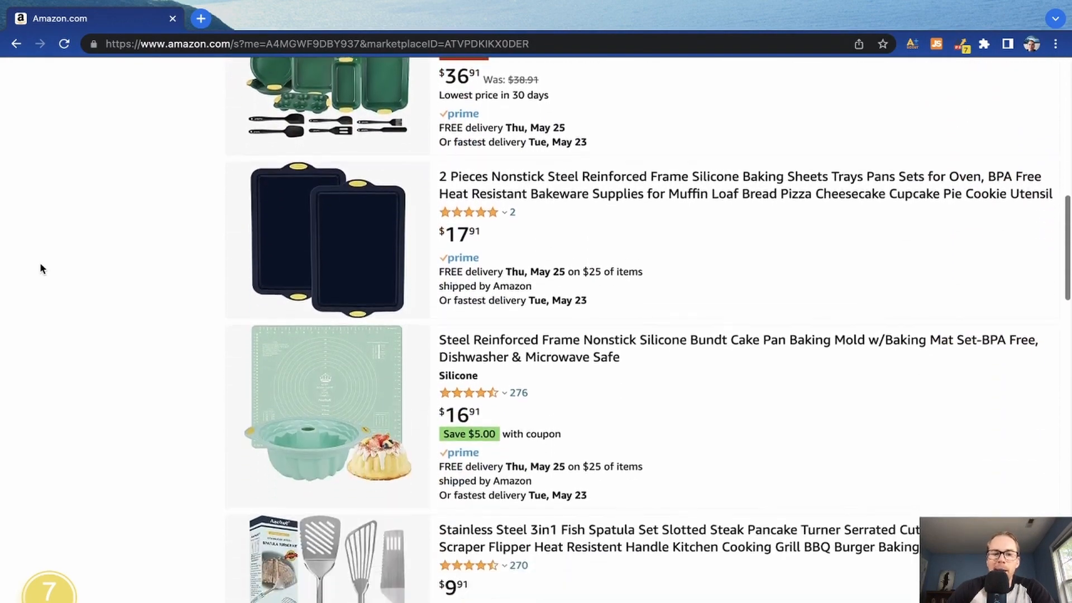
{"action": "scroll", "scroll_direction": "down", "scroll_amount": 3}
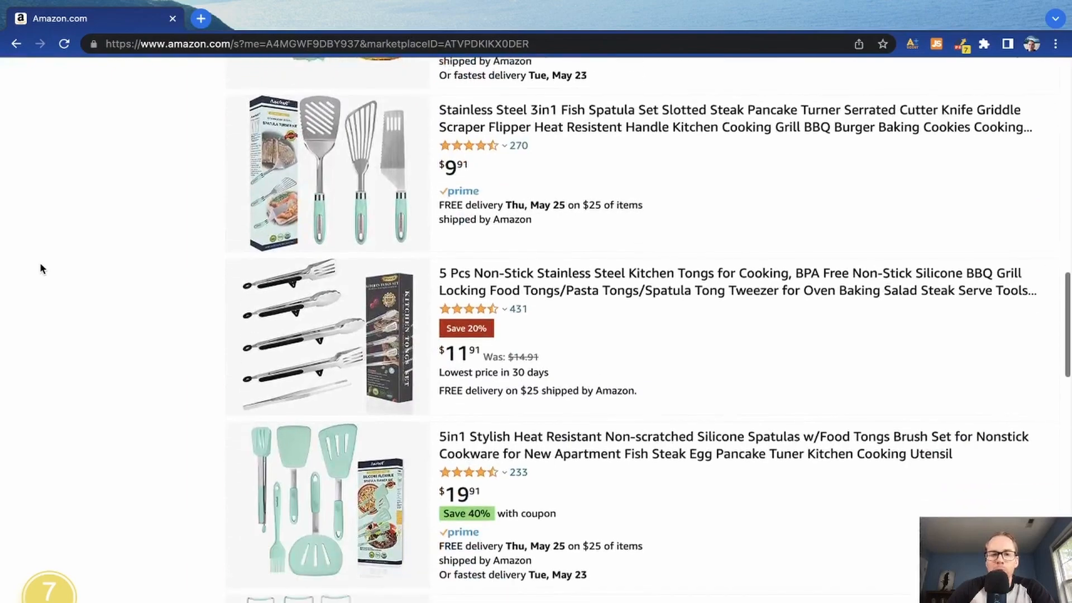
{"action": "scroll", "scroll_direction": "down", "scroll_amount": 3}
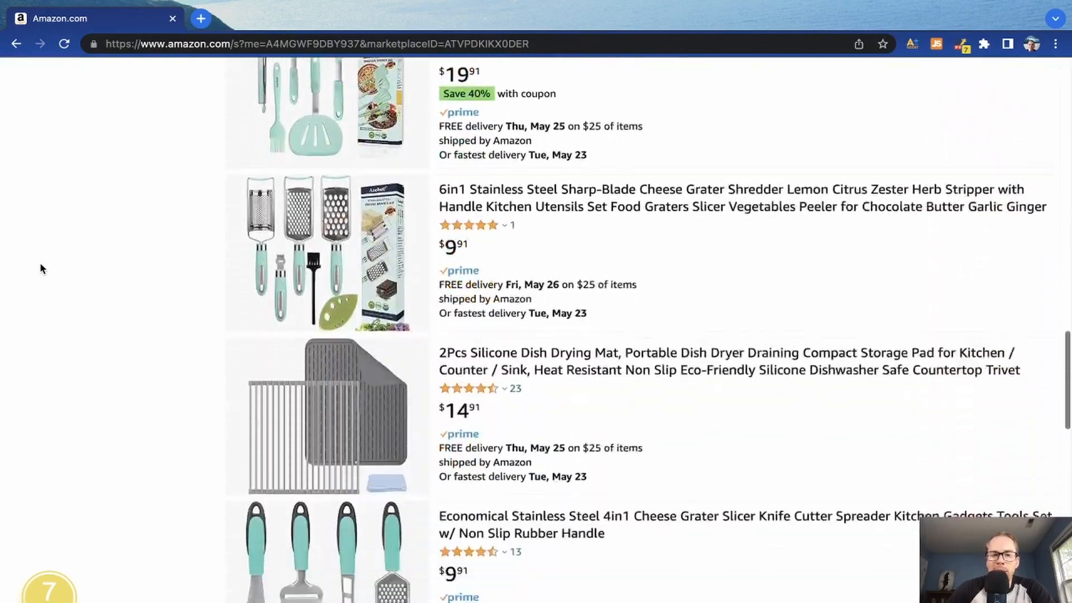
{"action": "scroll", "scroll_direction": "down", "scroll_amount": 3}
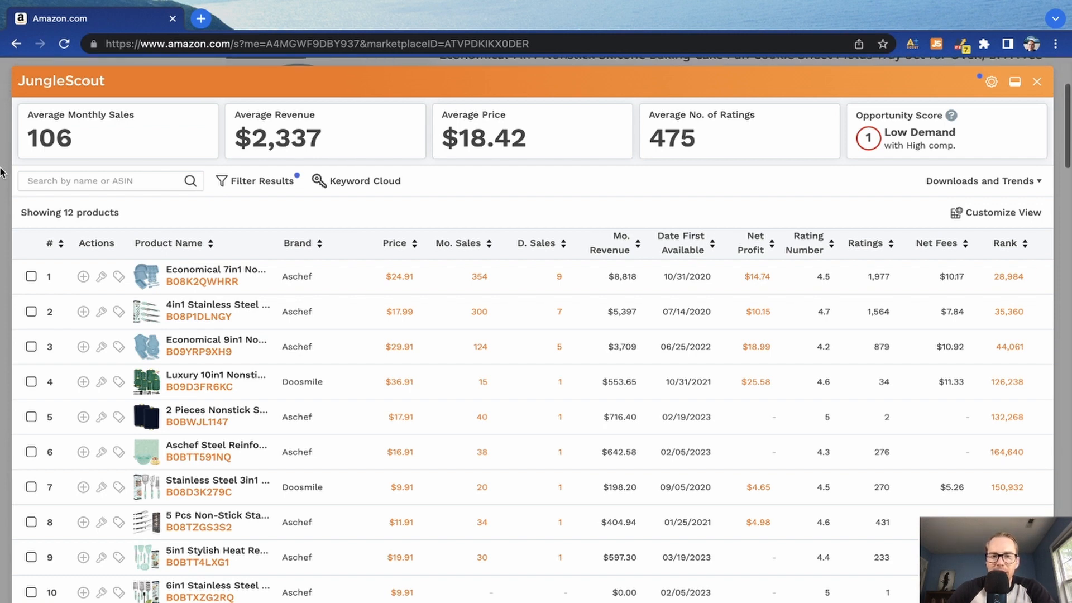
{"action": "mouse_move", "coordinate": [715, 202]}
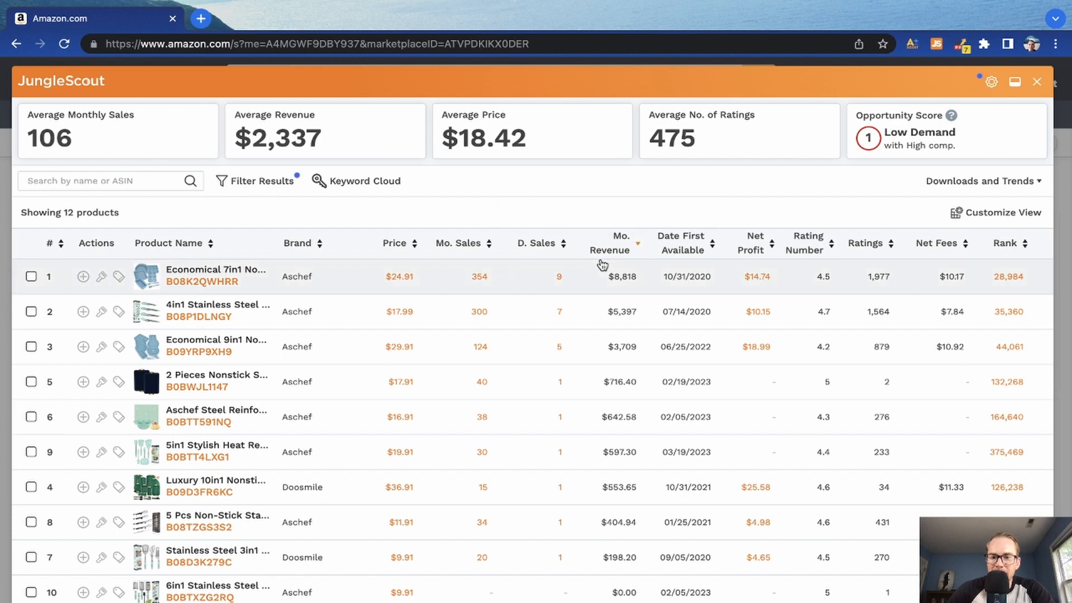
{"action": "mouse_move", "coordinate": [614, 243]}
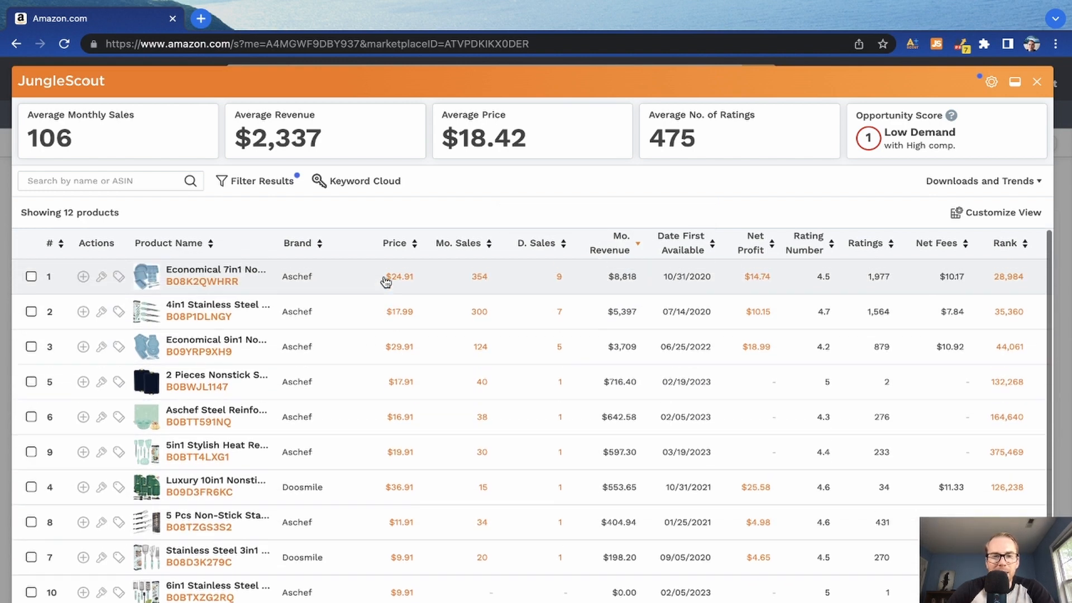
{"action": "mouse_move", "coordinate": [238, 262]}
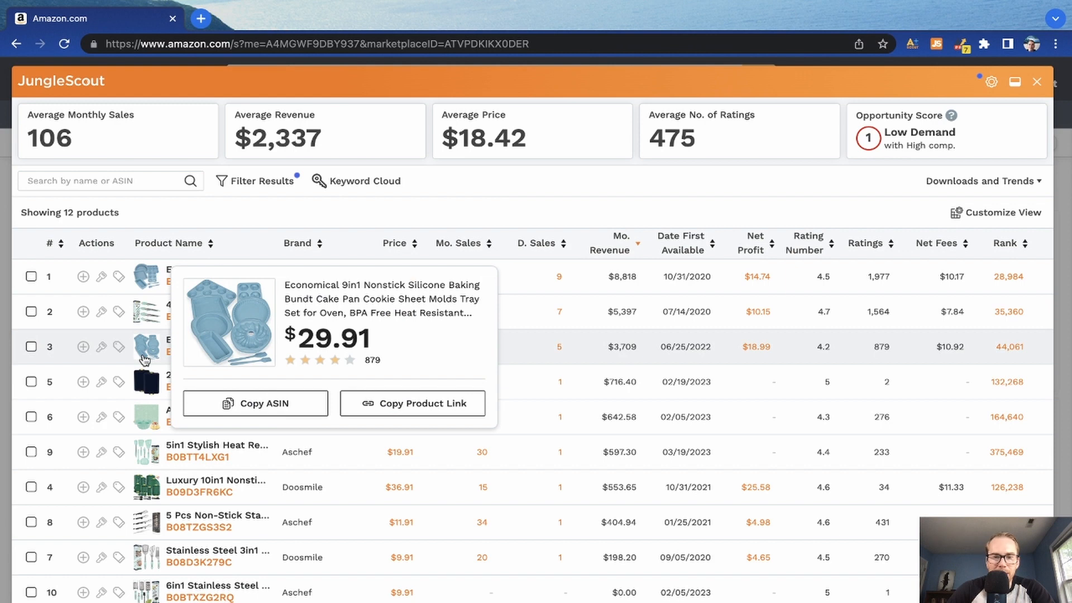
{"action": "mouse_move", "coordinate": [146, 382]}
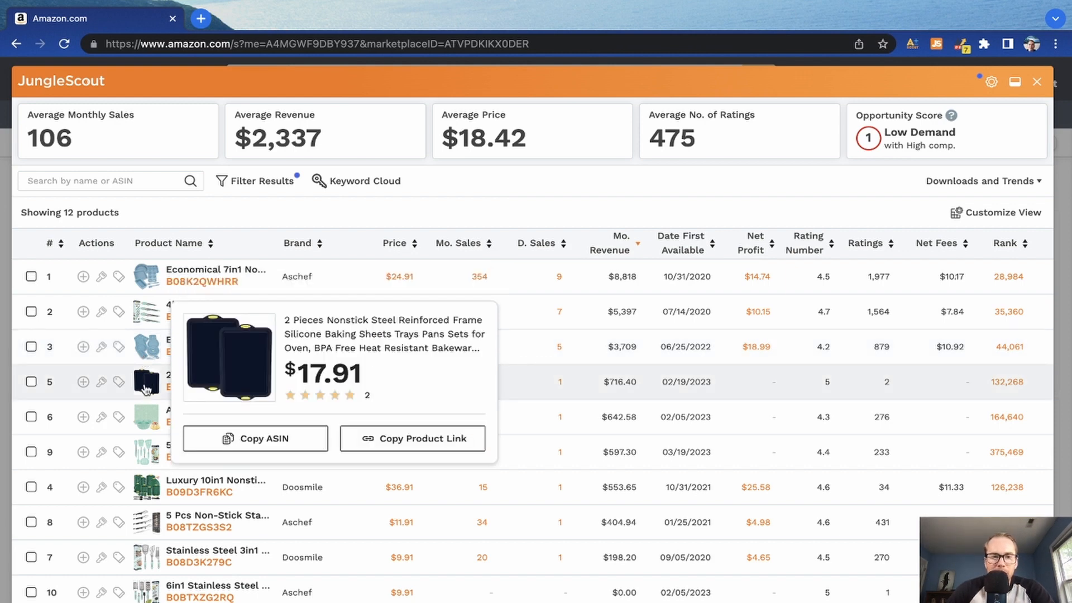
{"action": "mouse_move", "coordinate": [570, 398]}
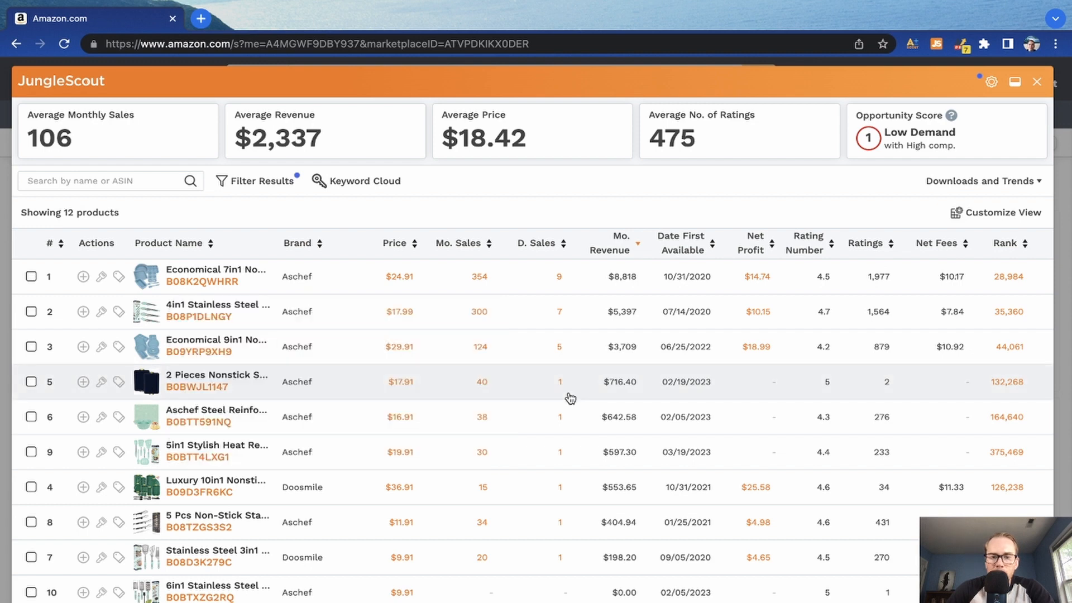
{"action": "mouse_move", "coordinate": [746, 389]}
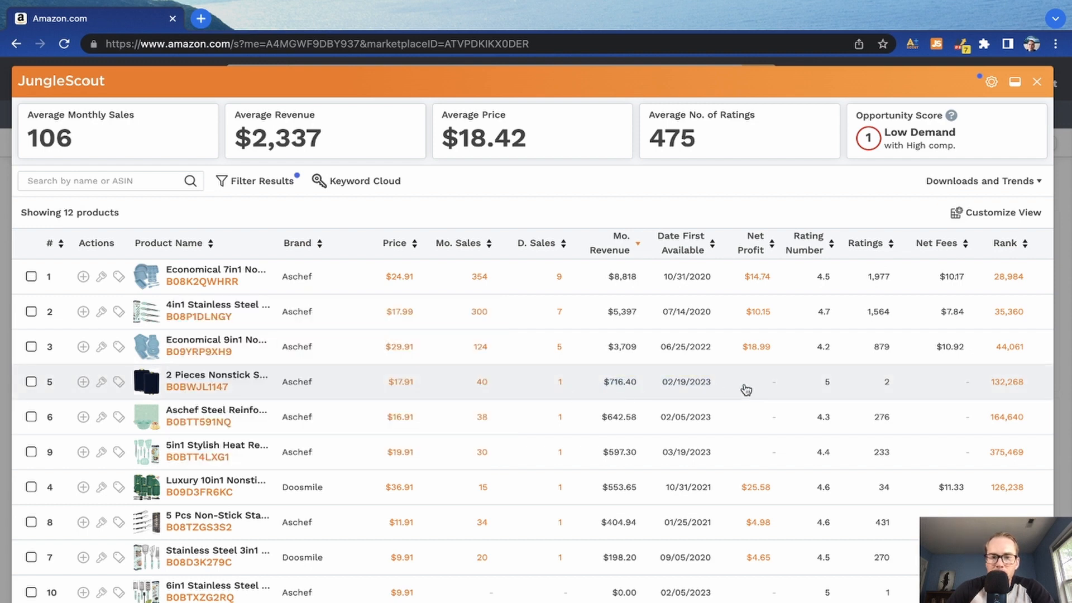
{"action": "mouse_move", "coordinate": [675, 389]}
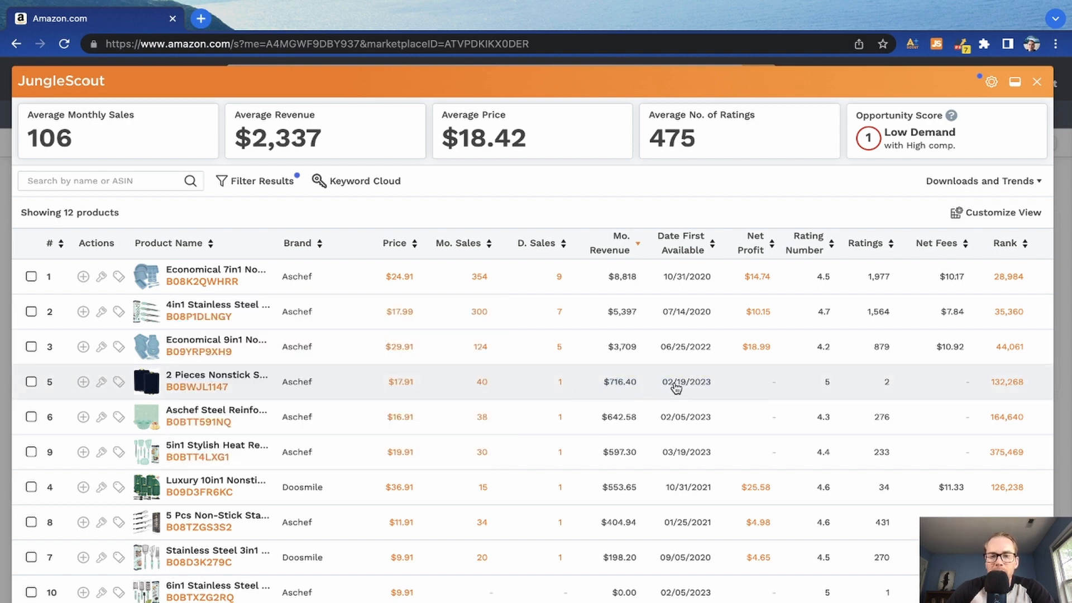
Step: Scroll through Doosmile's 12 products in Jungle Scout, ranked by monthly revenue
{"action": "scroll", "scroll_direction": "down", "scroll_amount": 3}
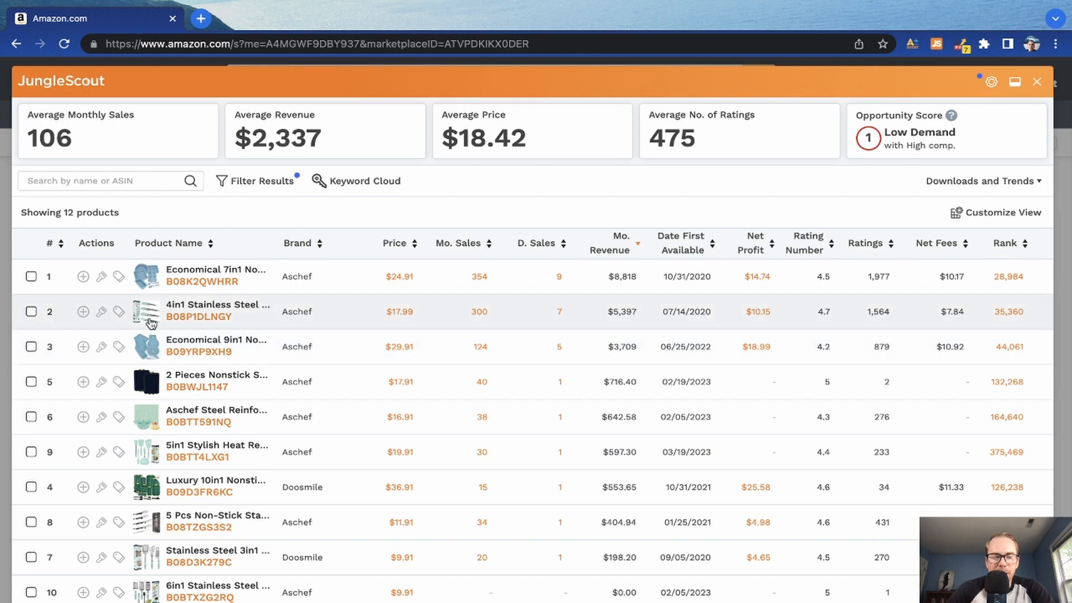
{"action": "mouse_move", "coordinate": [208, 219]}
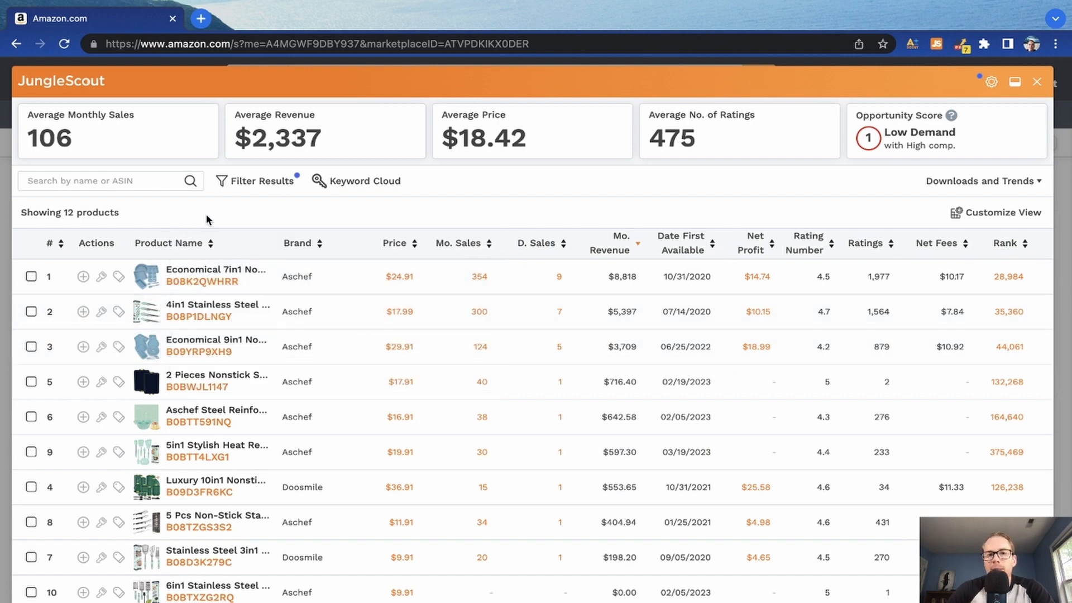
{"action": "mouse_move", "coordinate": [224, 360]}
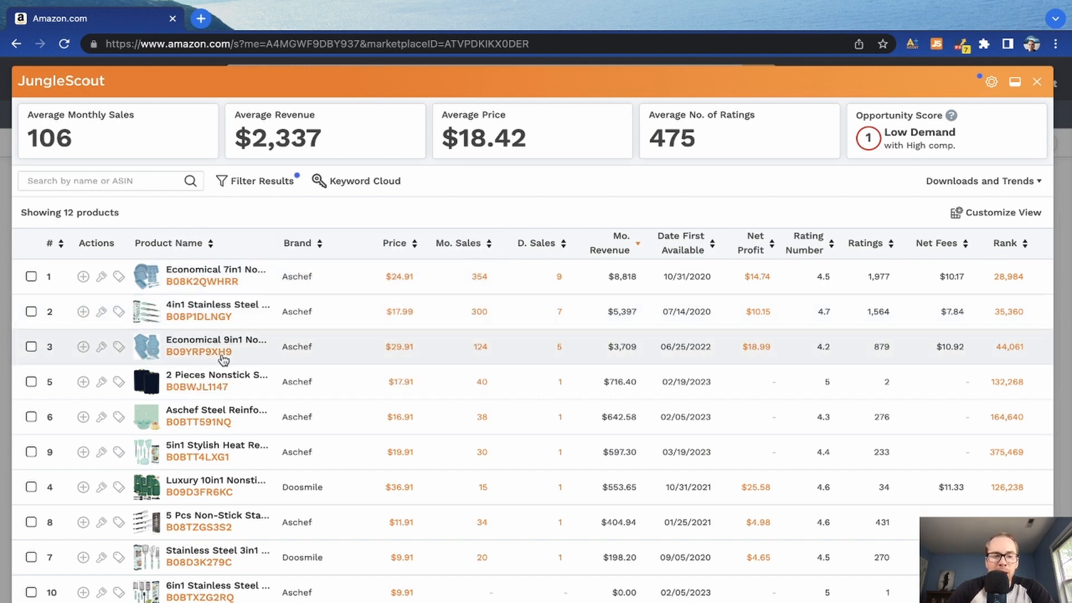
{"action": "scroll", "scroll_direction": "down", "scroll_amount": 3}
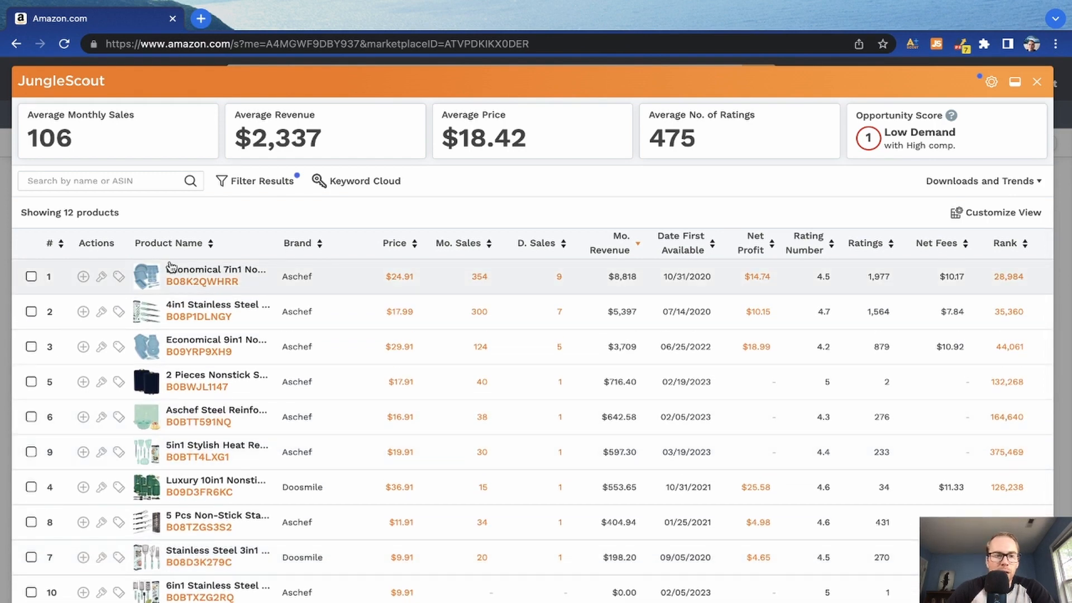
{"action": "mouse_move", "coordinate": [149, 351]}
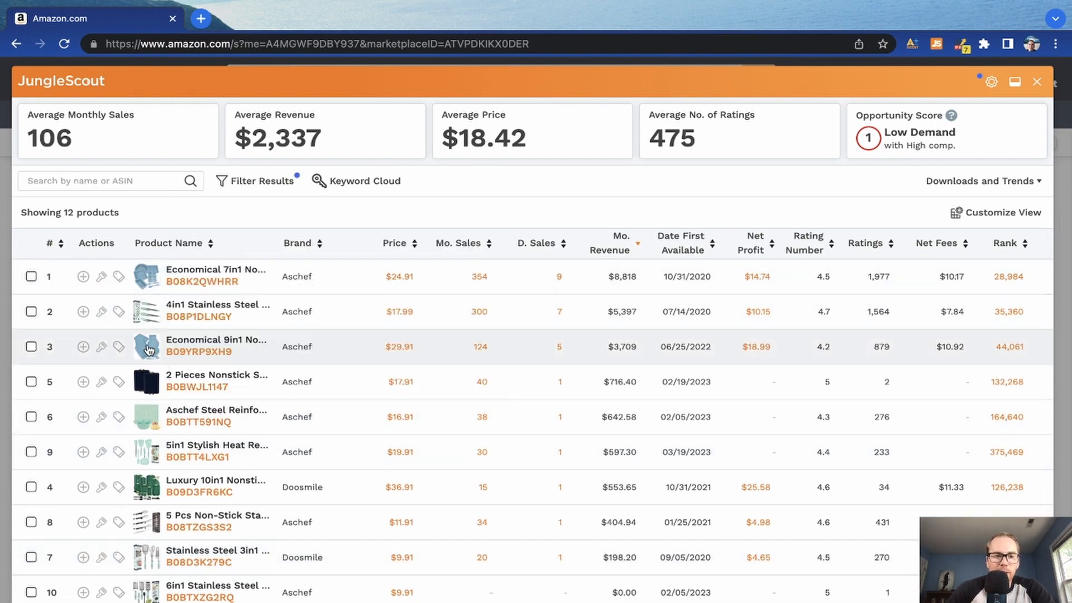